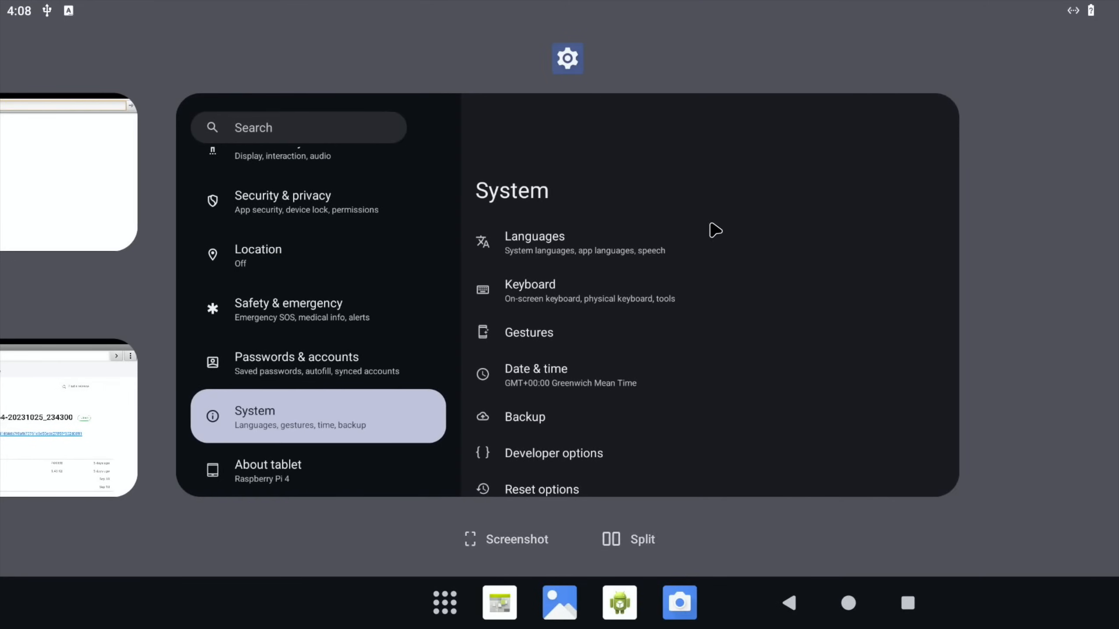
Launch Files from the app drawer and browse the 128GB ROM USB drive.
click(848, 603)
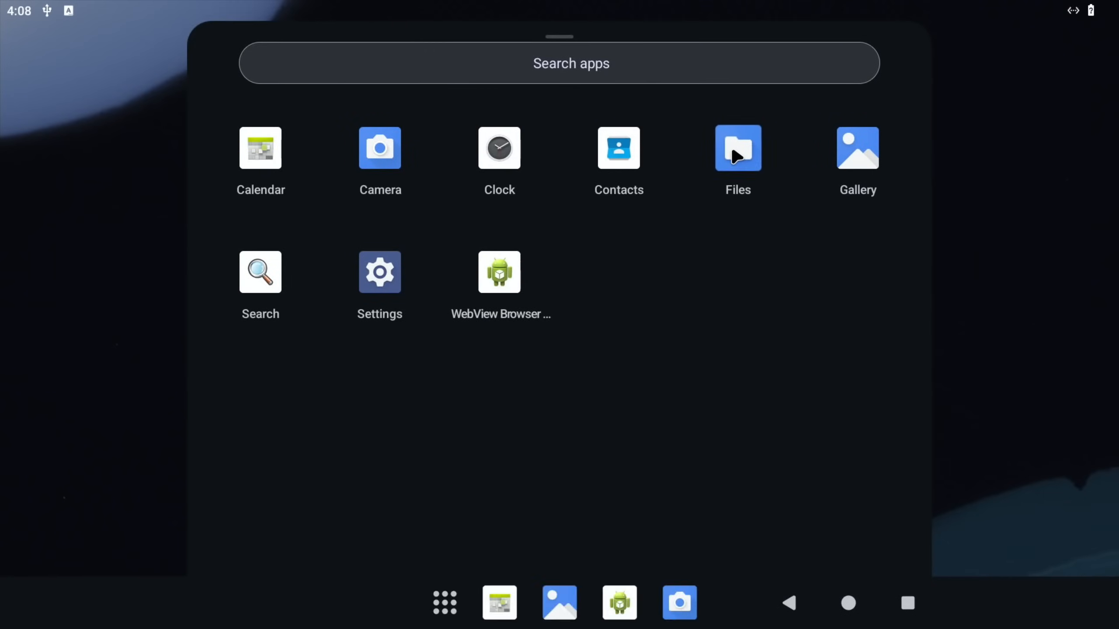
click(737, 149)
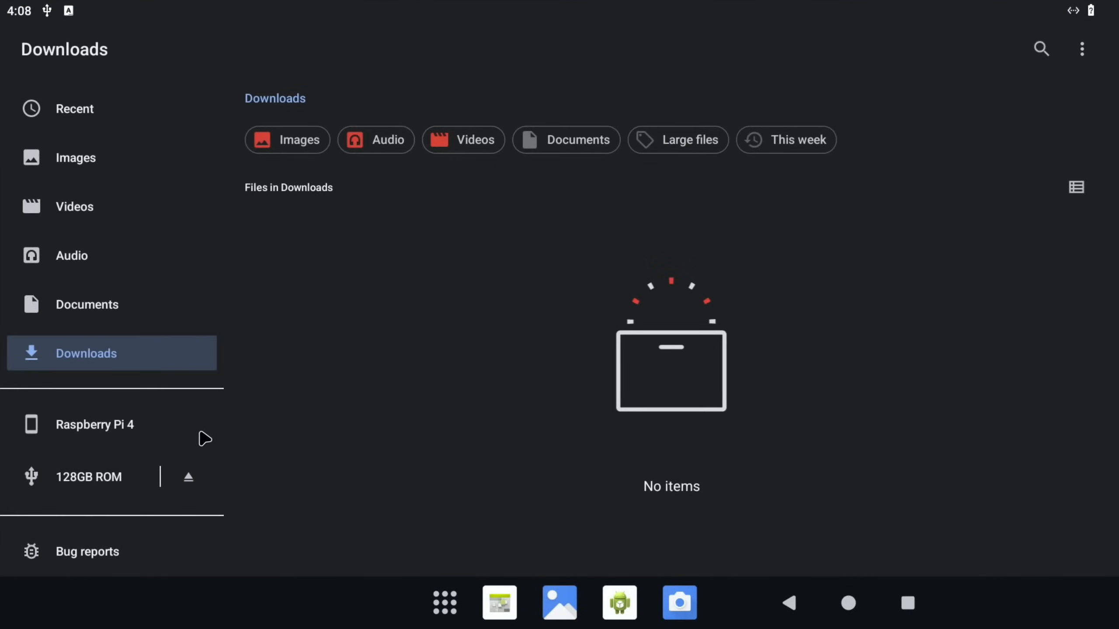
click(89, 476)
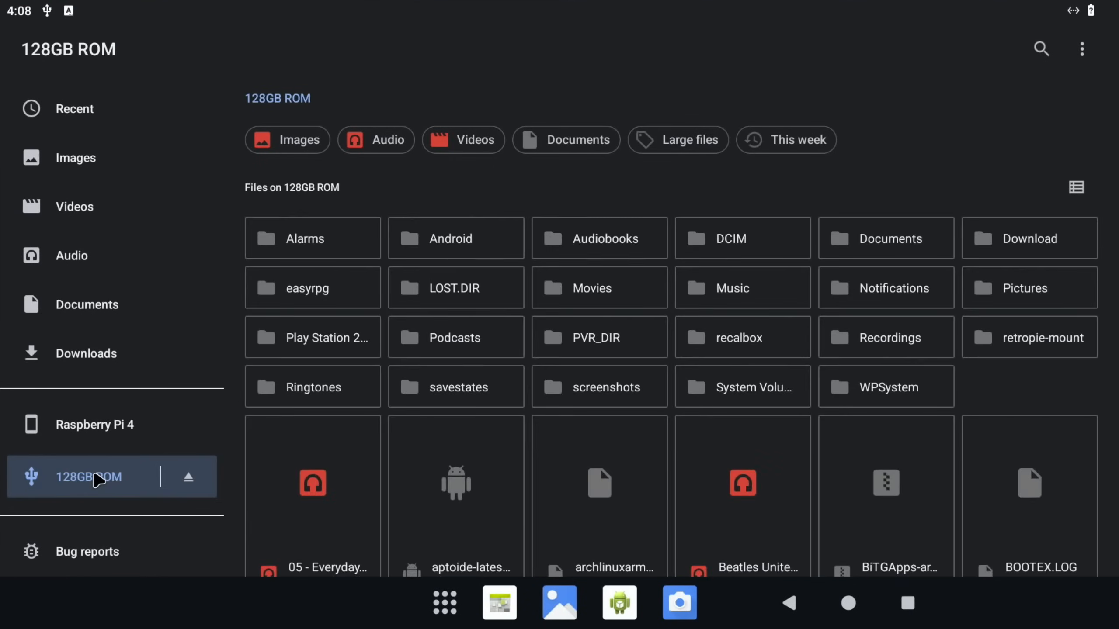
mouse_move(658, 423)
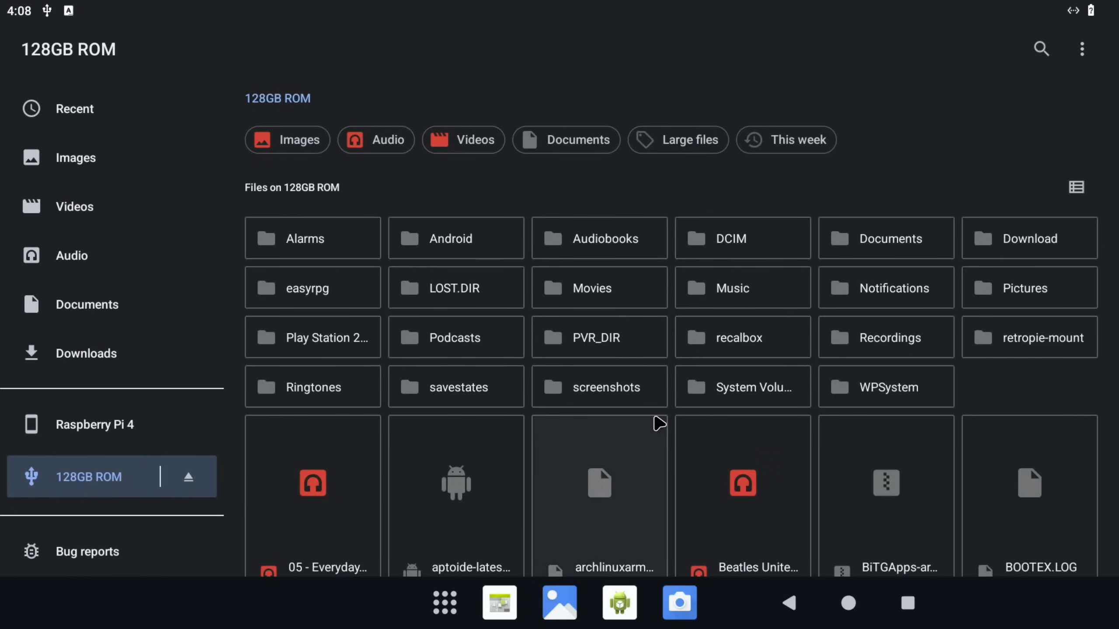
mouse_move(867, 505)
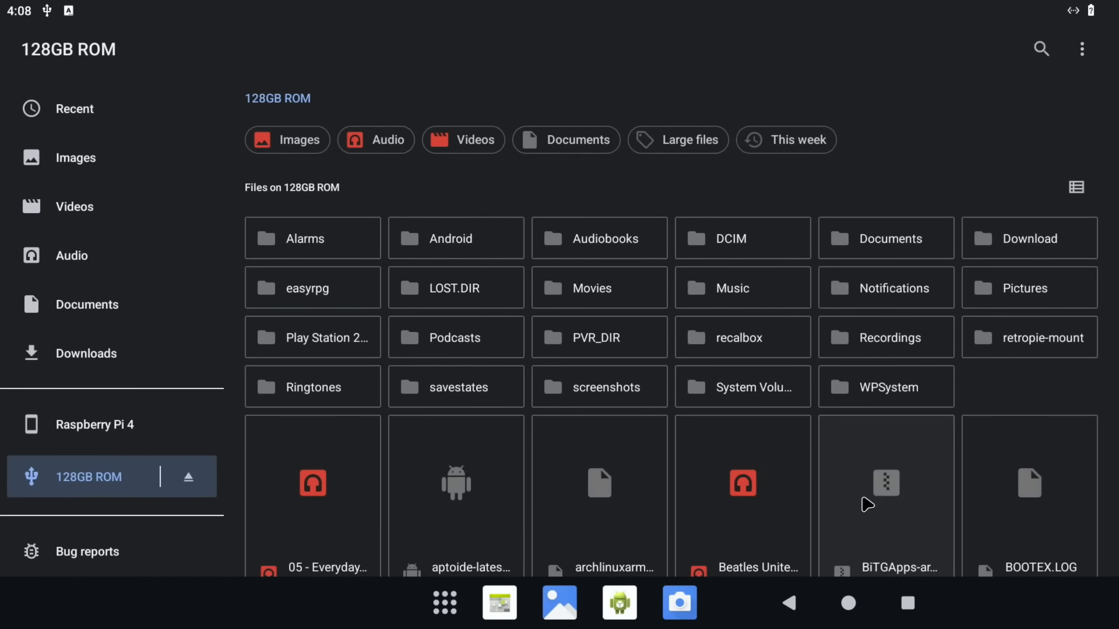
mouse_move(916, 135)
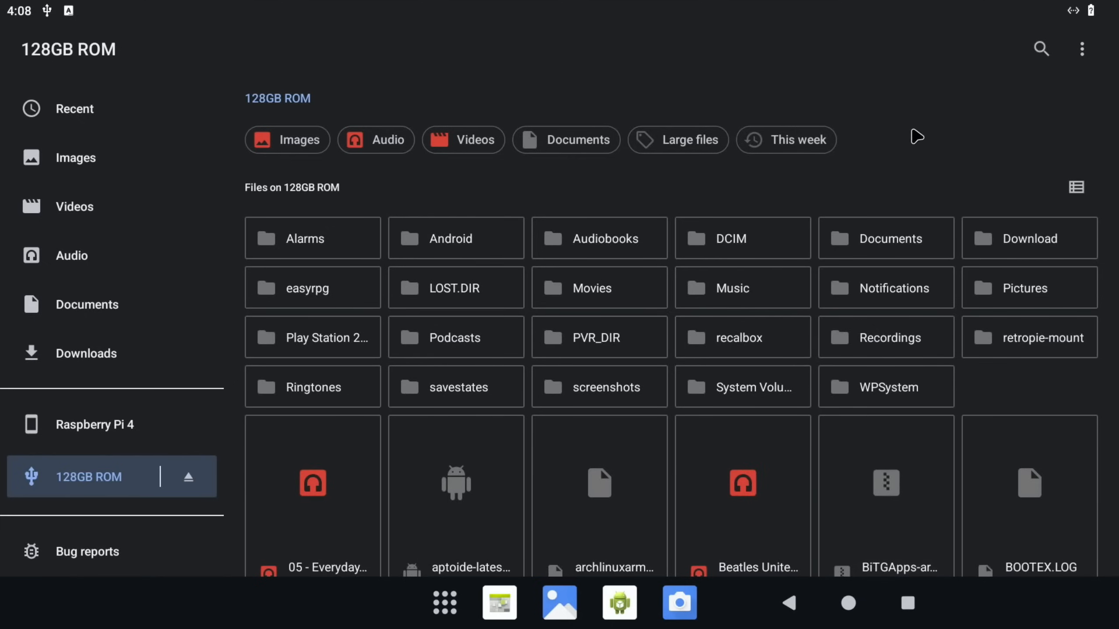
mouse_move(792, 599)
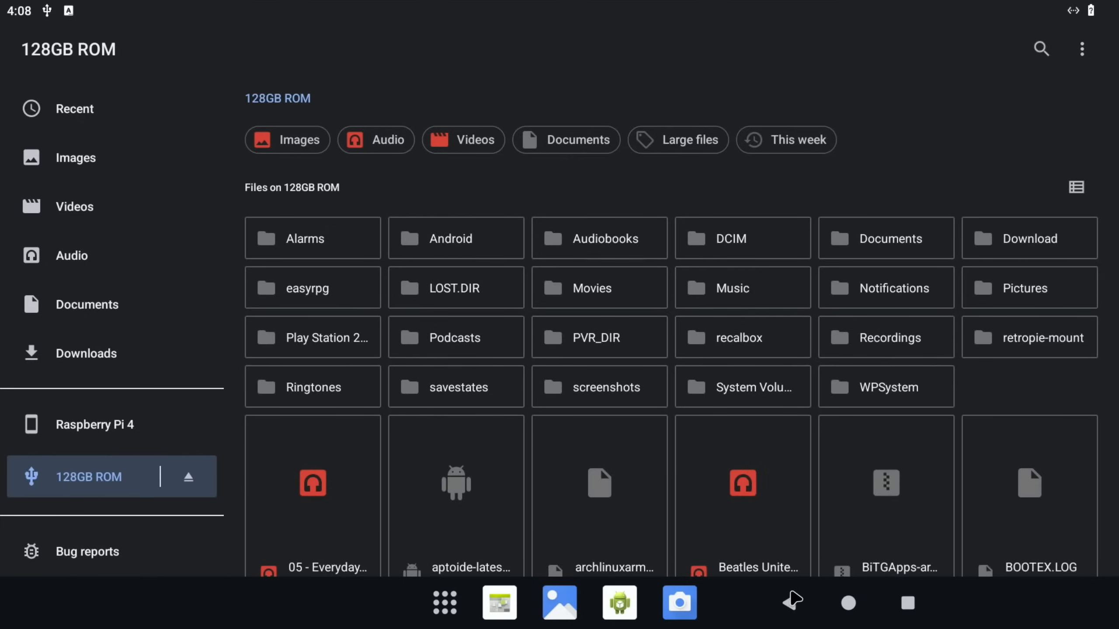
Enable Reboot to recovery in Raspberry Pi settings, then restart the device into TWRP.
click(443, 603)
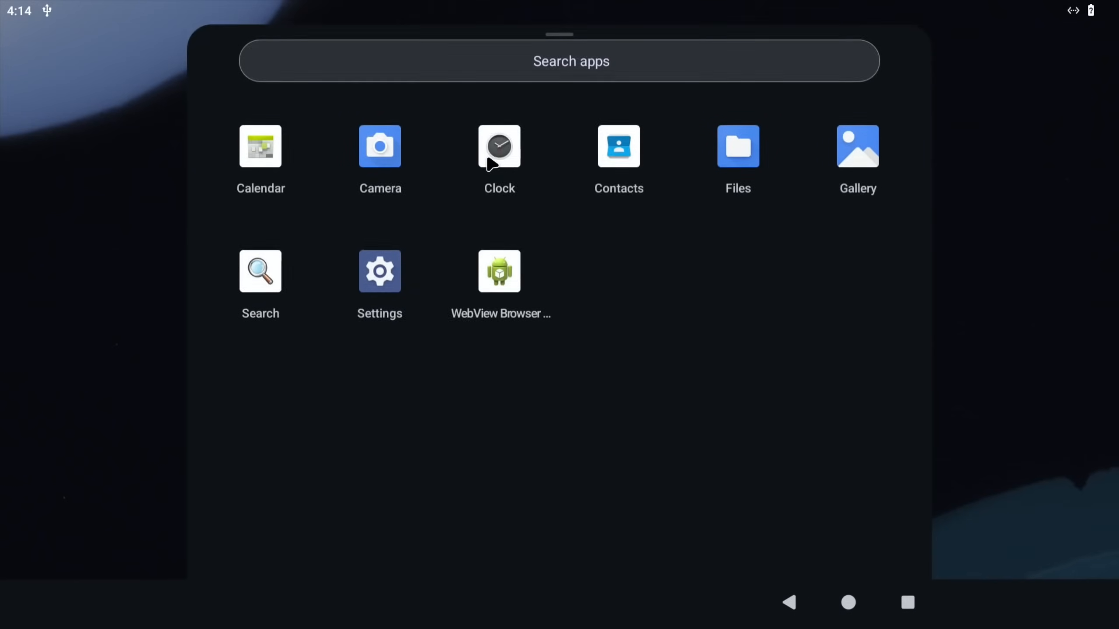
click(380, 271)
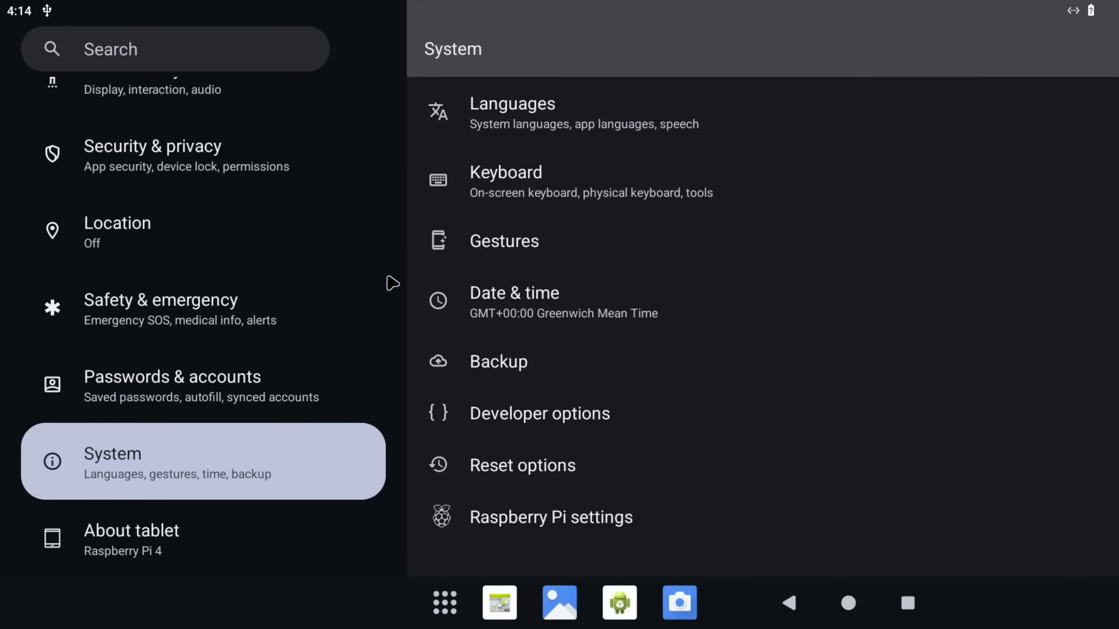
mouse_move(495, 494)
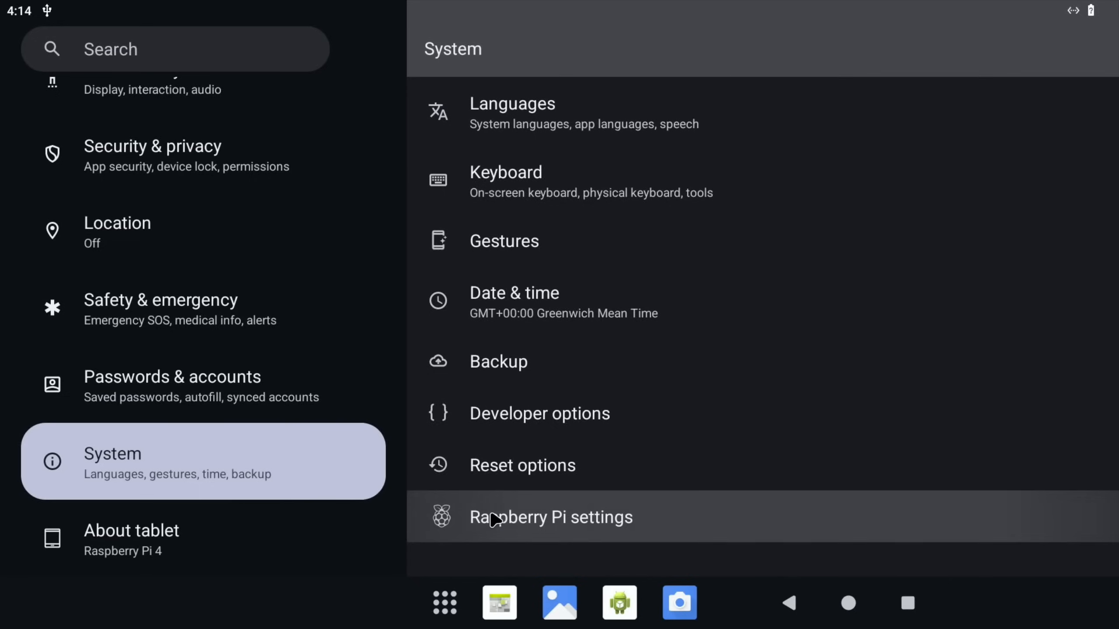
click(550, 517)
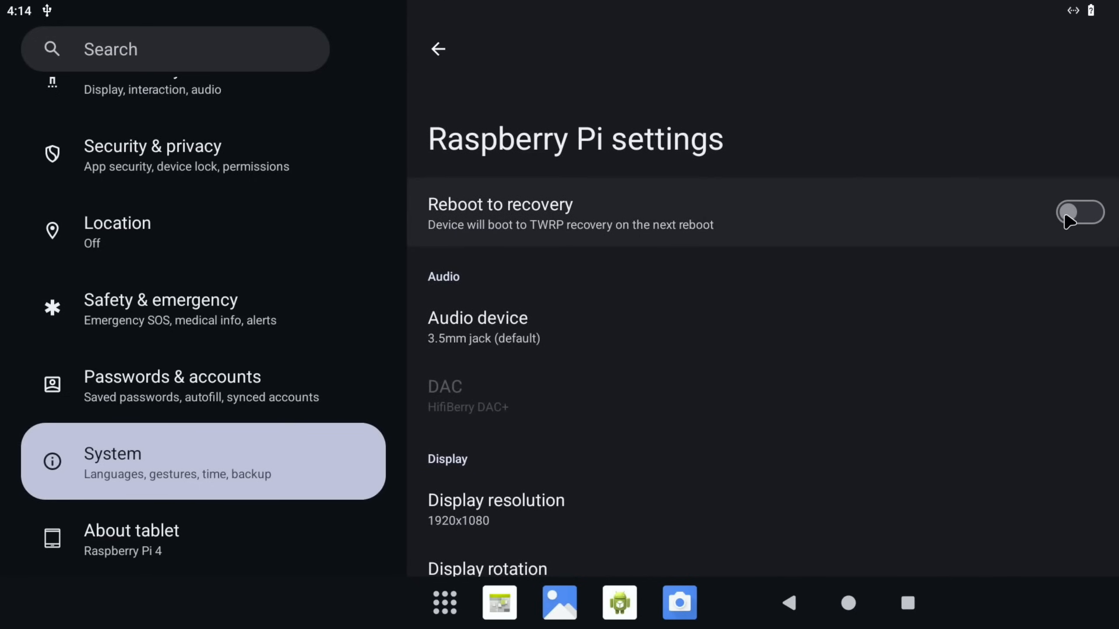
click(1079, 212)
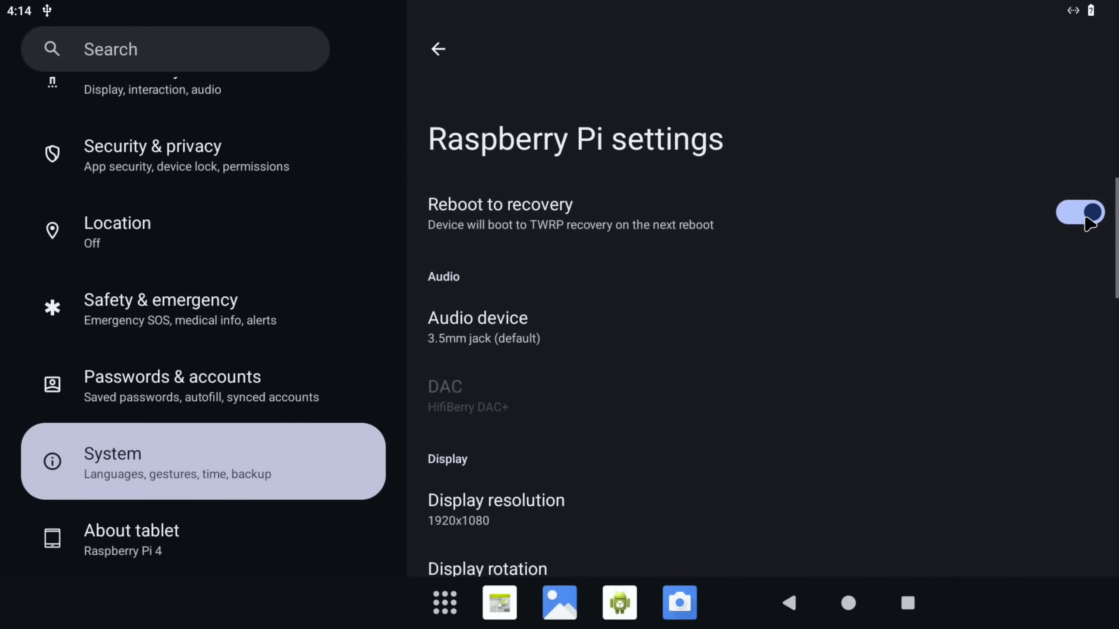
mouse_move(158, 346)
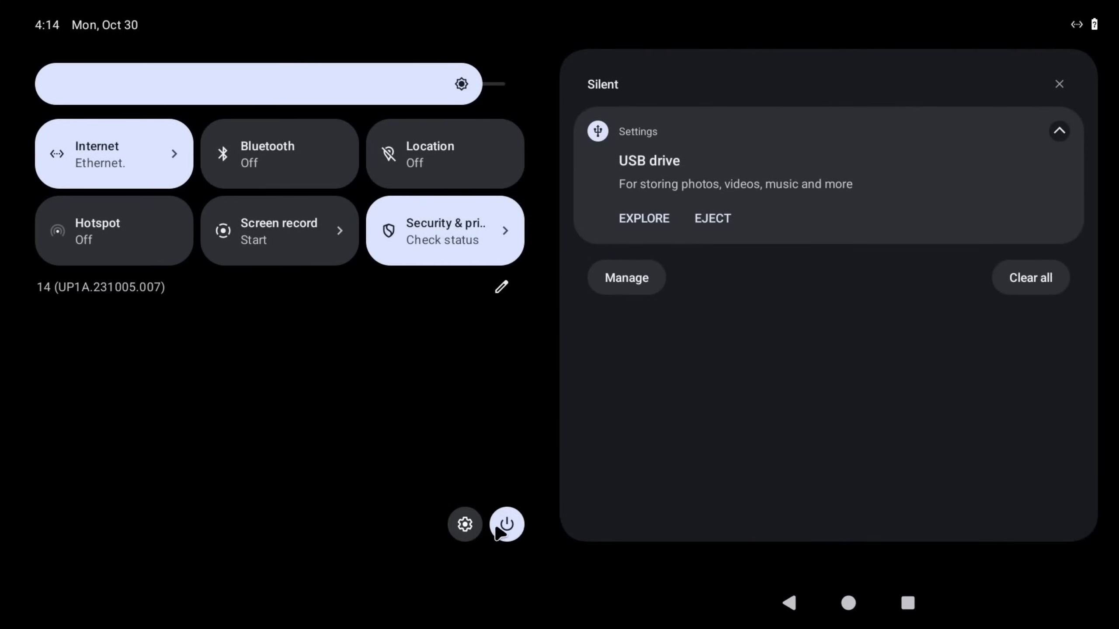
click(506, 525)
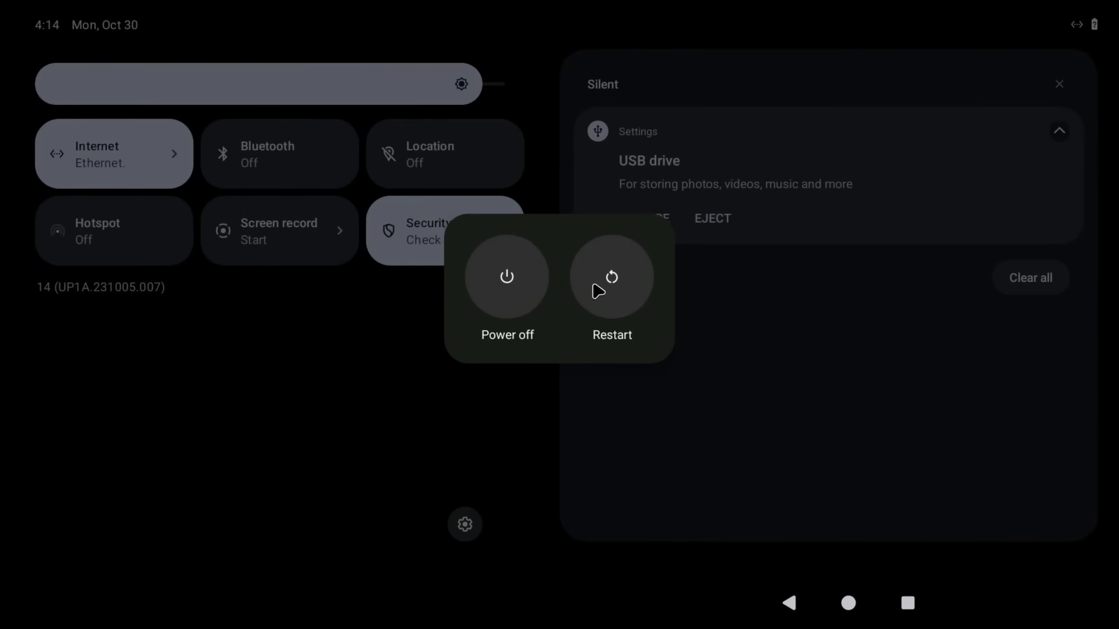
click(612, 276)
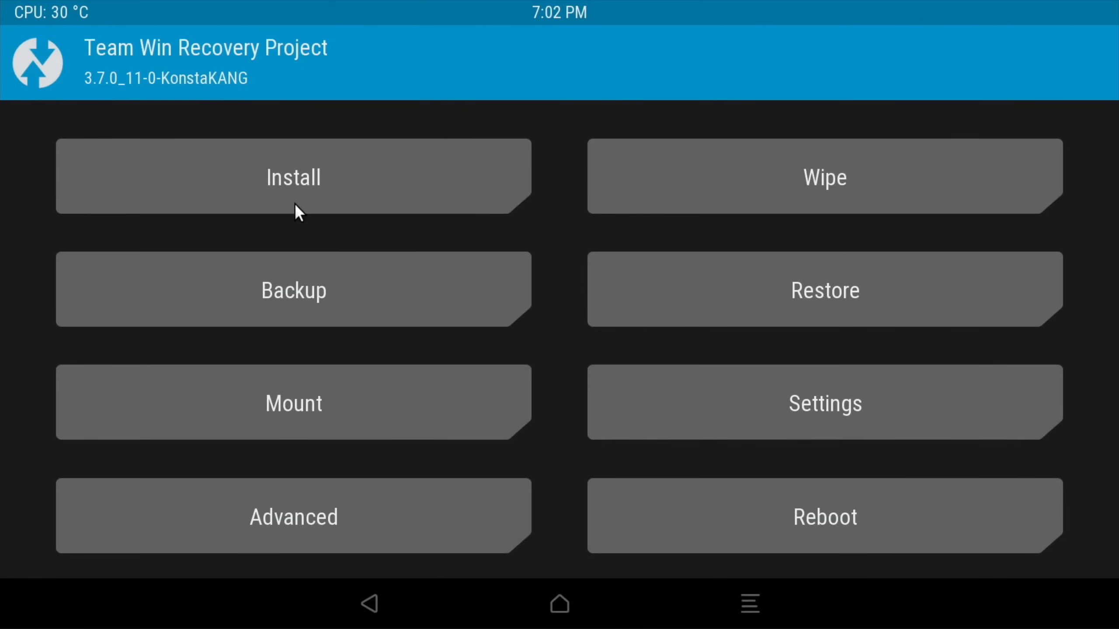
Flash the MindTheGapps-14.0.0-arm64 zip from USB storage, then wipe the Dalvik cache.
click(292, 176)
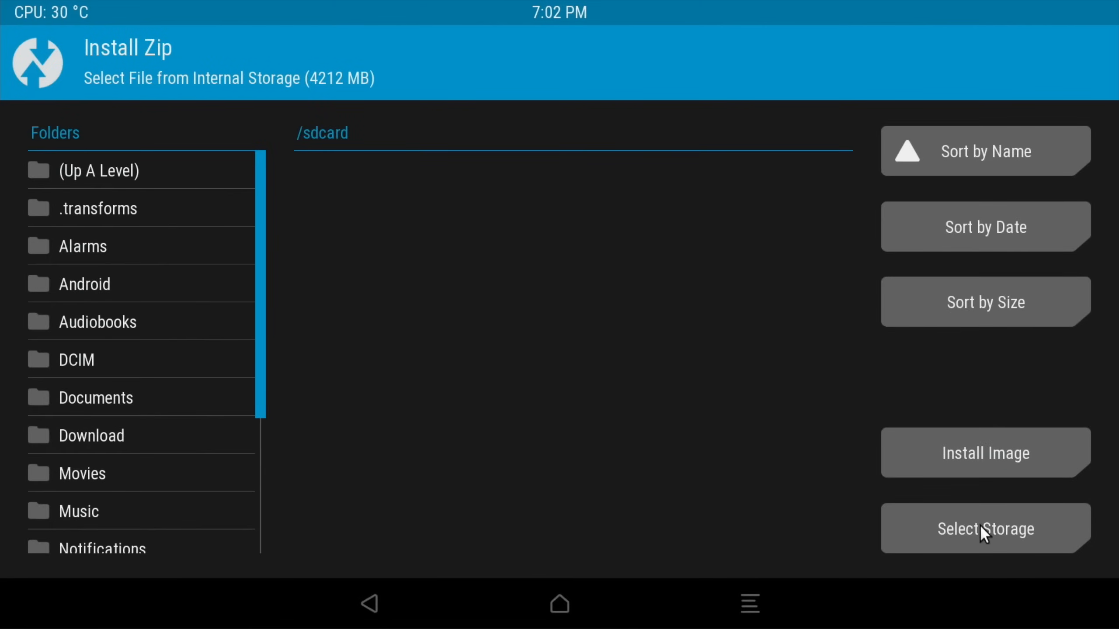
click(984, 529)
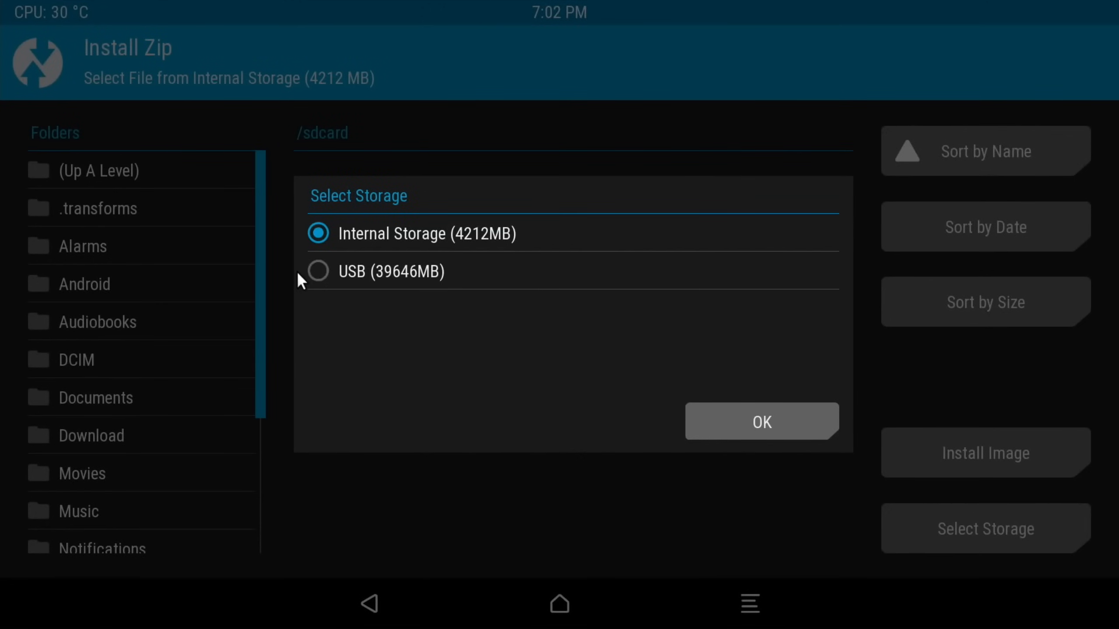
click(318, 271)
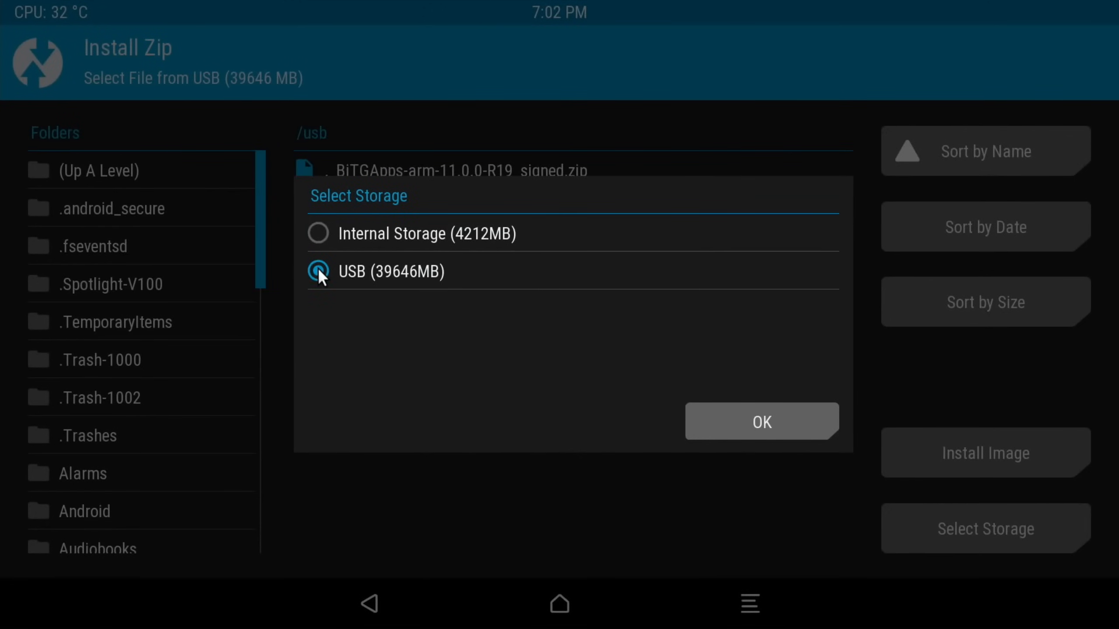
click(760, 422)
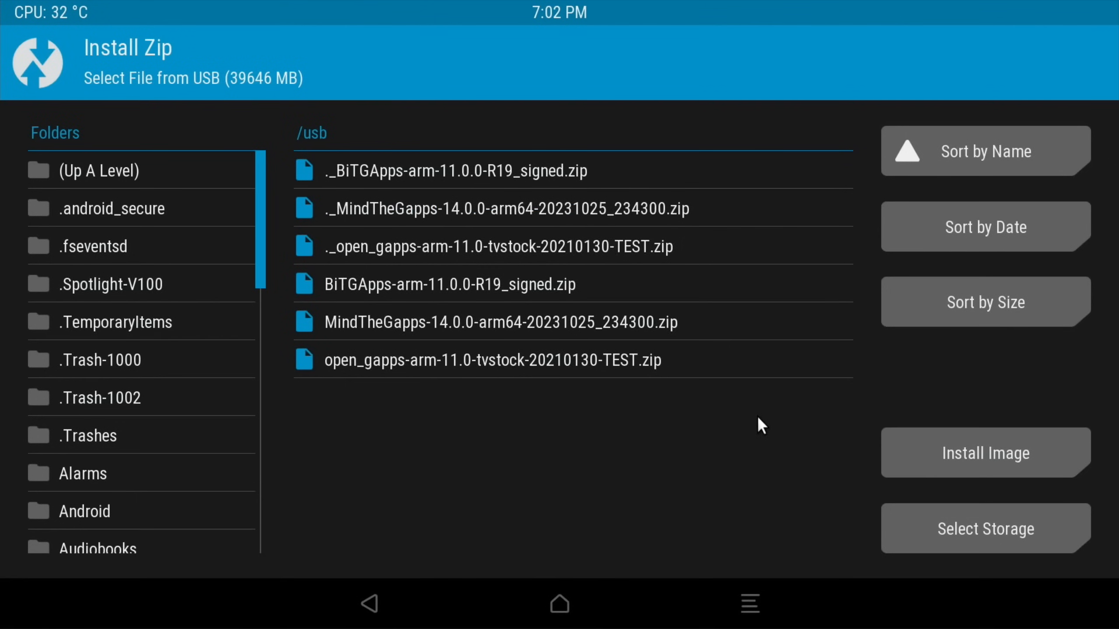
mouse_move(366, 360)
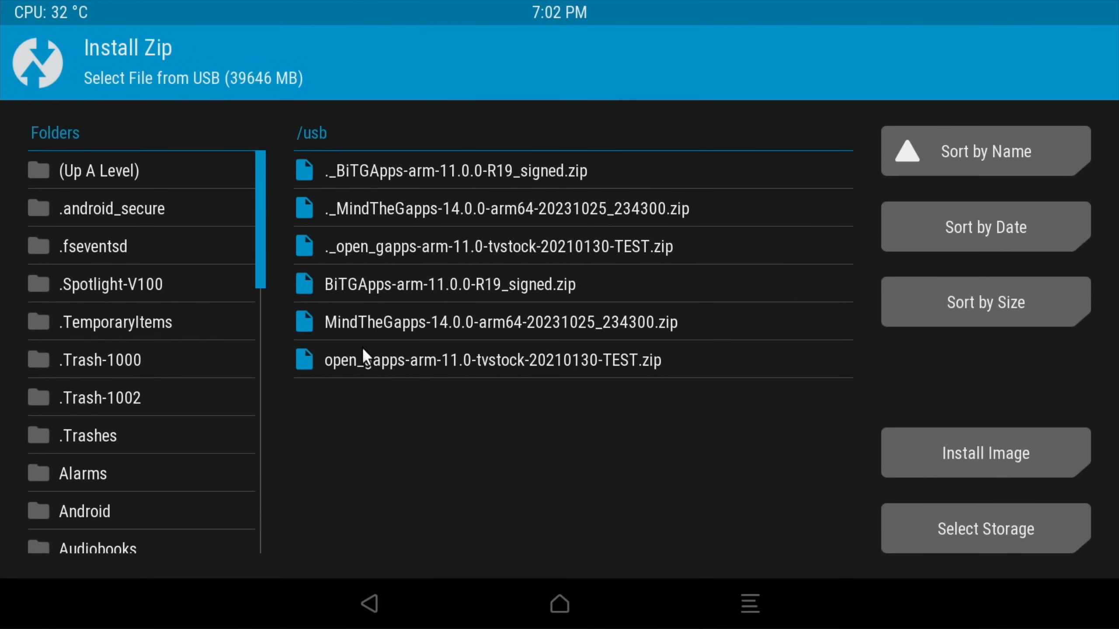
mouse_move(365, 328)
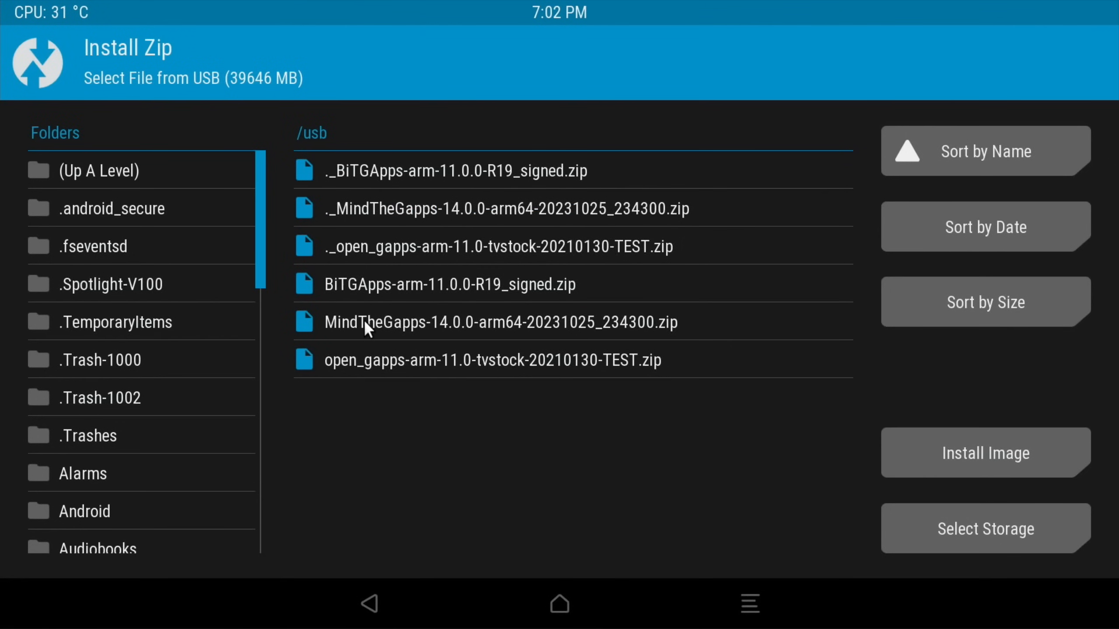
mouse_move(453, 332)
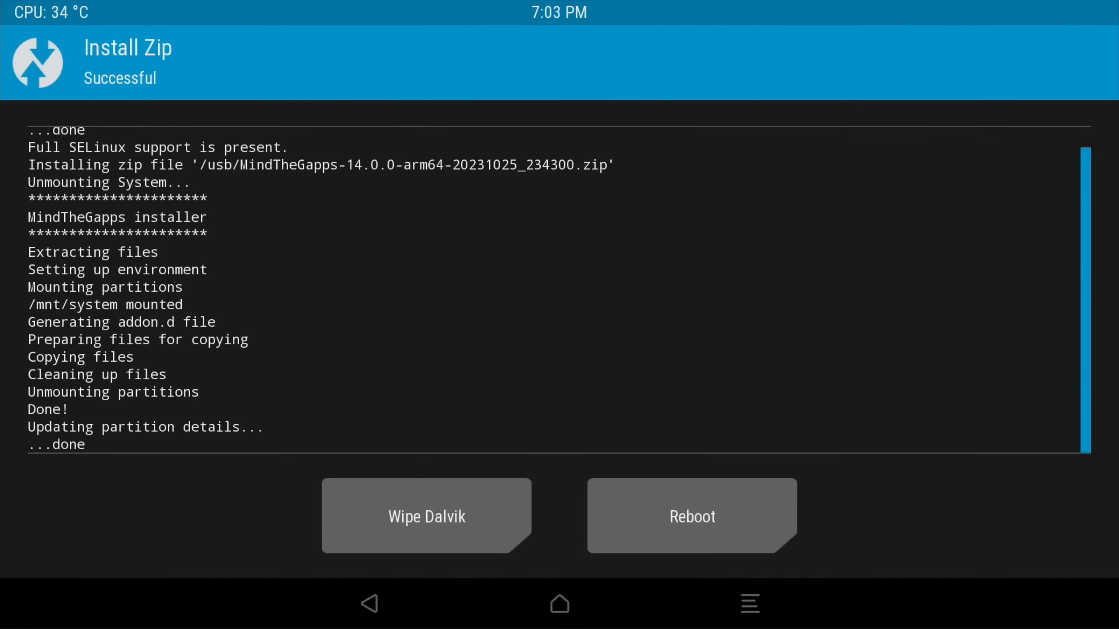
click(425, 516)
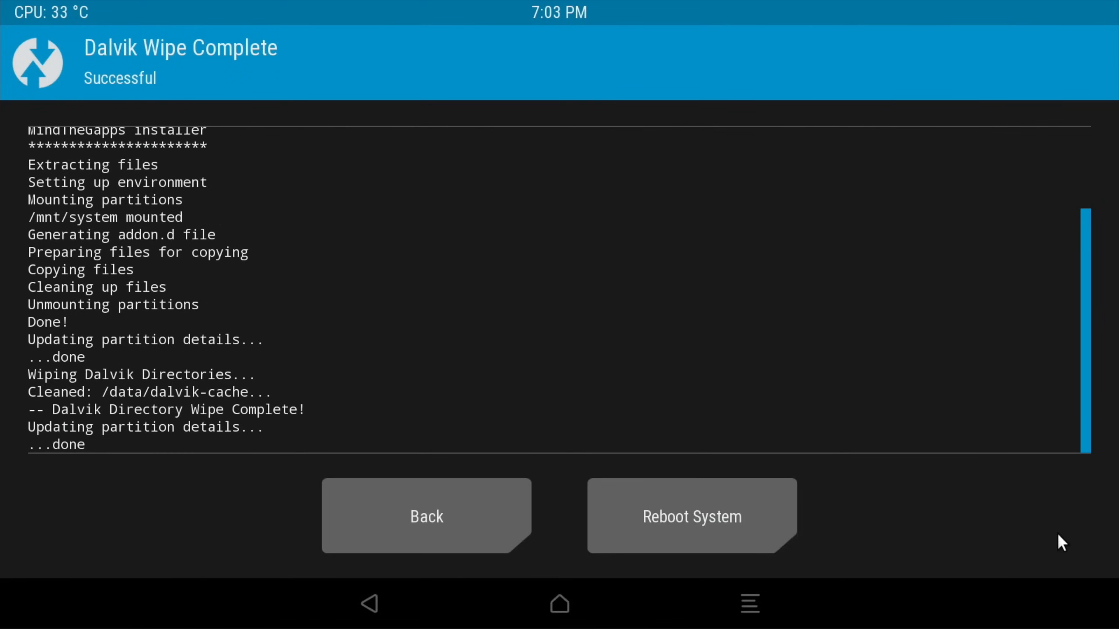
mouse_move(725, 504)
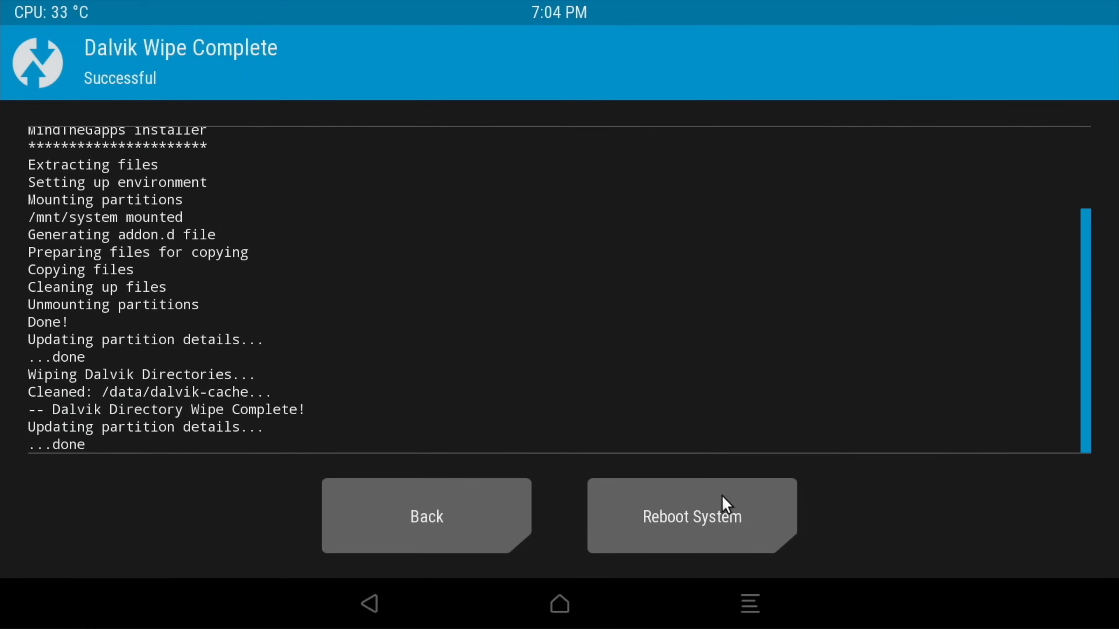
click(426, 516)
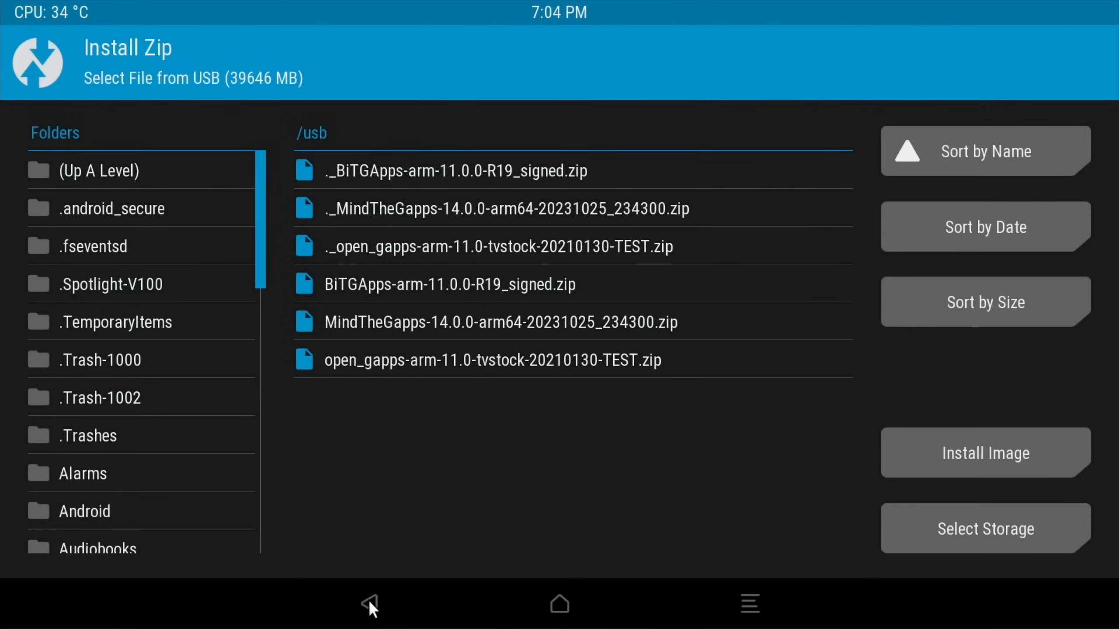
Return to the TWRP main menu and go to the Wipe options for factory reset.
click(368, 604)
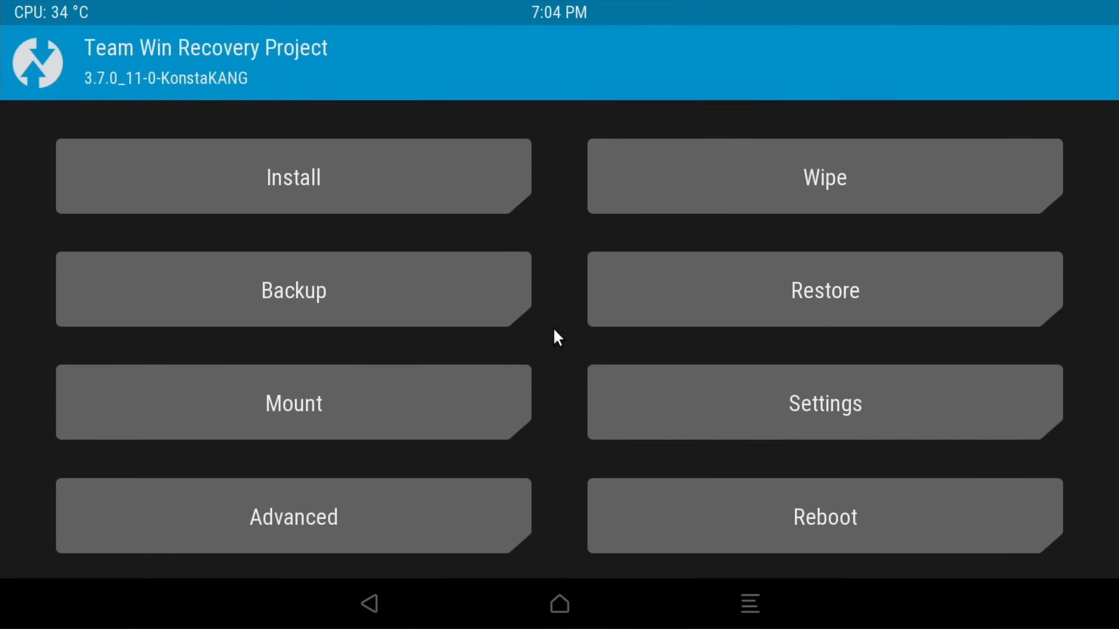
click(824, 176)
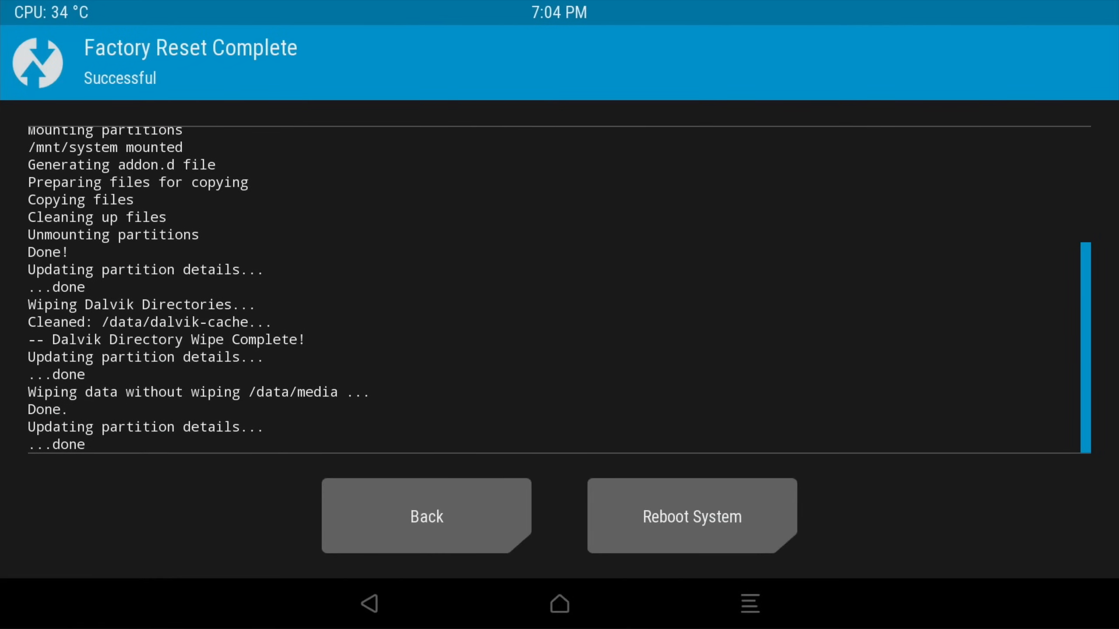
mouse_move(733, 519)
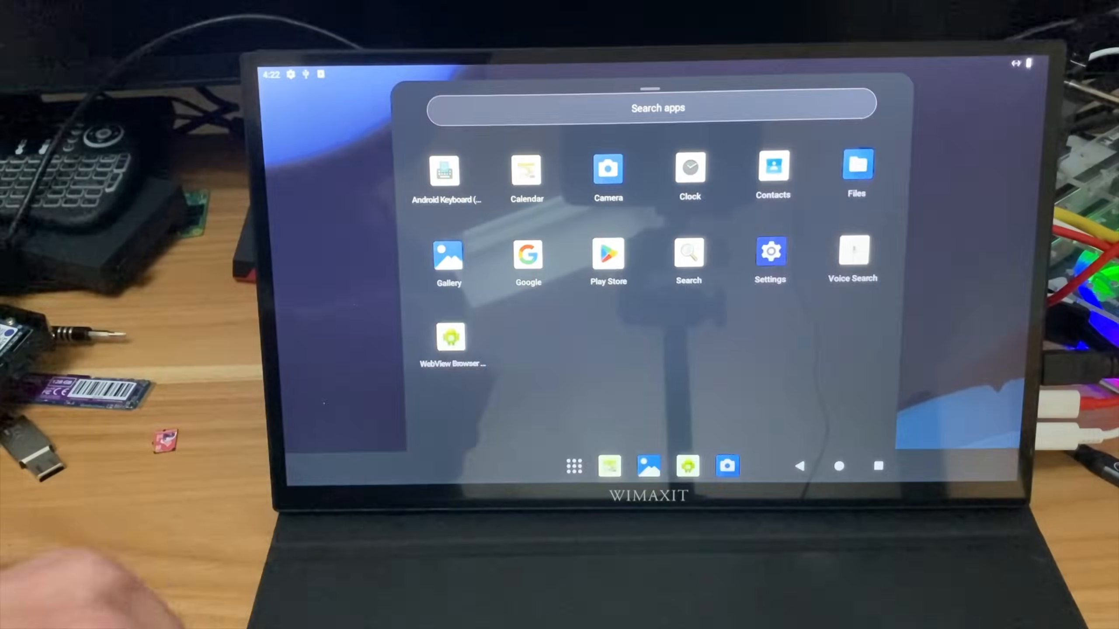
Launch Play Store, attempt Google sign-in, then return to the installed apps list.
click(608, 254)
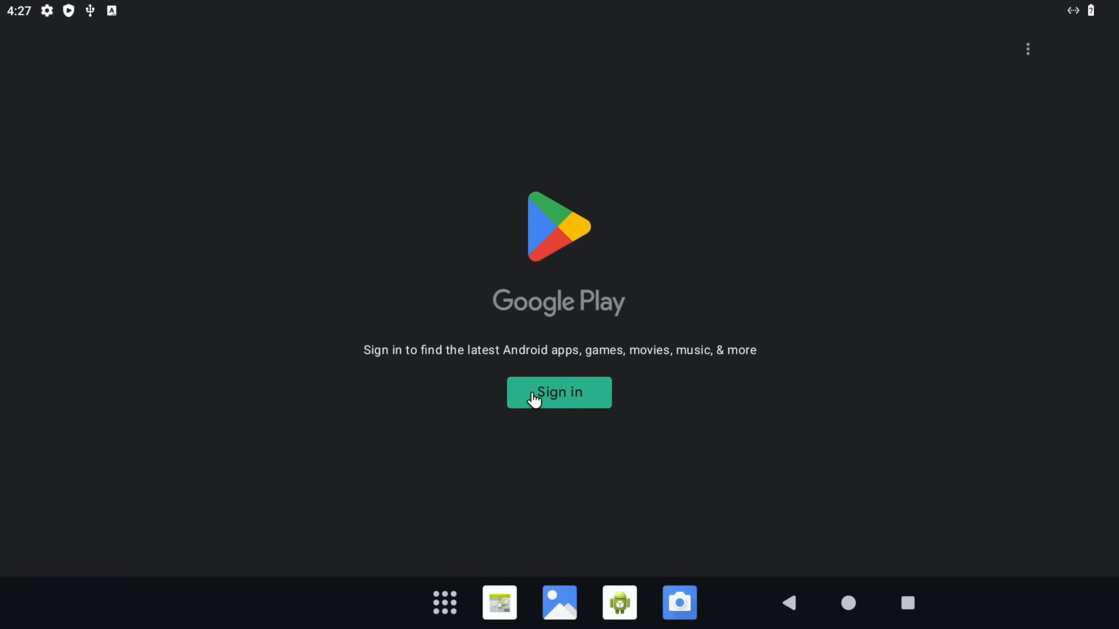
click(558, 393)
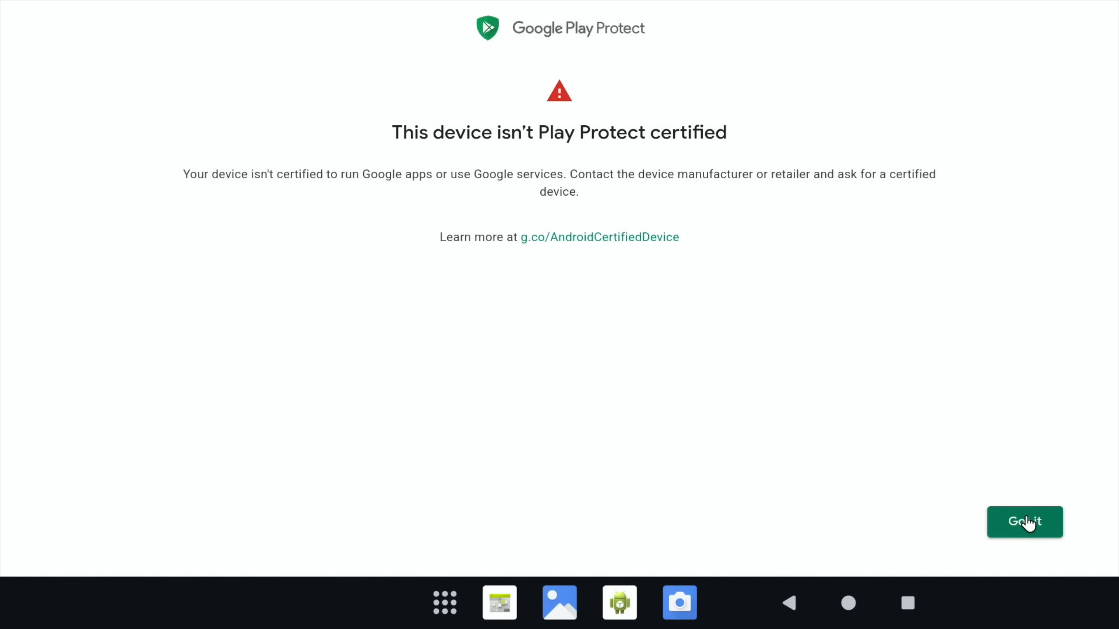
click(1024, 522)
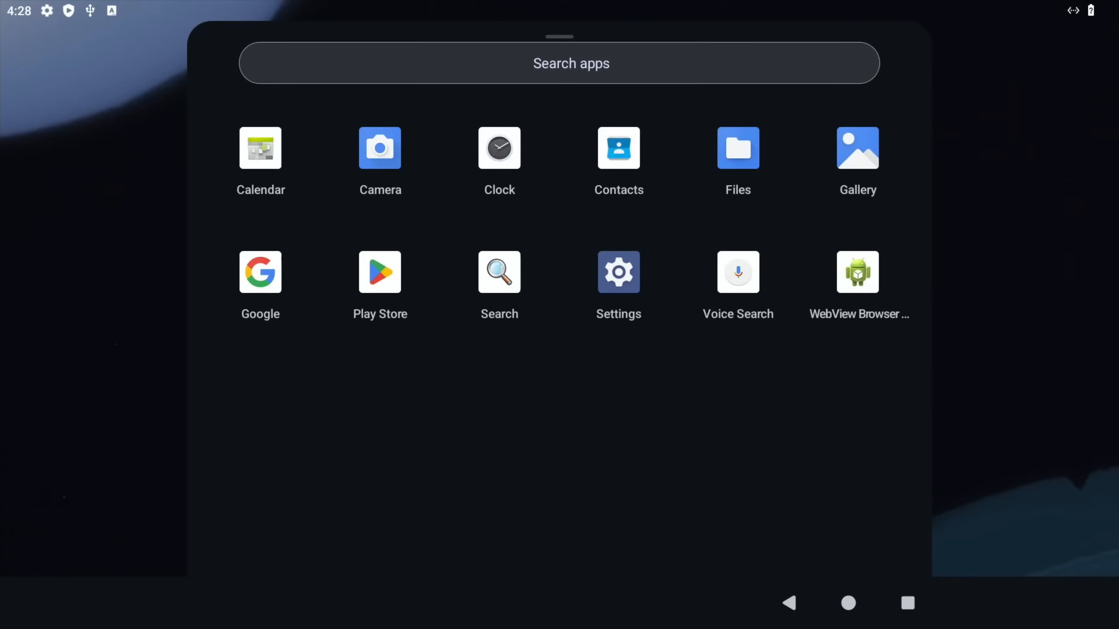
Search Google for 'konstang' and open the KonstaKANG.com Raspberry Pi 4 result.
click(260, 271)
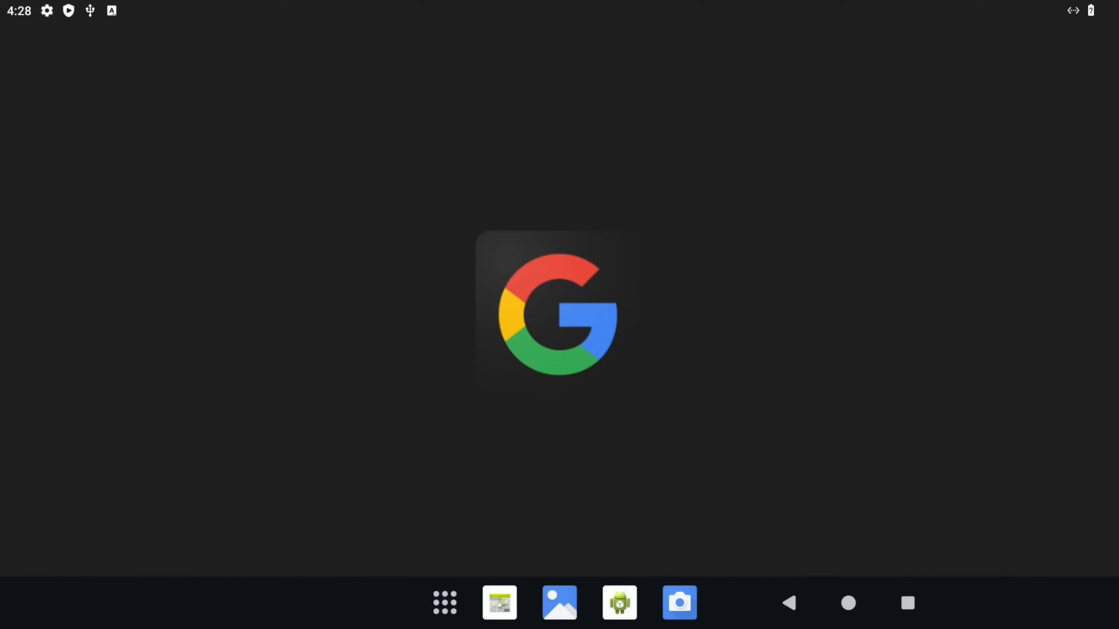
click(558, 310)
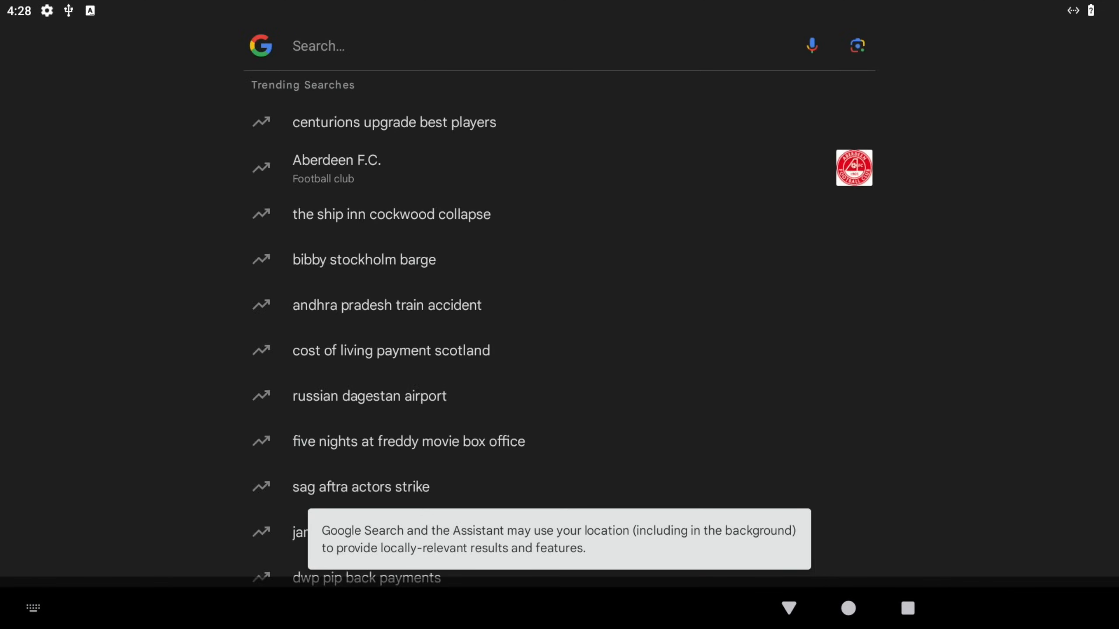
text(konstan)
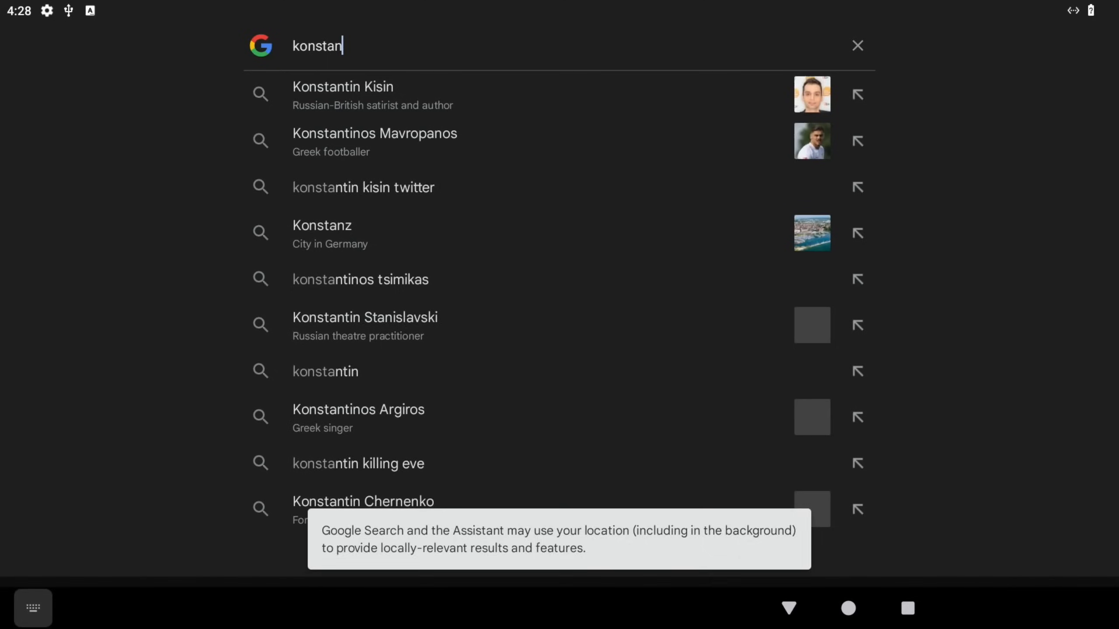
text(g)
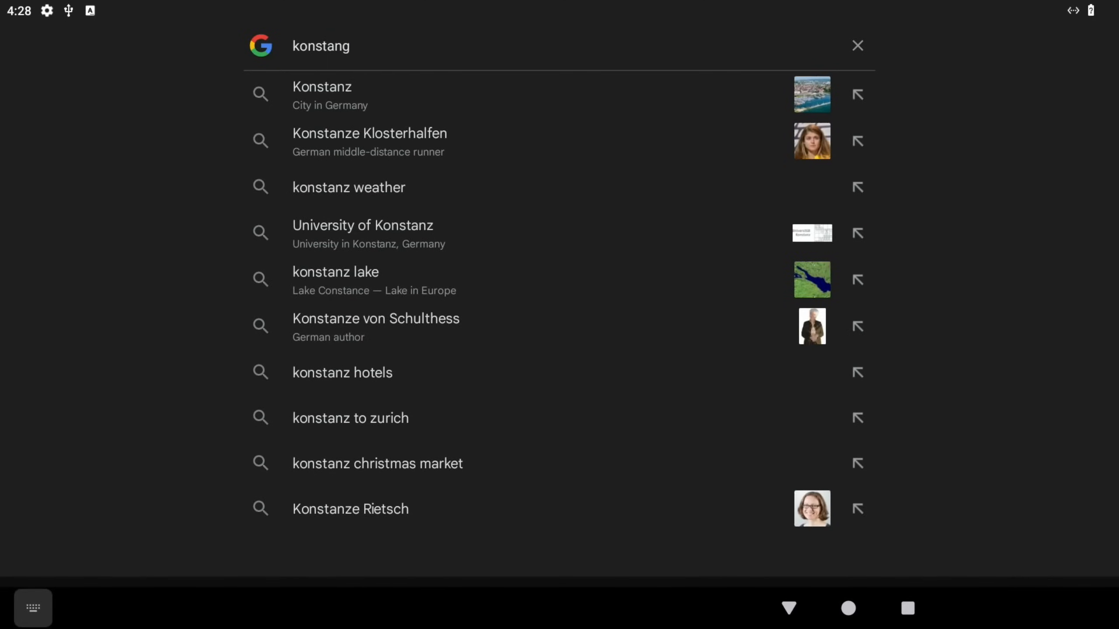
key(enter)
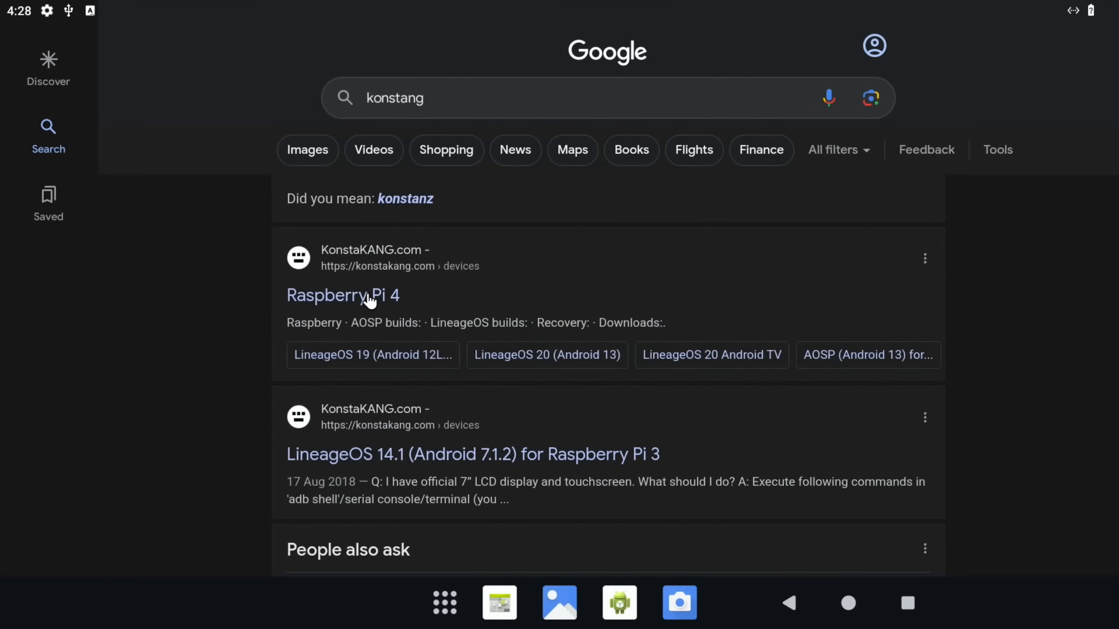
click(342, 295)
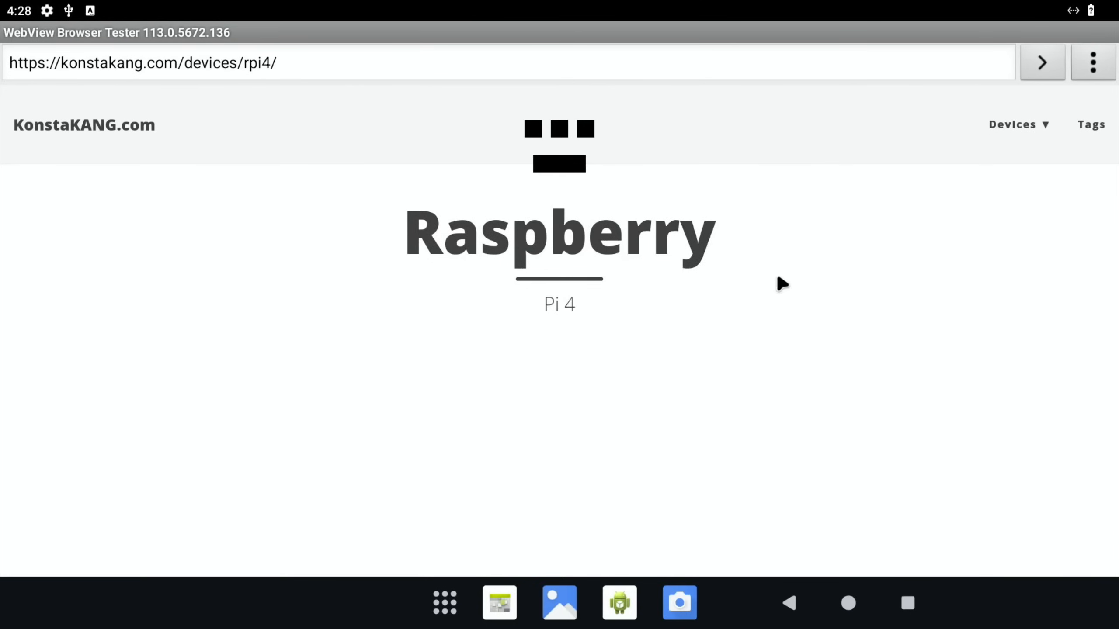
Scroll down and open the 'AOSP - KonstaKANG (Android 14)' build page.
scroll(down, 3)
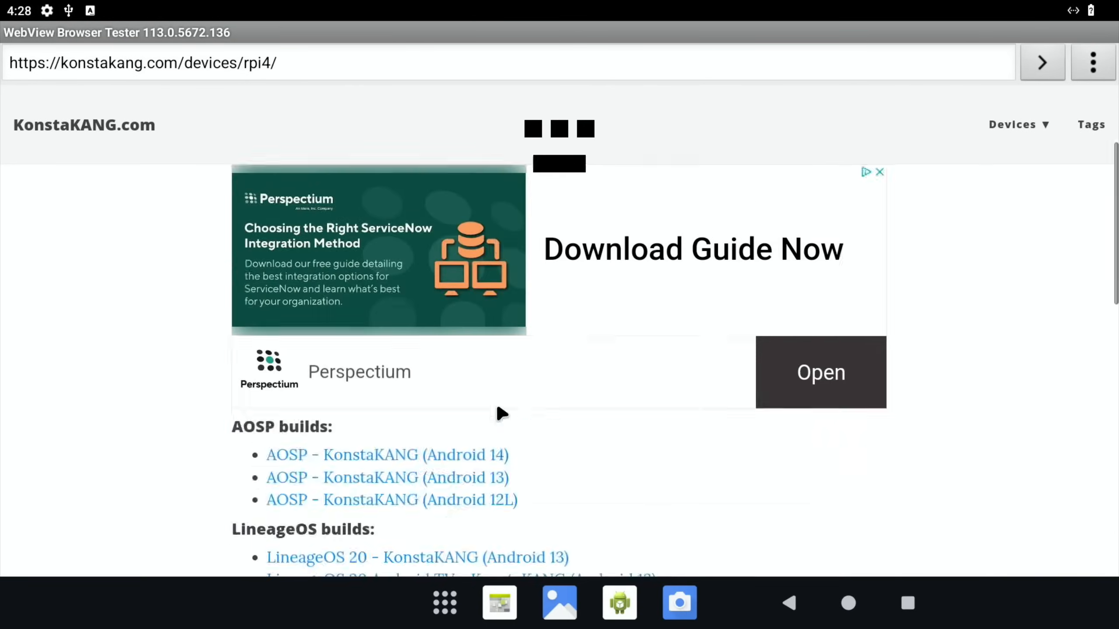
scroll(down, 3)
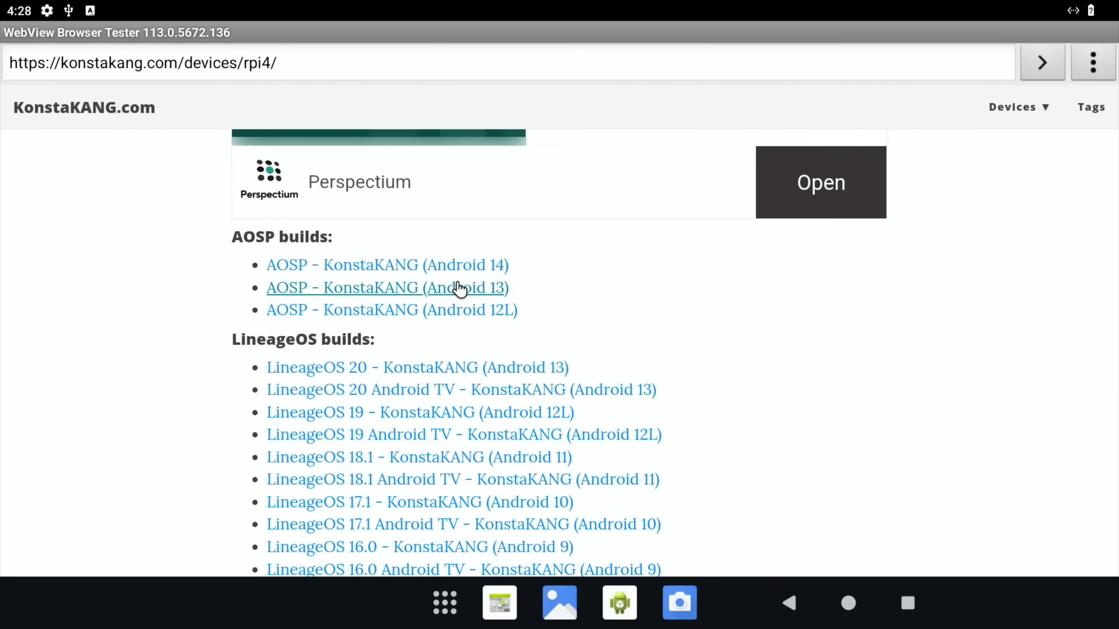
click(386, 265)
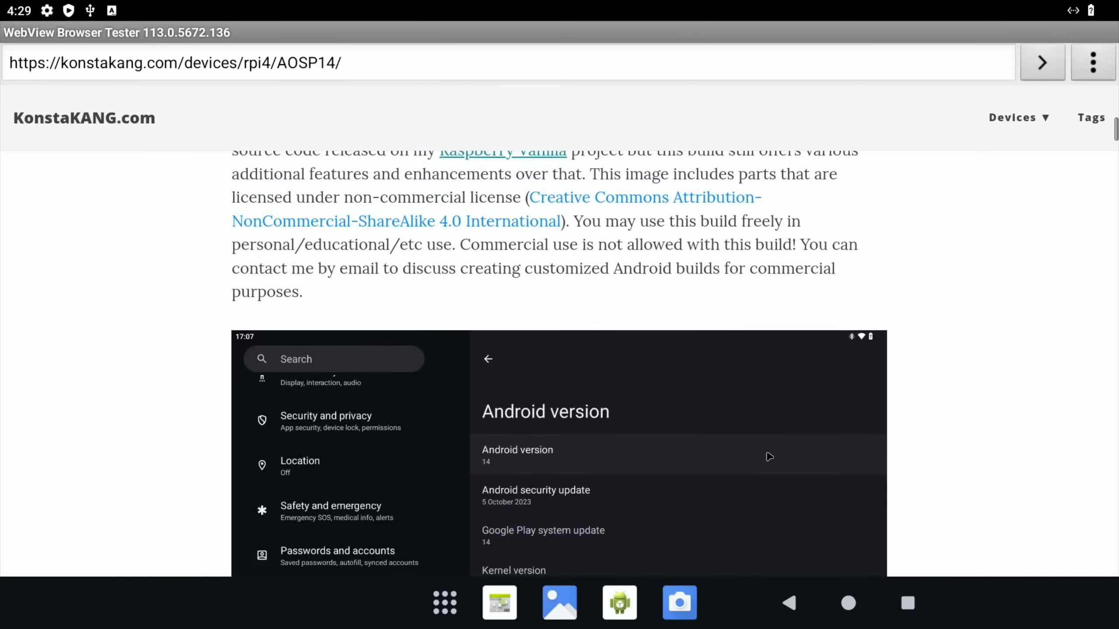
Scroll through the Android 14 build page and its comments.
scroll(up, 3)
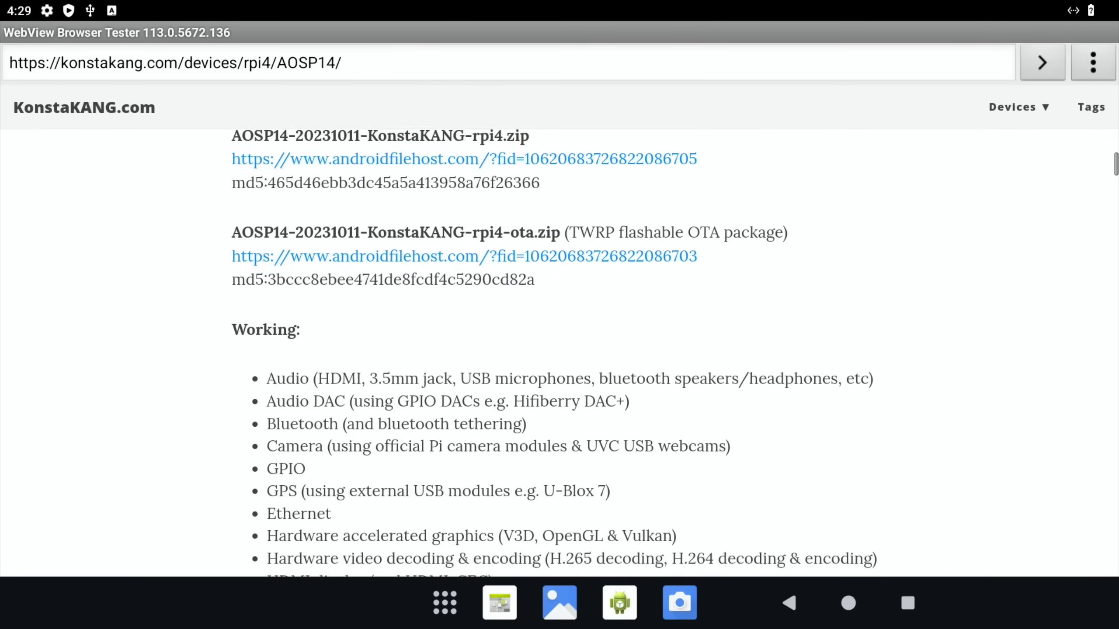
scroll(down, 3)
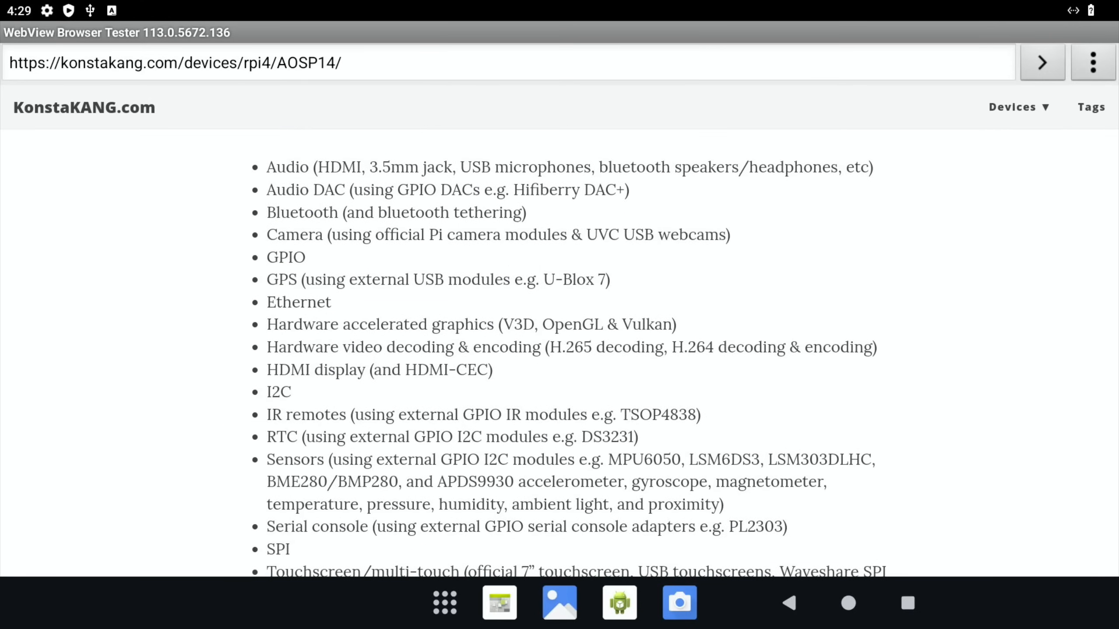
scroll(down, 3)
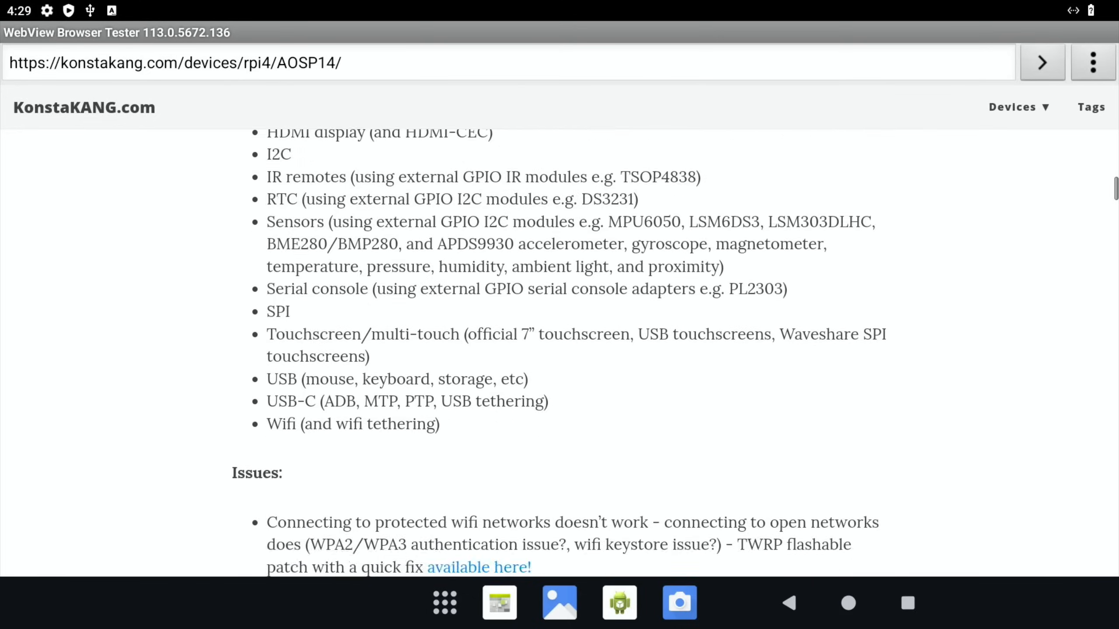
scroll(down, 3)
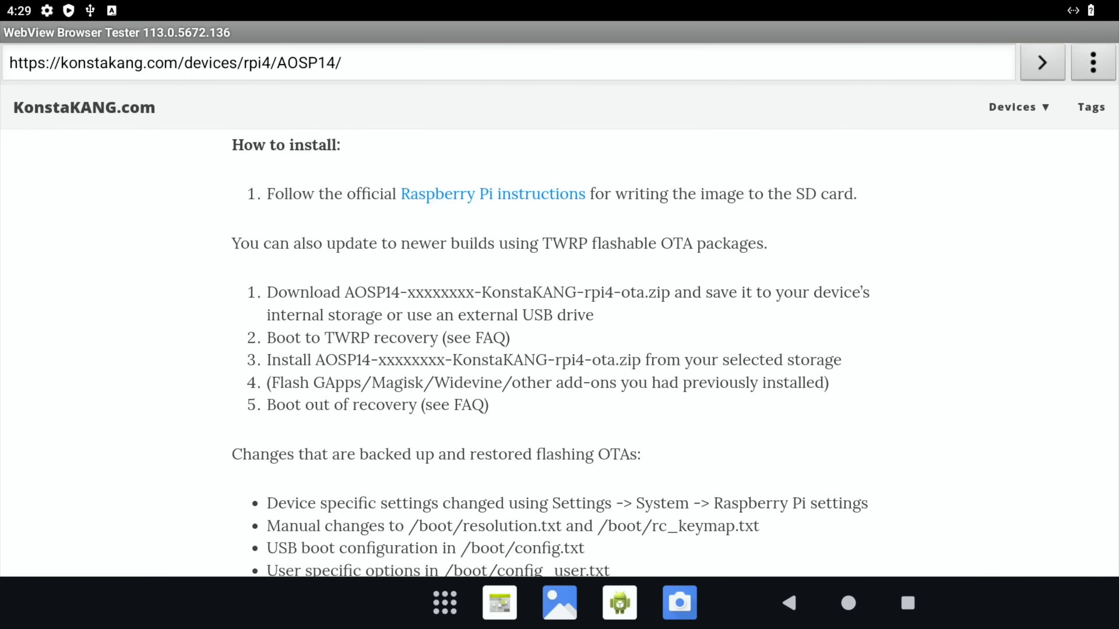
scroll(down, 3)
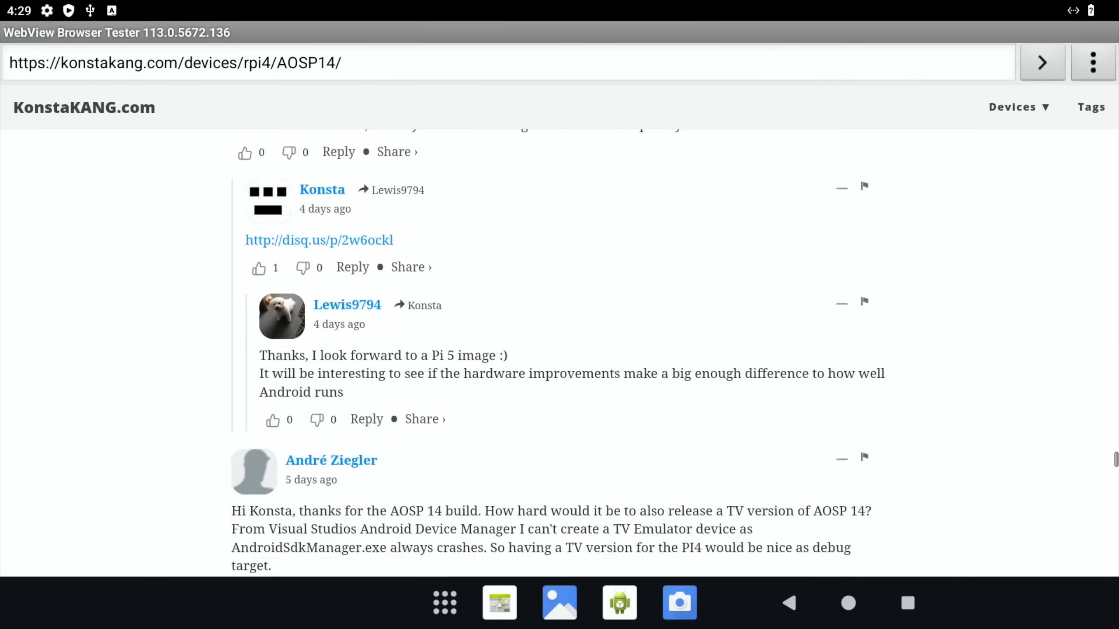
scroll(up, 3)
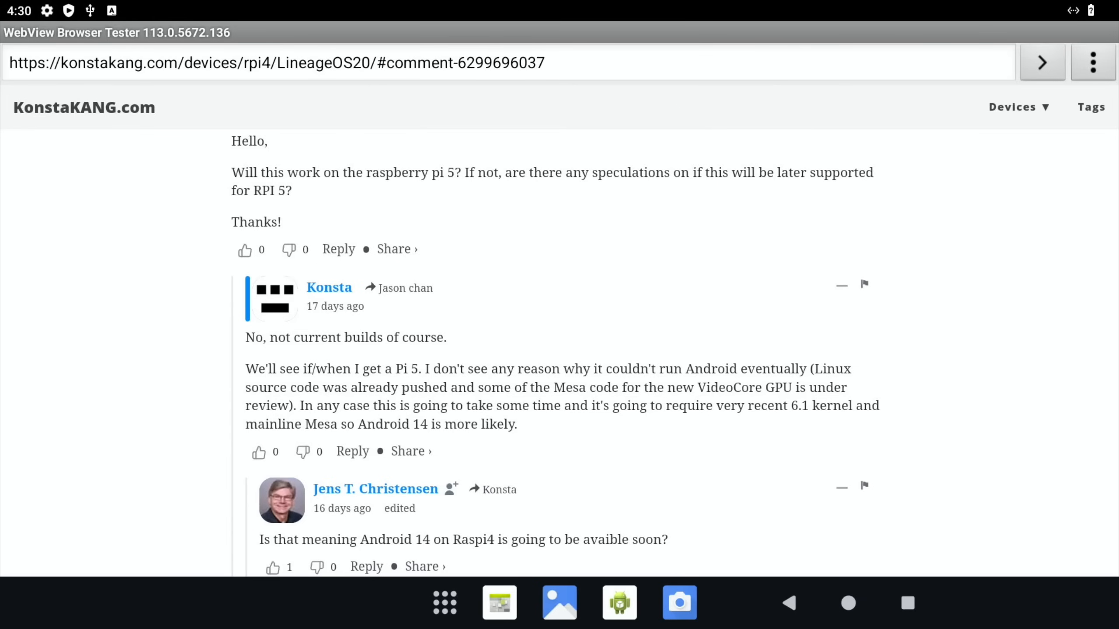
scroll(down, 3)
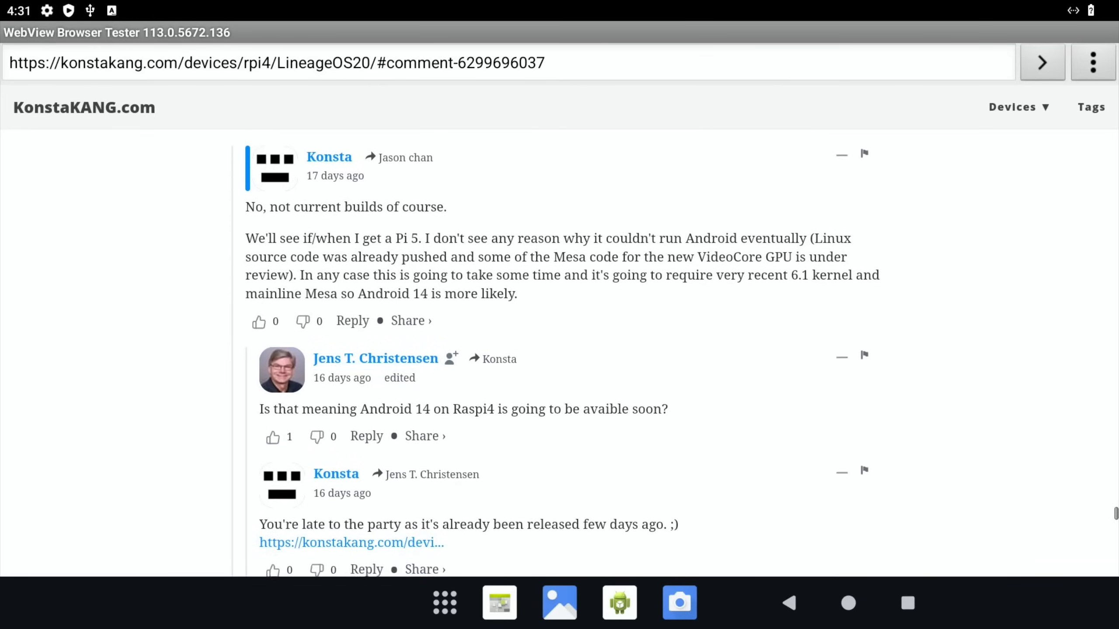
scroll(down, 3)
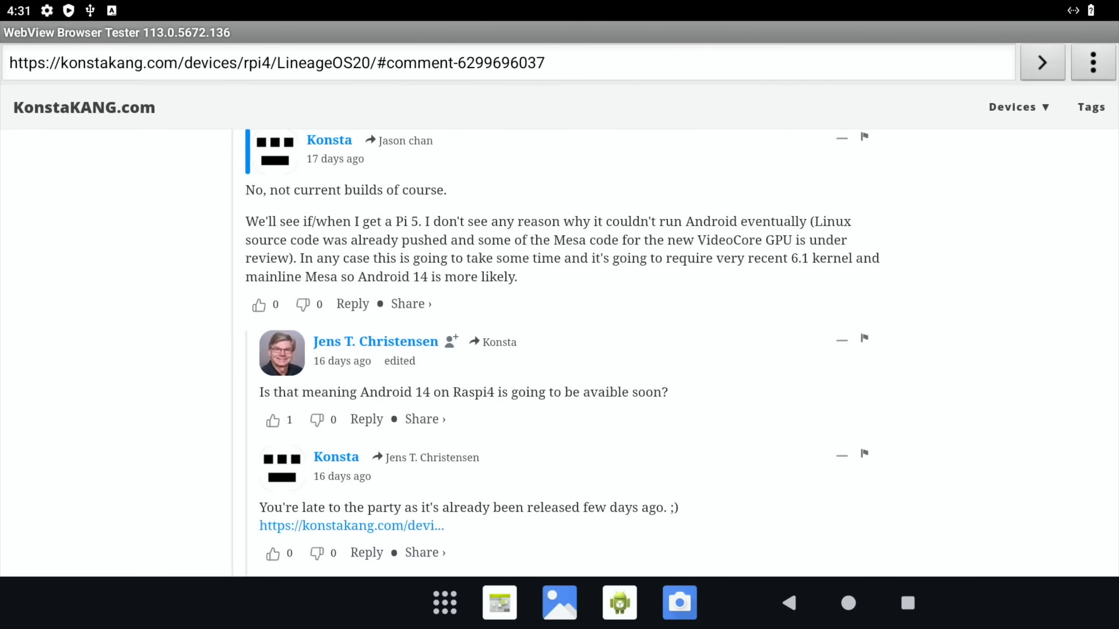
mouse_move(648, 481)
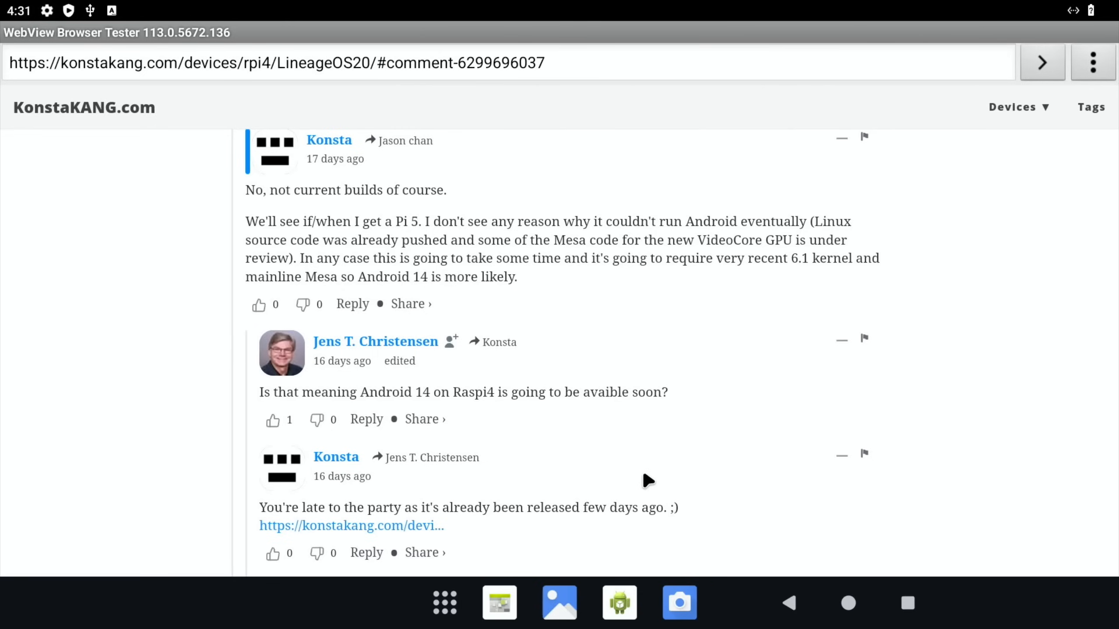
click(848, 603)
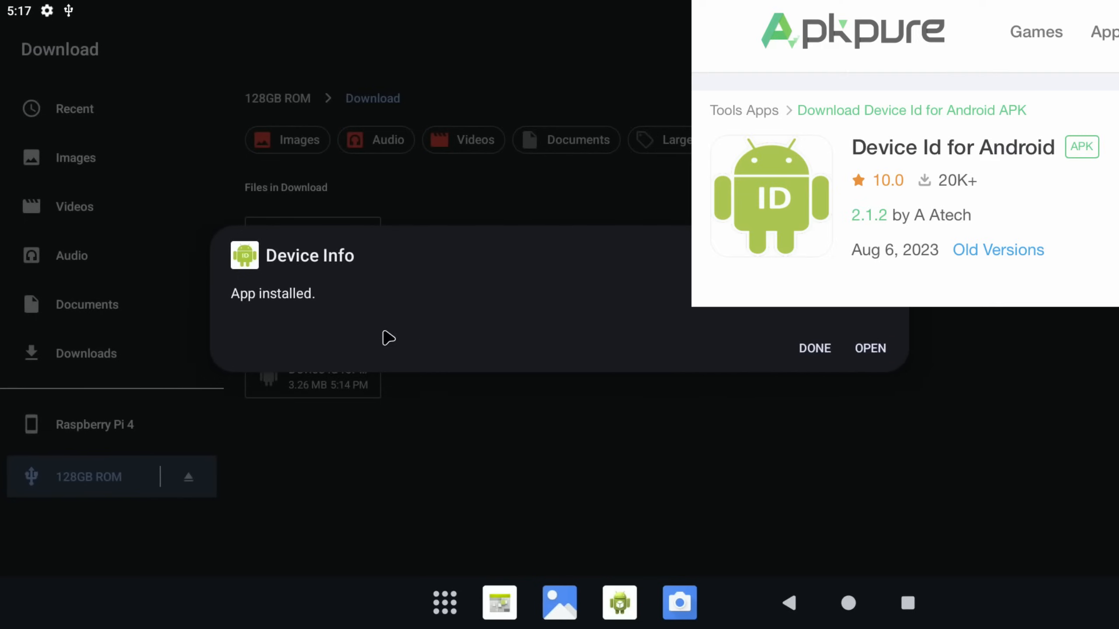
mouse_move(531, 321)
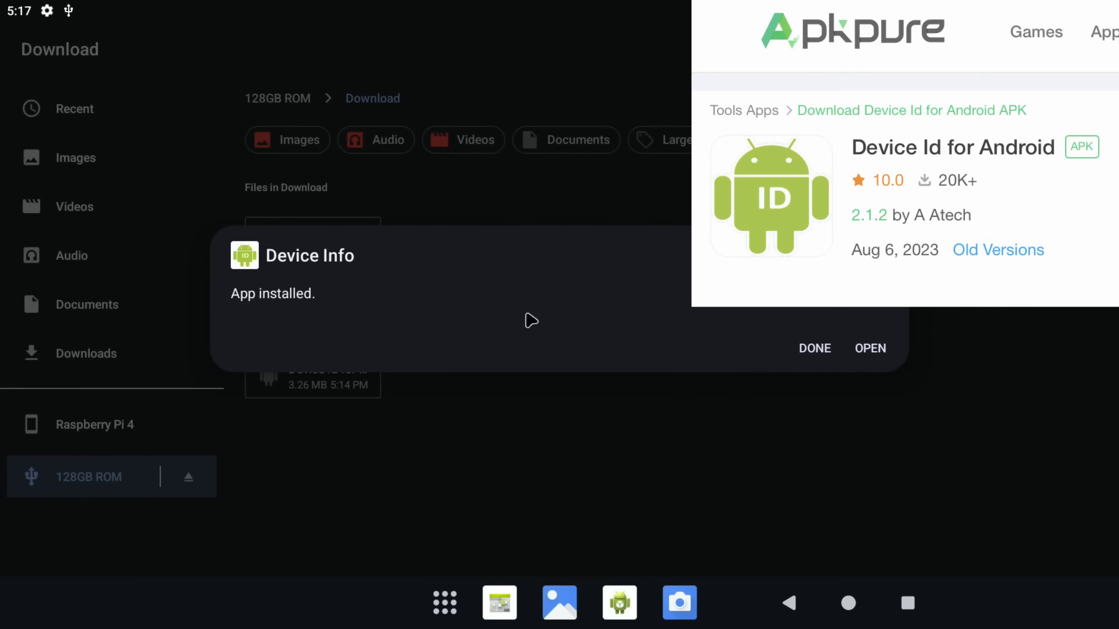
mouse_move(869, 349)
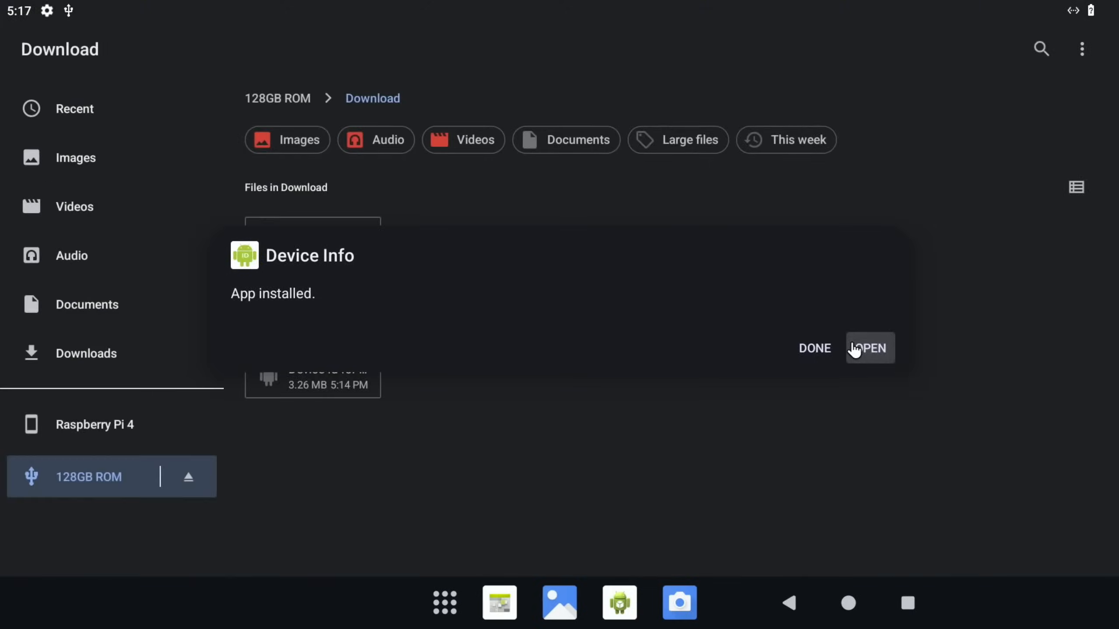
Open the newly installed Device Info app from the 'App installed' dialog.
click(869, 348)
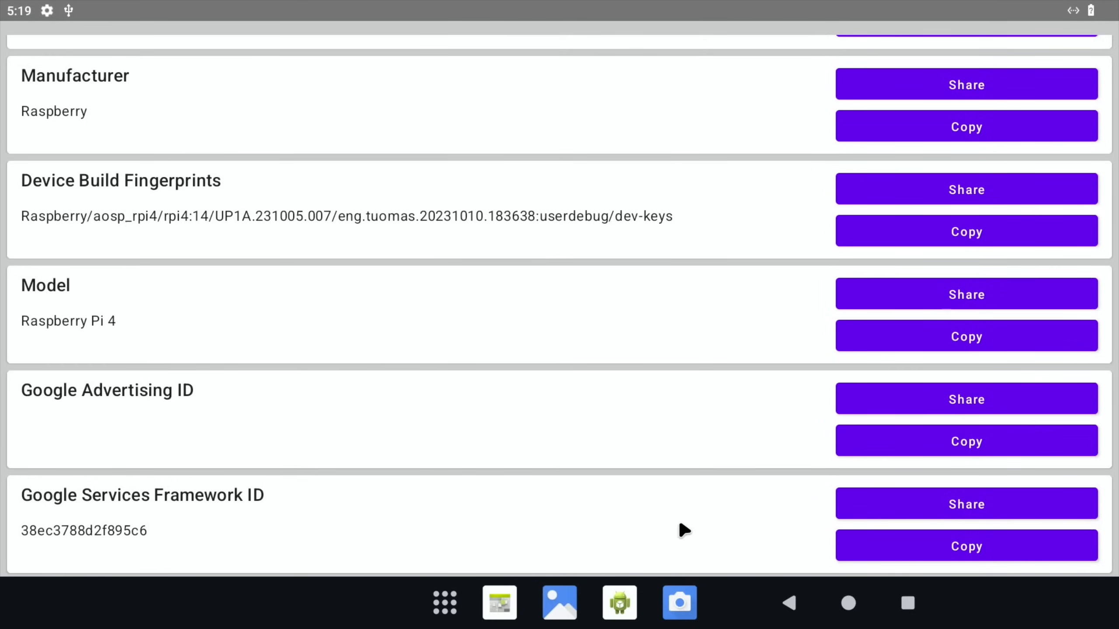
mouse_move(826, 551)
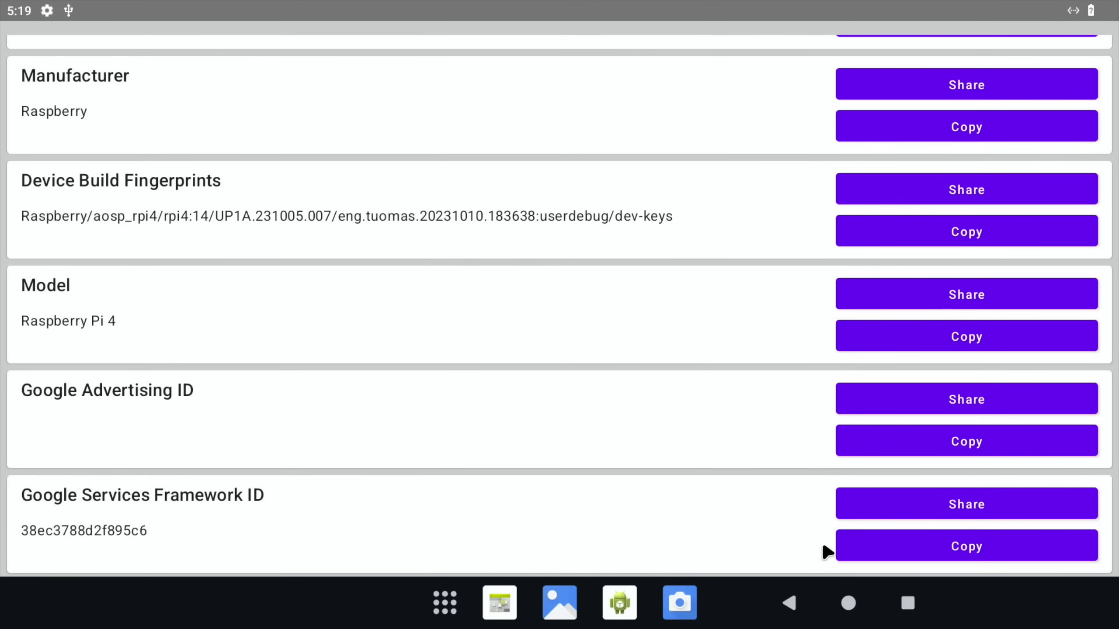
click(964, 546)
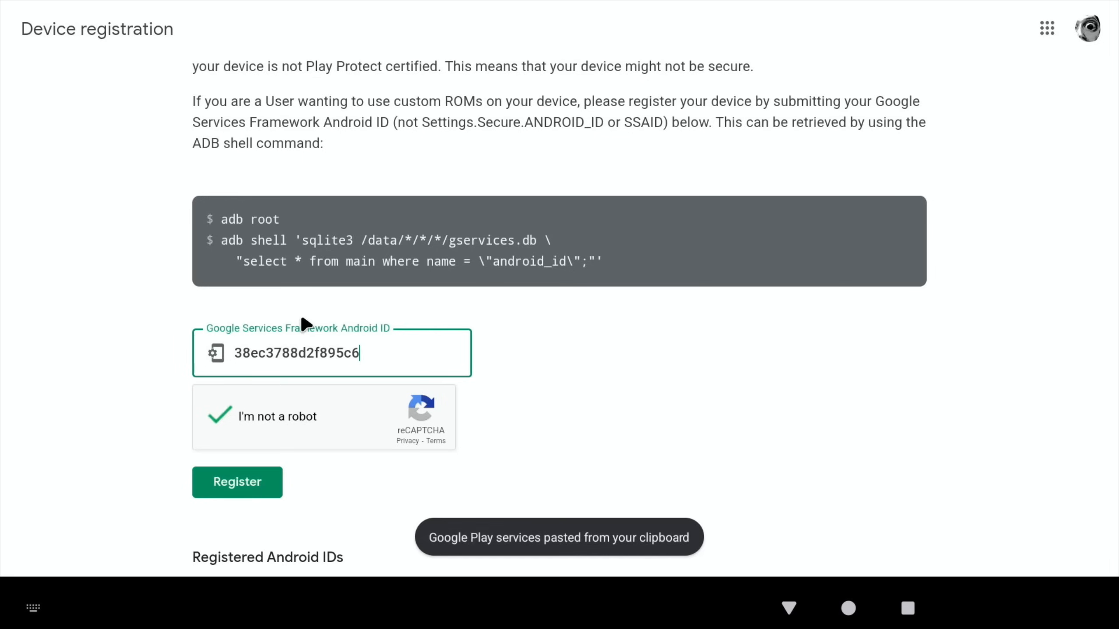
mouse_move(273, 448)
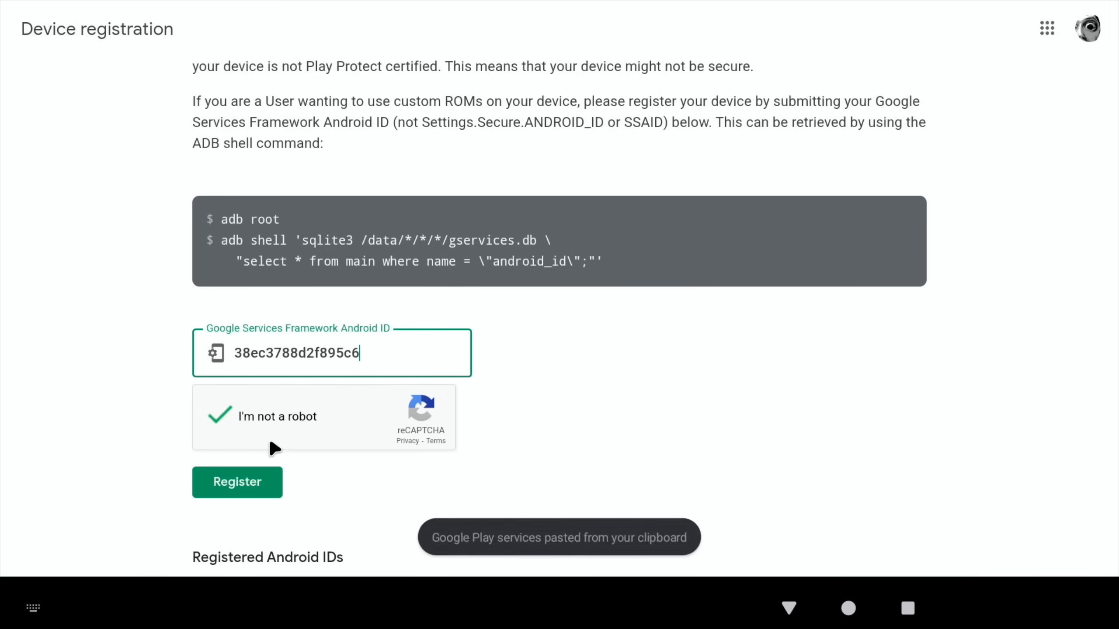
click(237, 481)
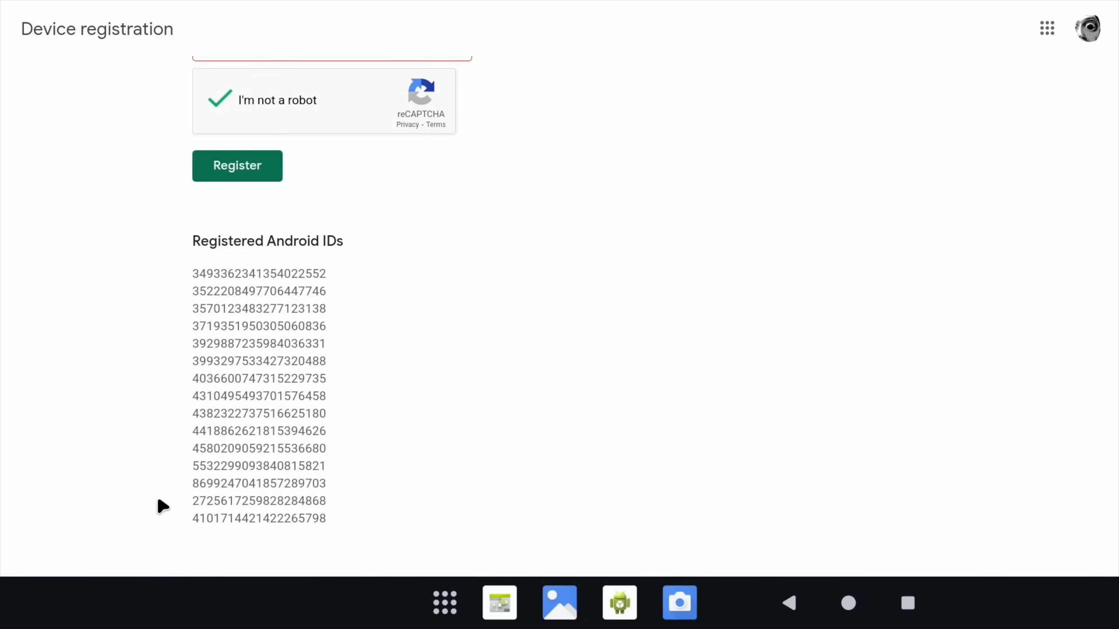
scroll(up, 3)
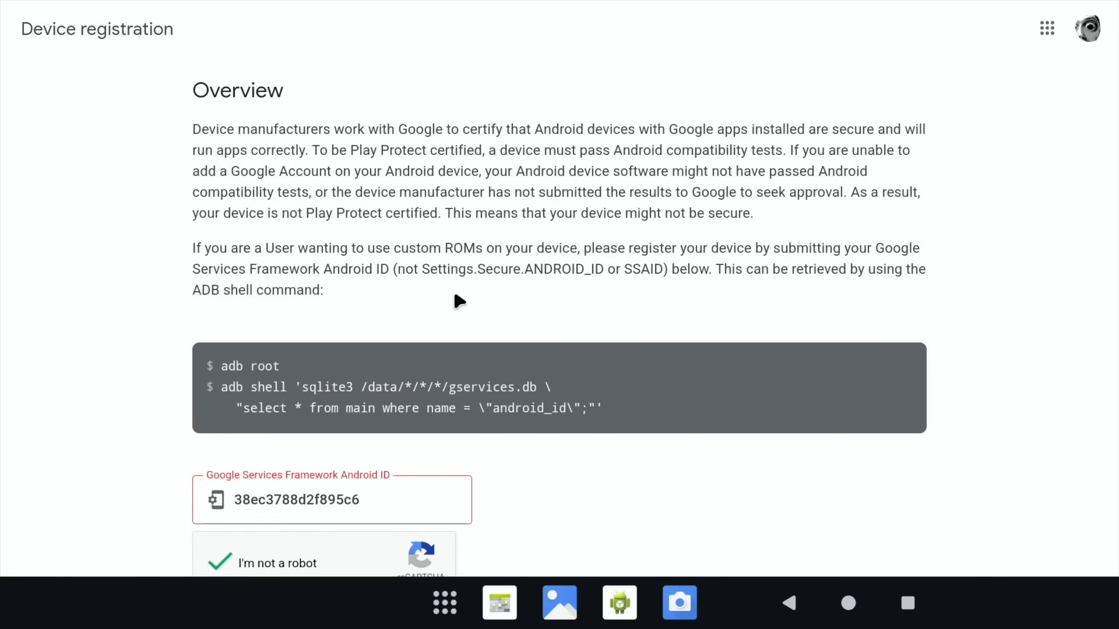
mouse_move(672, 555)
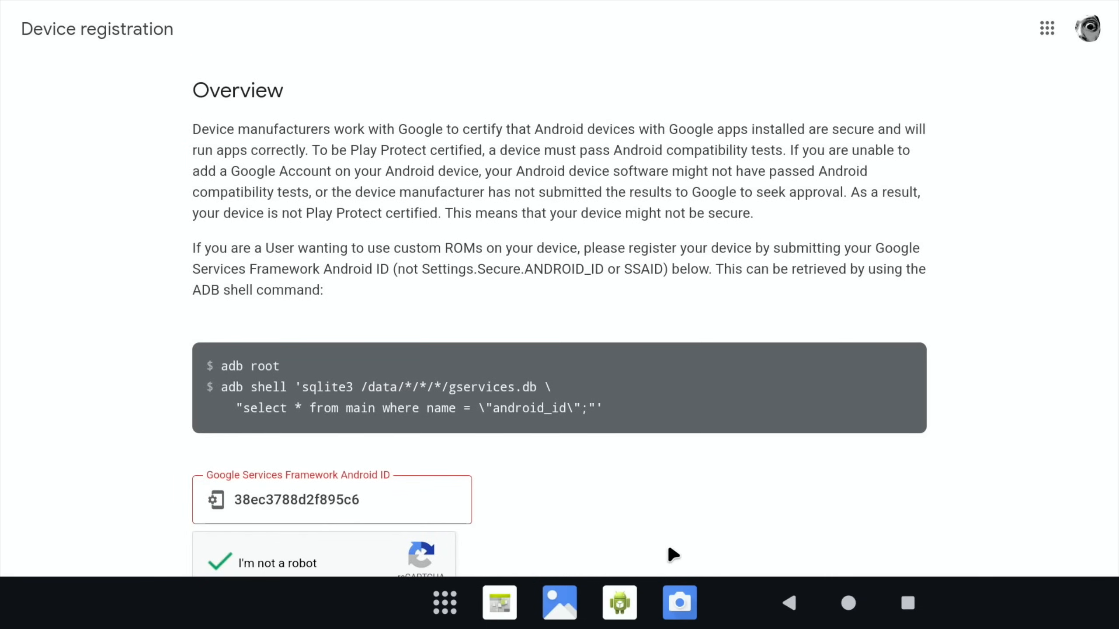
click(848, 604)
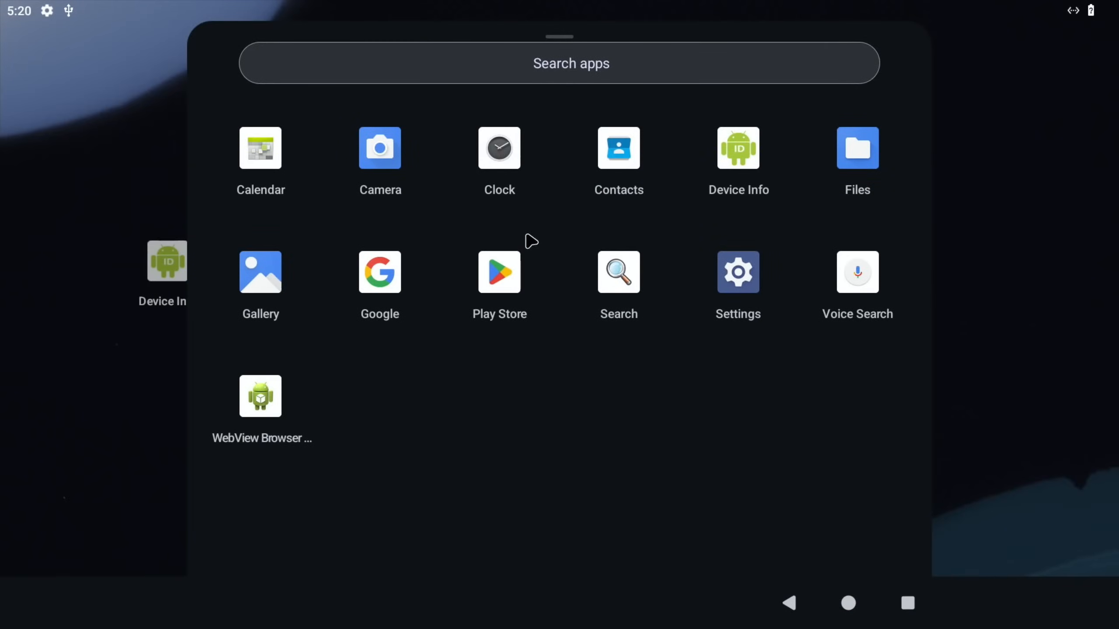
Launch Play Store, try signing in, and dismiss the window.
click(498, 272)
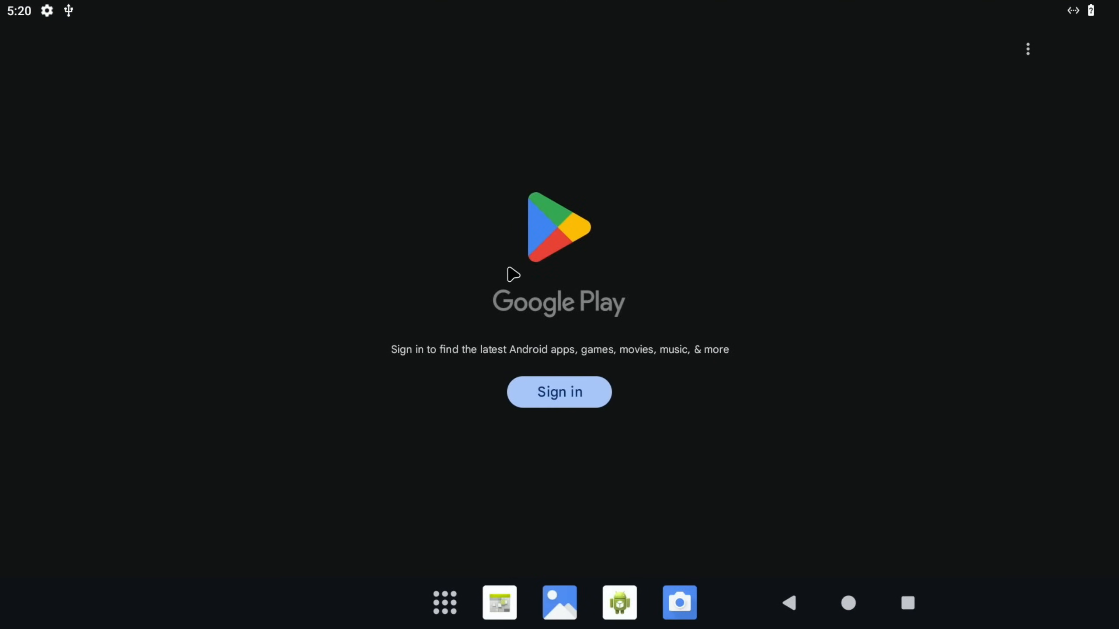
click(558, 392)
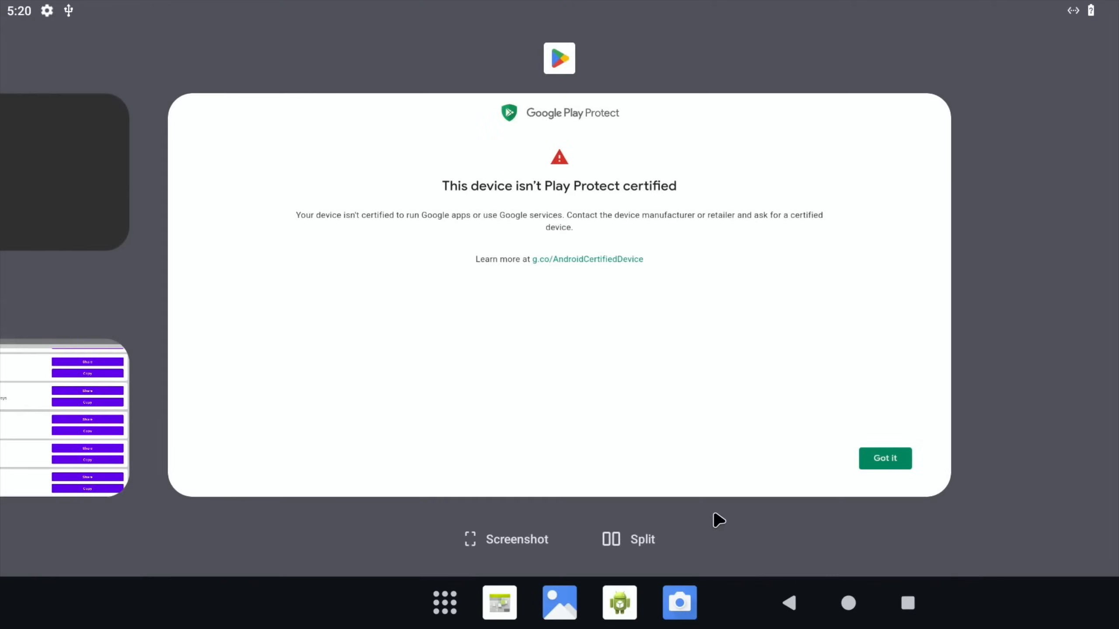
click(884, 458)
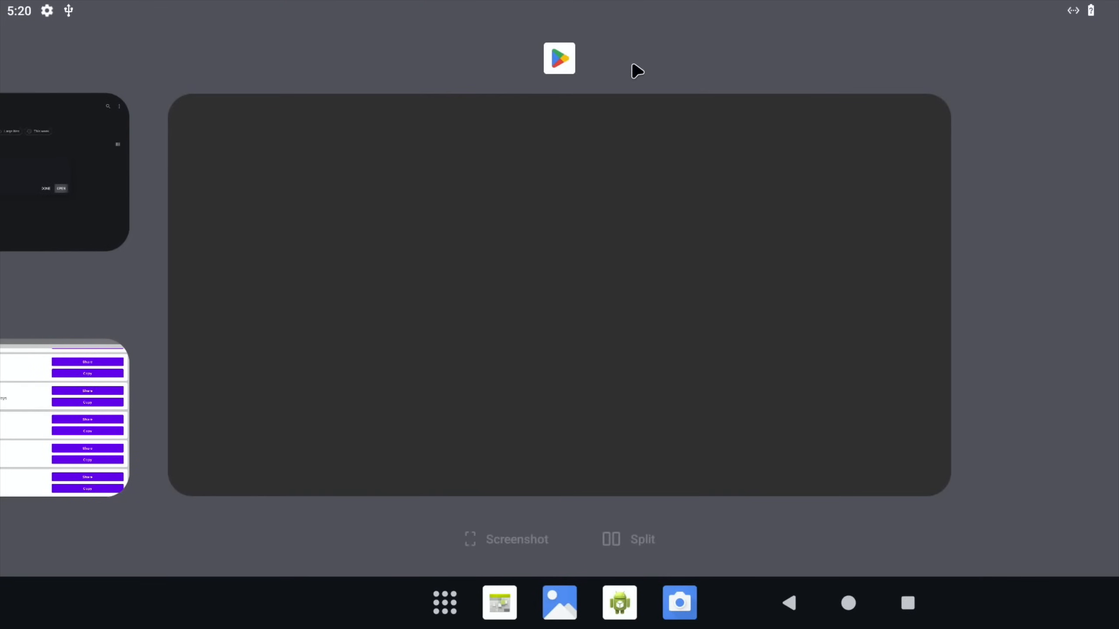
Relaunch Play Store from the app drawer and retry sign-in.
click(848, 603)
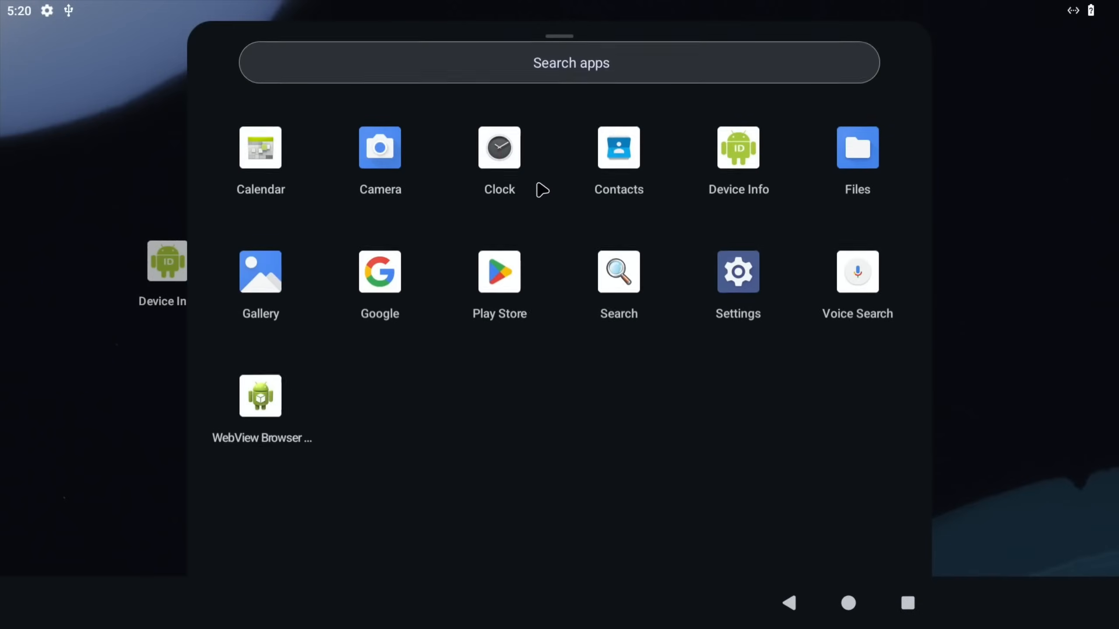
click(500, 272)
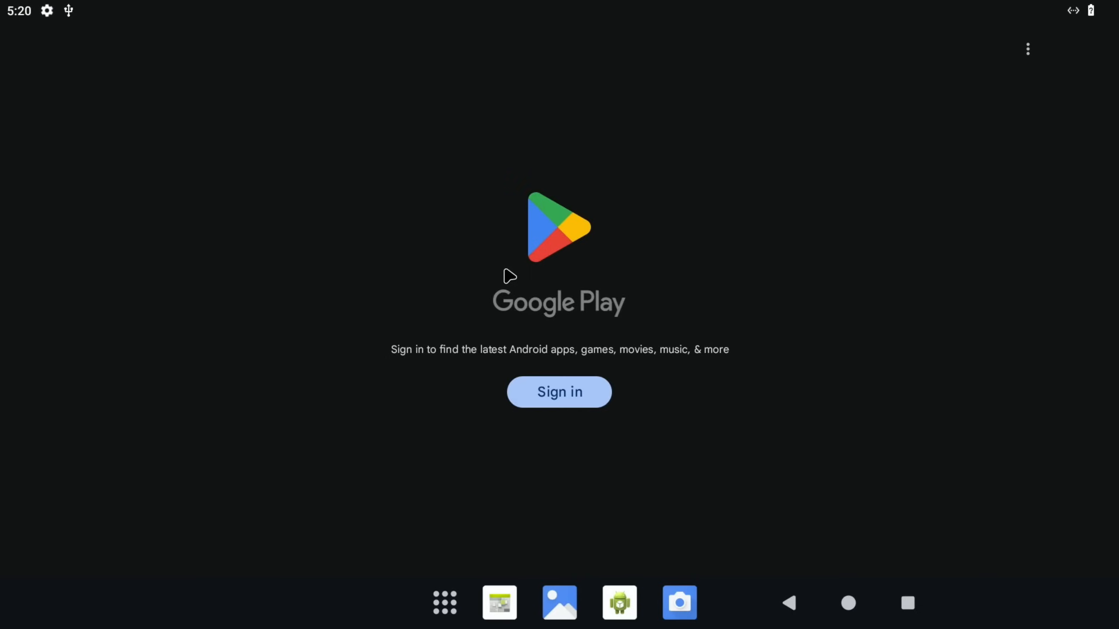
mouse_move(559, 394)
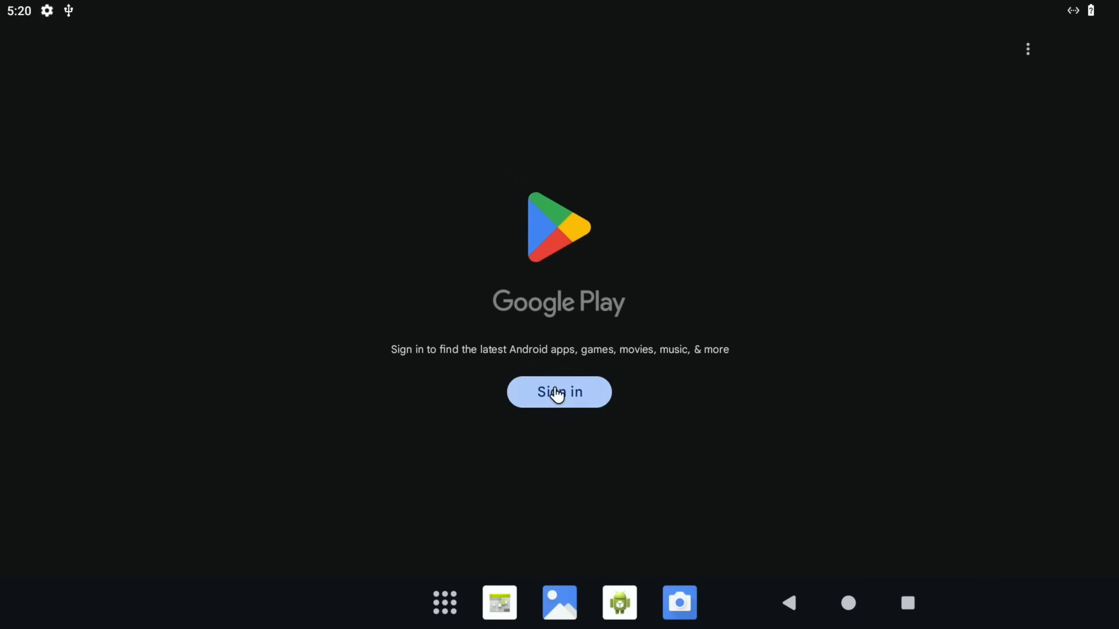
click(558, 391)
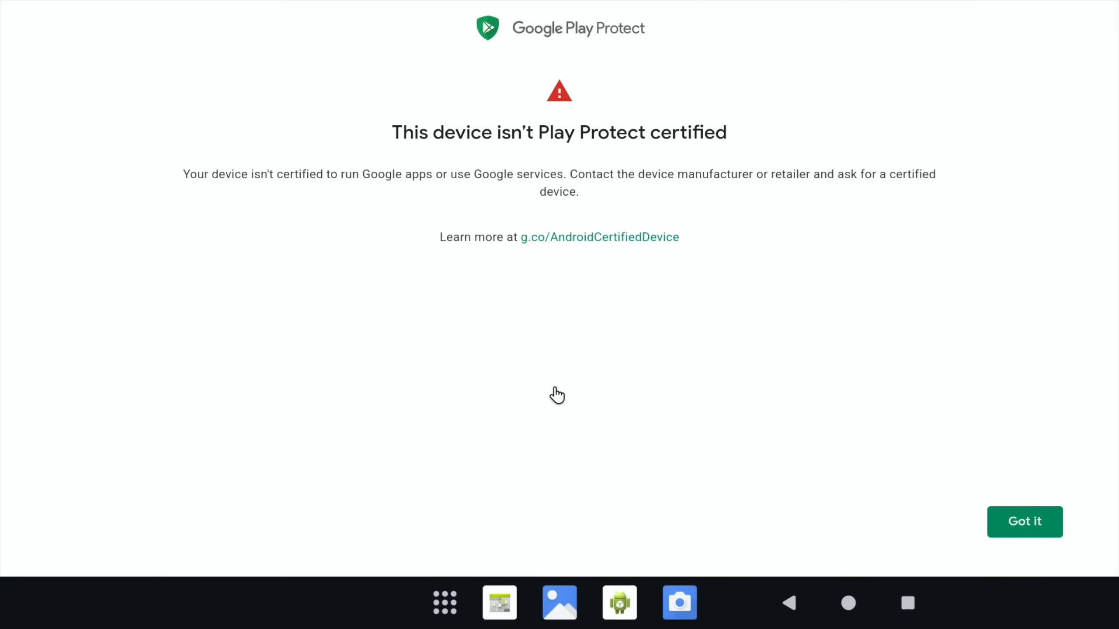
Dismiss the uncertified device notice, agree to Google's terms and accept Google services.
click(1023, 521)
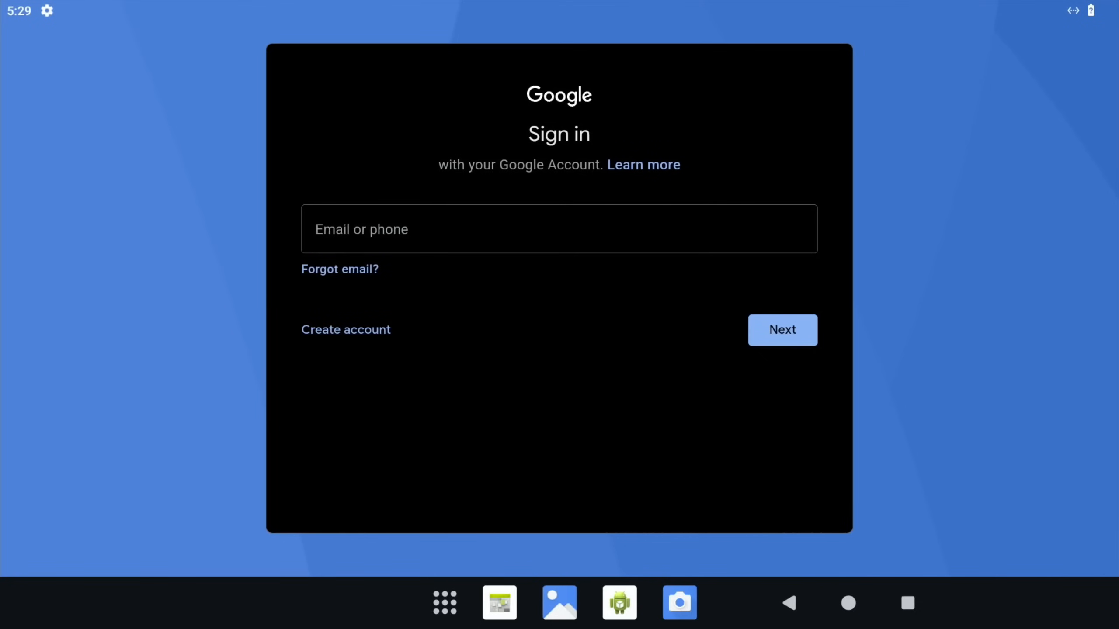
mouse_move(764, 421)
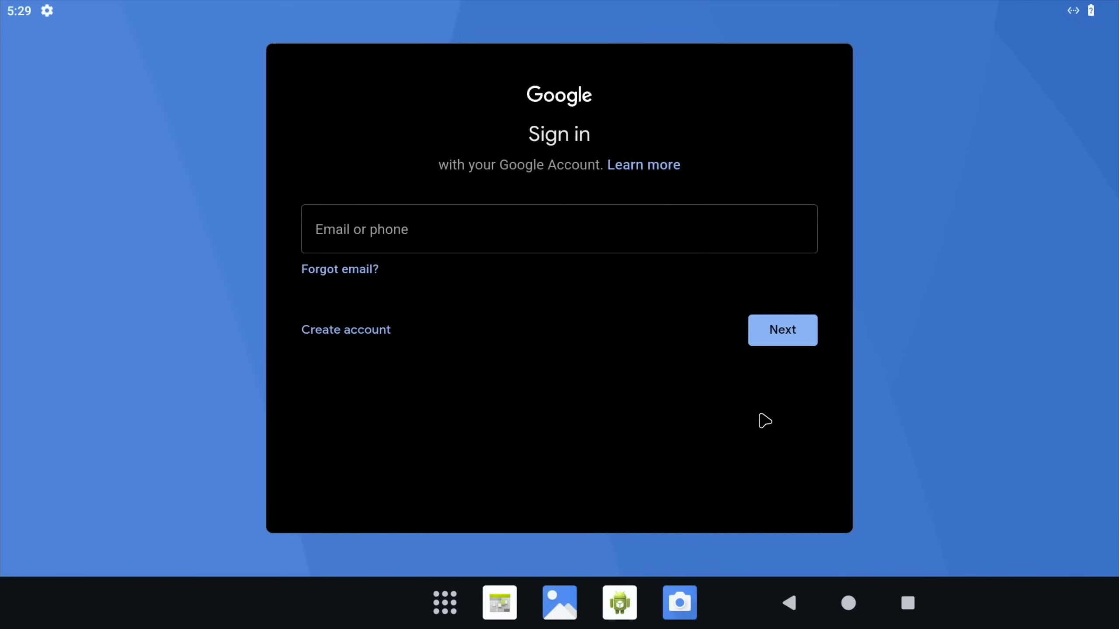
click(782, 329)
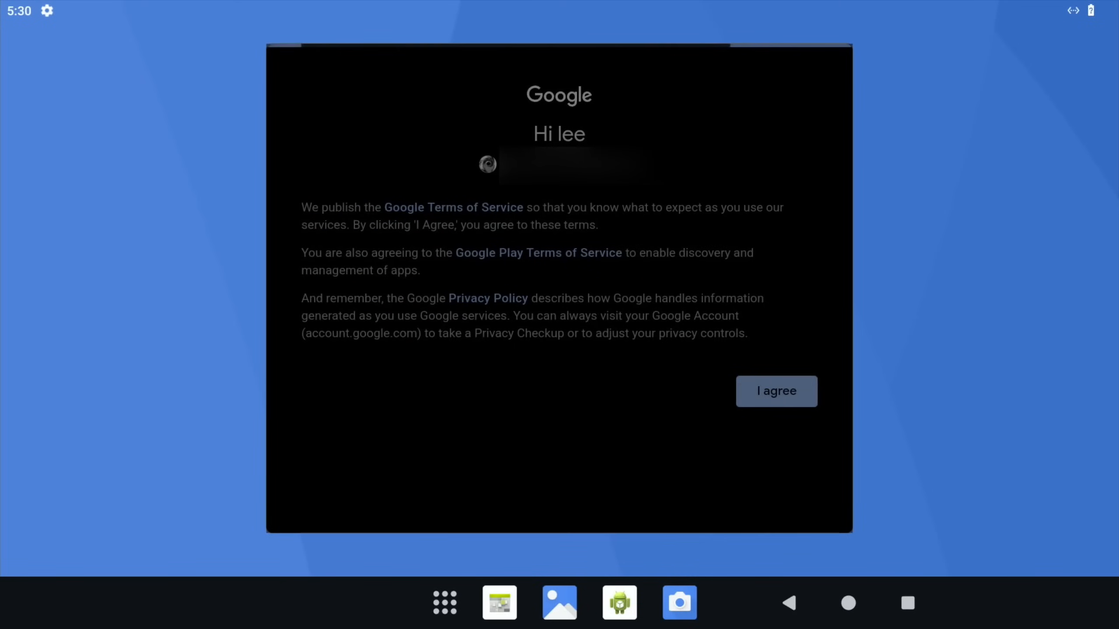
click(776, 392)
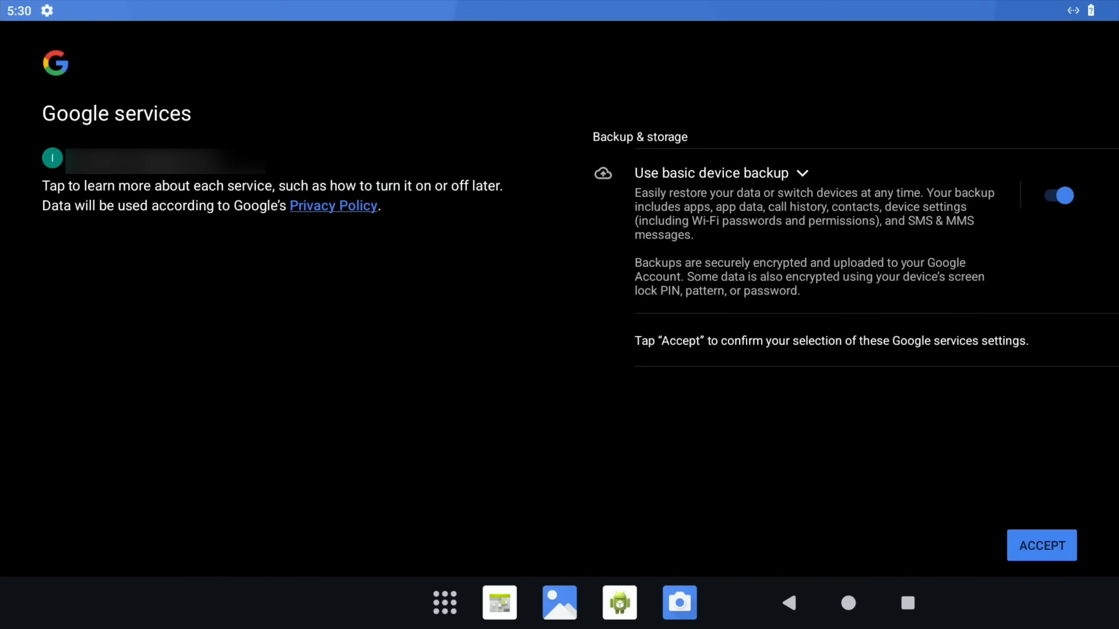
click(1041, 545)
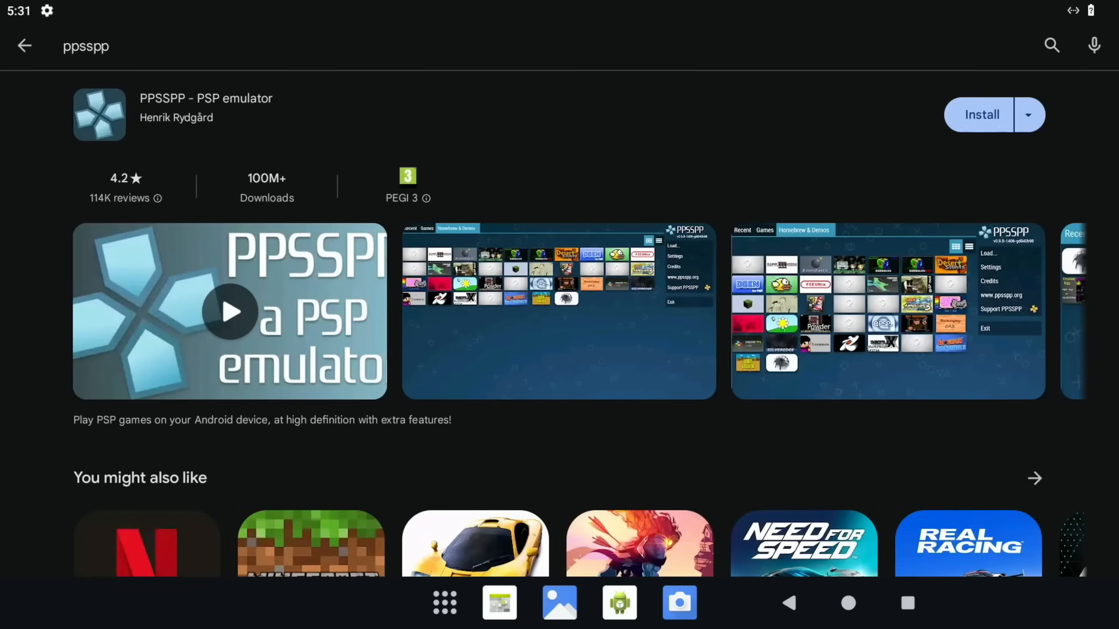
Install PPSSPP – PSP emulator from Play Store and confirm it appears in the app list.
click(981, 114)
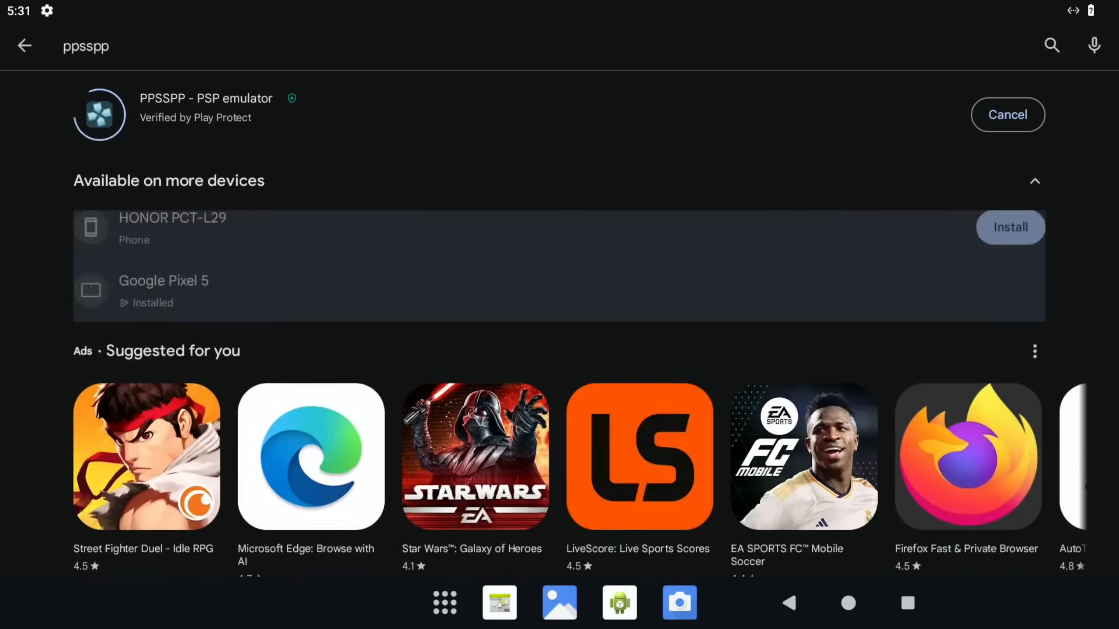
click(1009, 227)
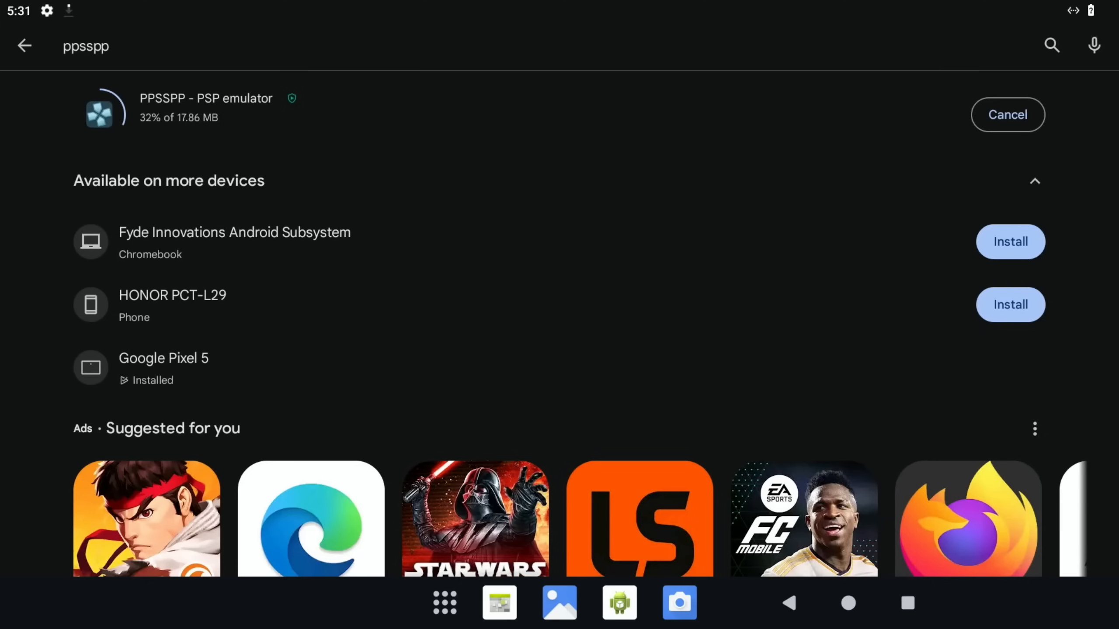
scroll(down, 3)
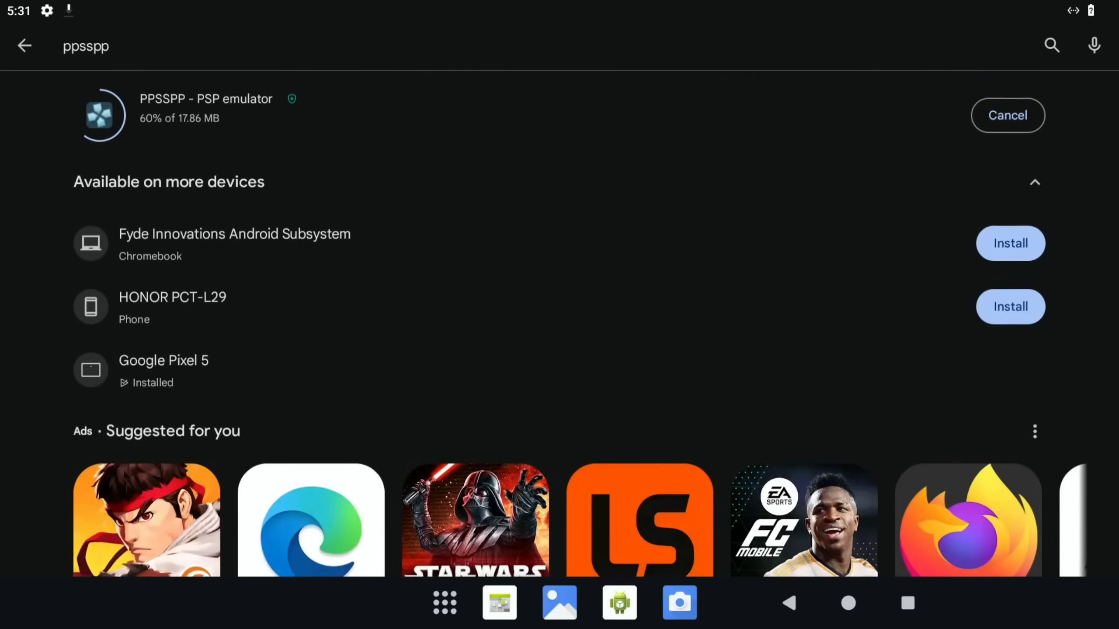
scroll(down, 3)
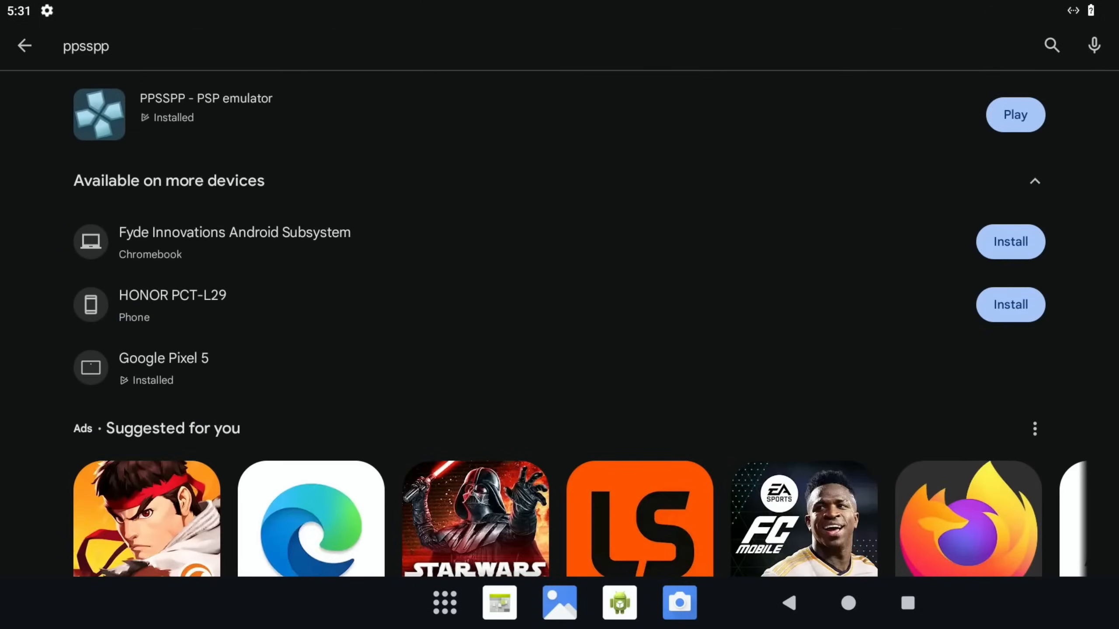
click(444, 603)
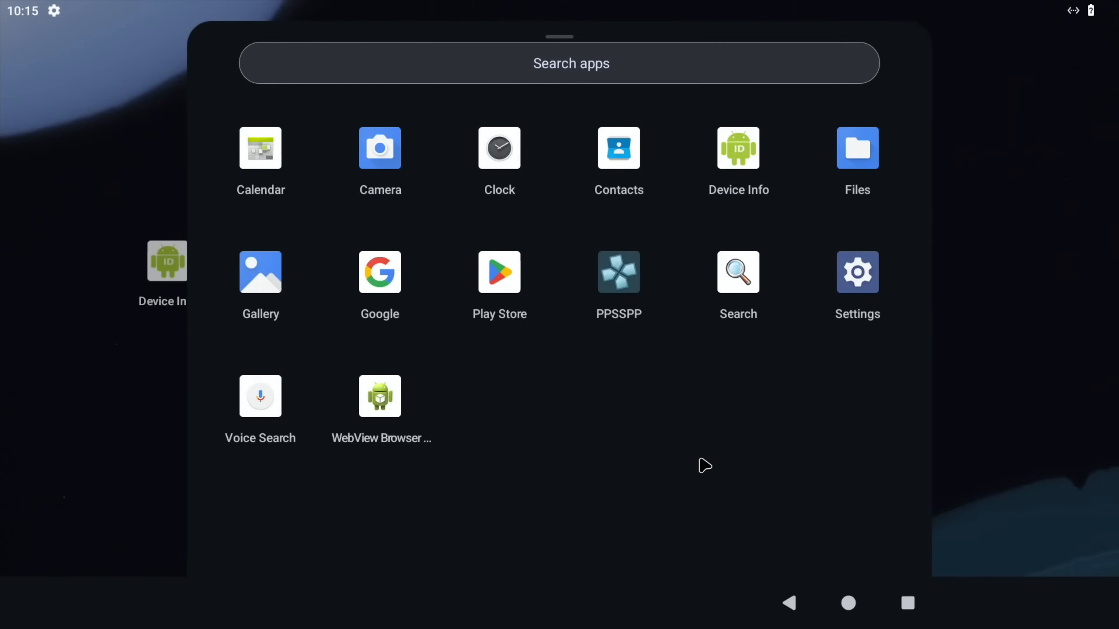
mouse_move(856, 287)
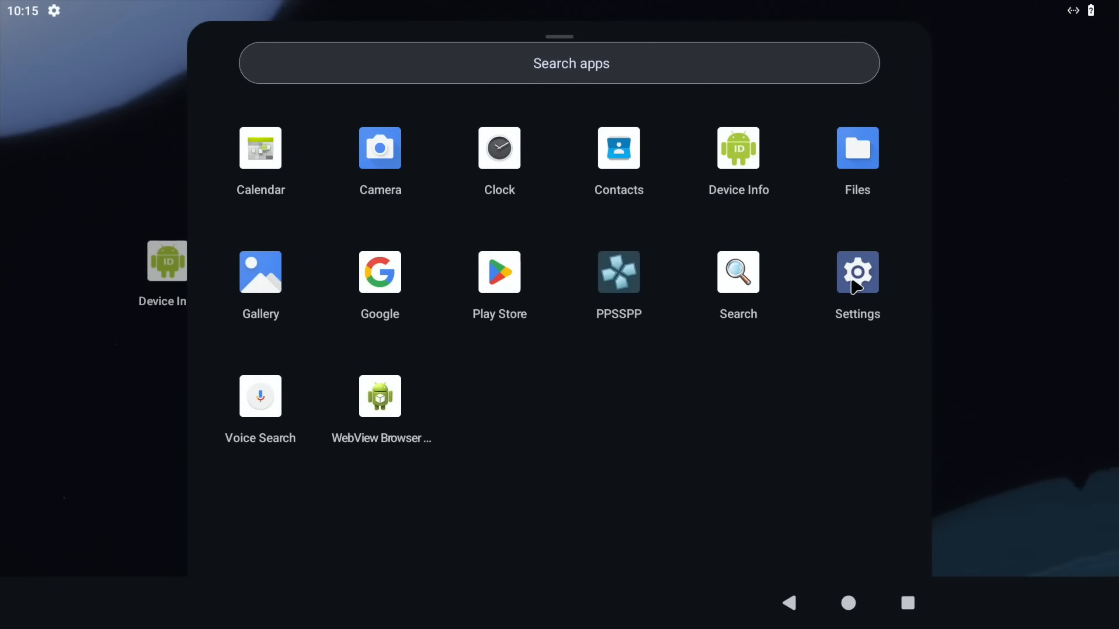
Open Settings and view Storage, showing 4.5 GB used of 8.0 GB total.
click(857, 271)
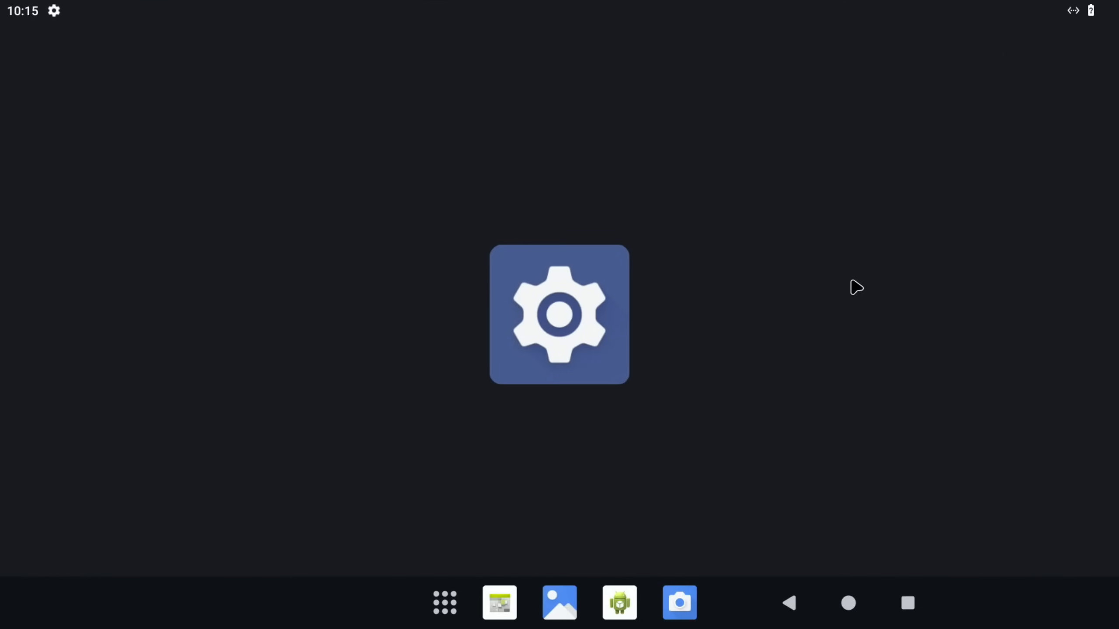
click(559, 314)
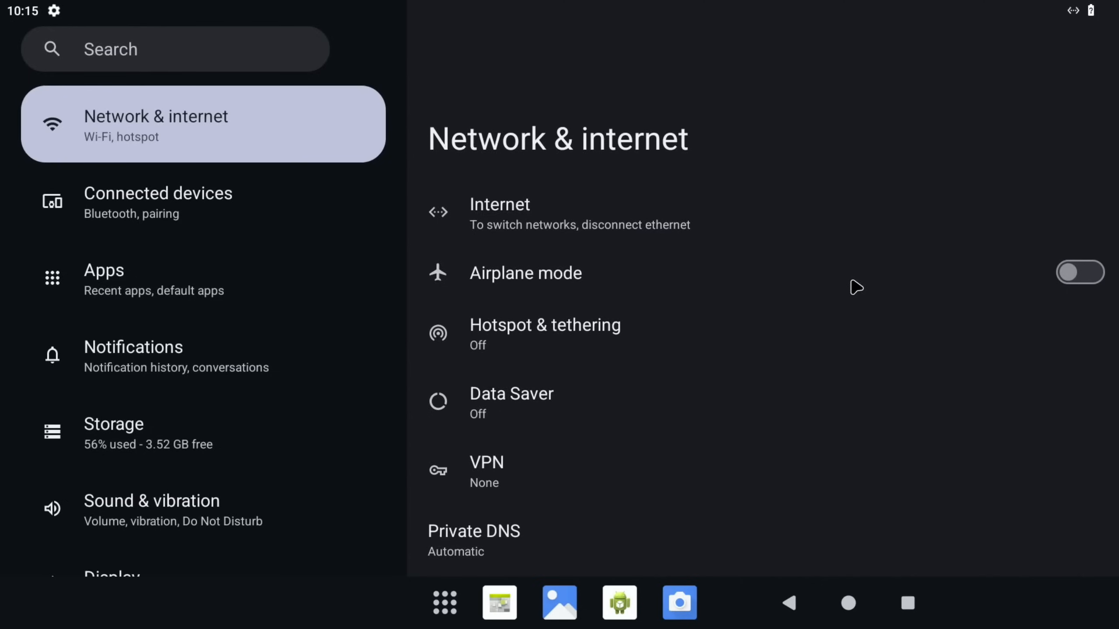
mouse_move(257, 430)
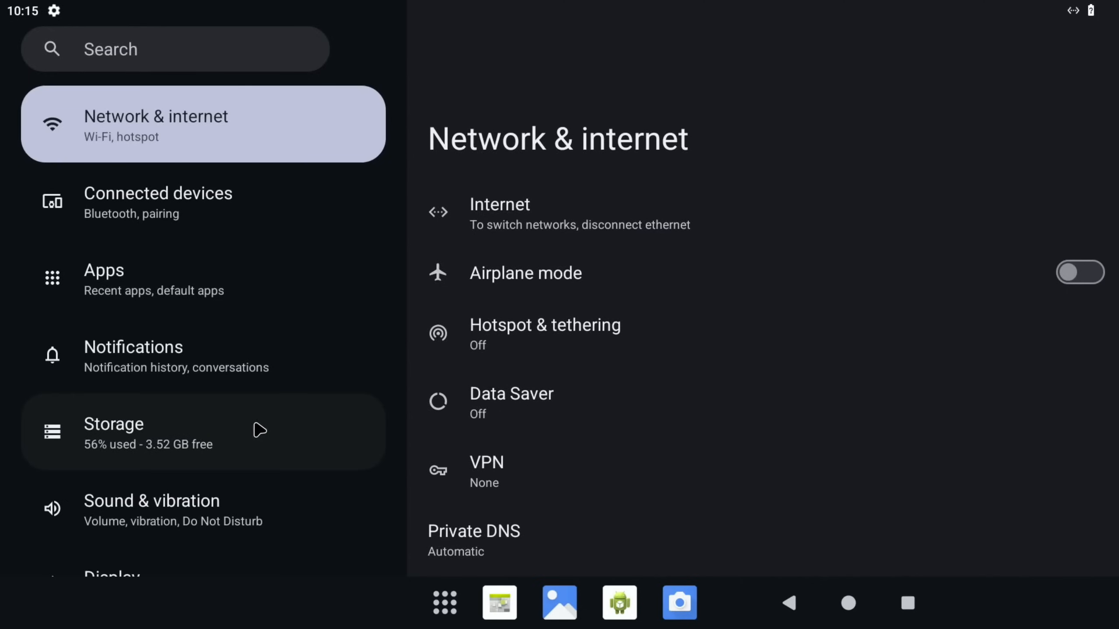
mouse_move(121, 459)
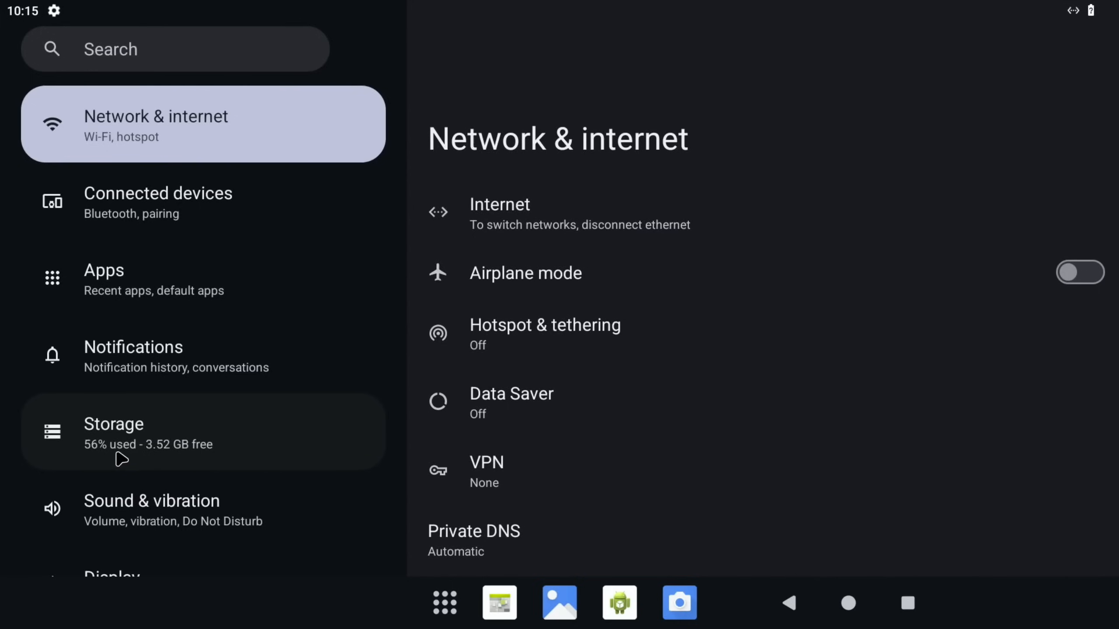
mouse_move(174, 465)
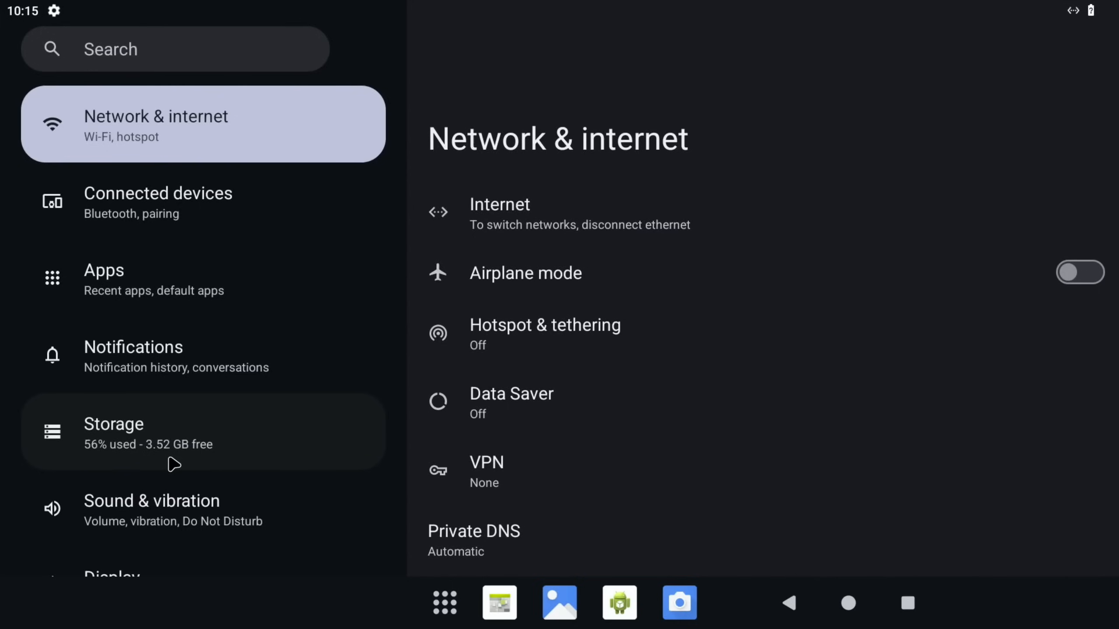
click(143, 432)
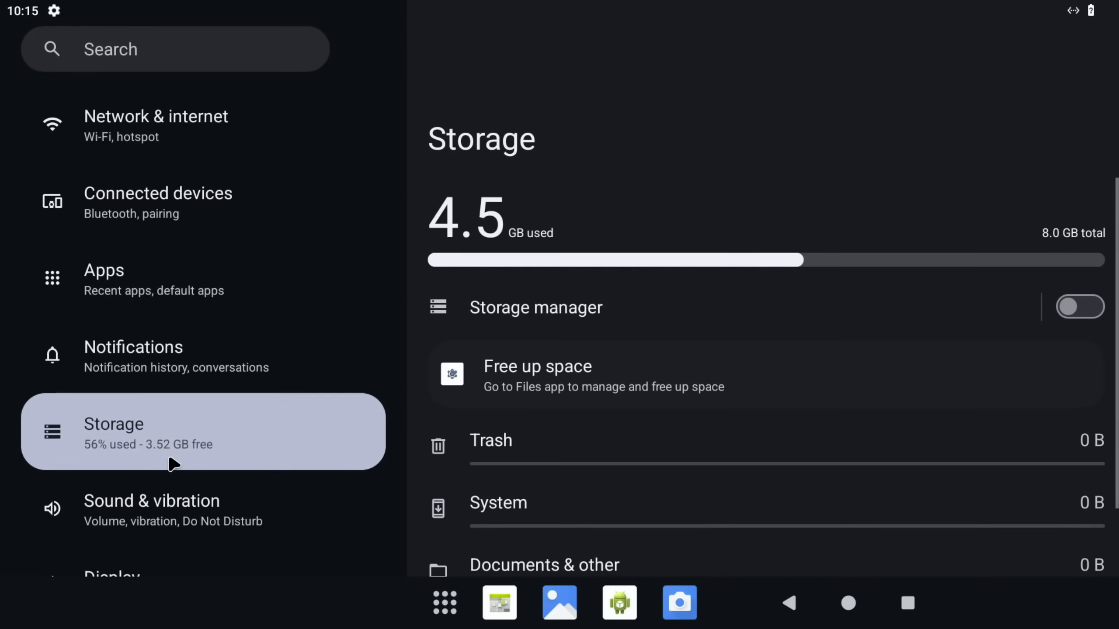
mouse_move(689, 369)
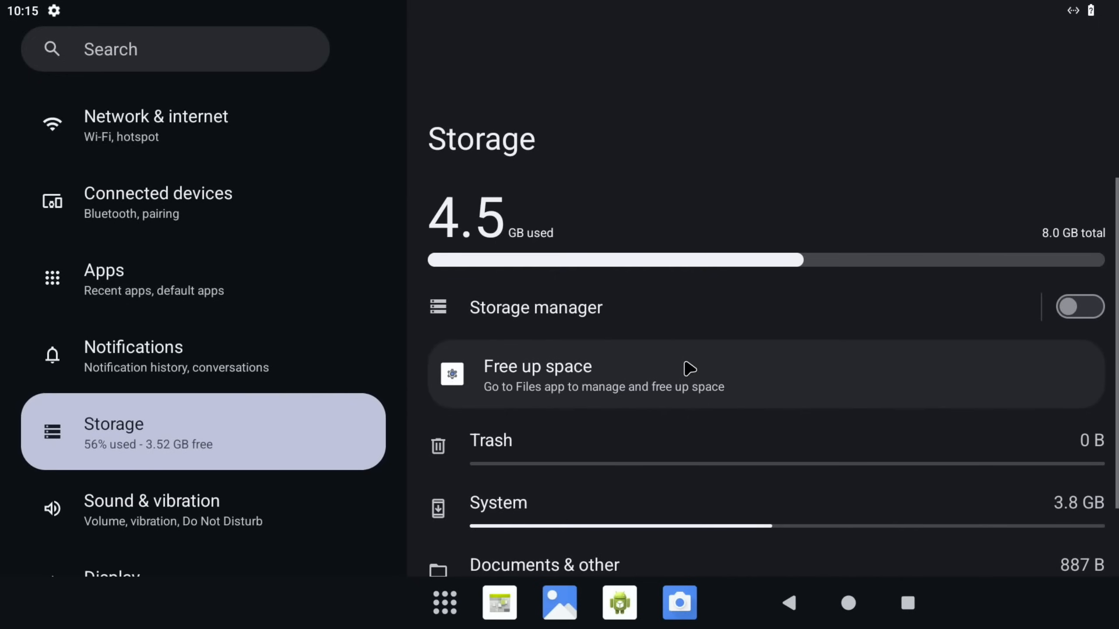
mouse_move(913, 340)
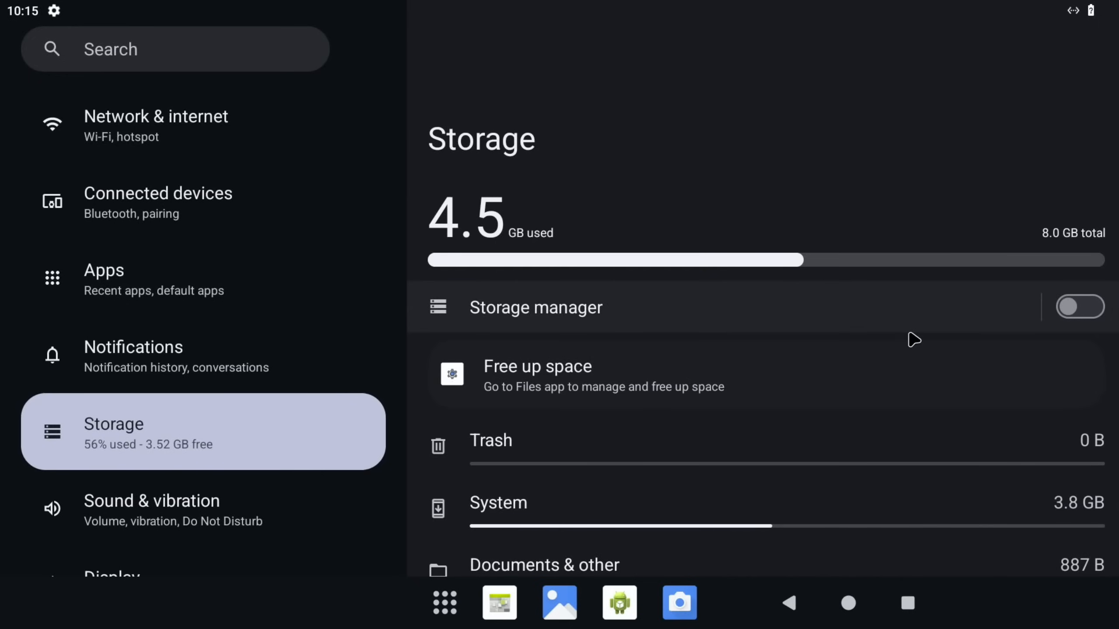
mouse_move(754, 319)
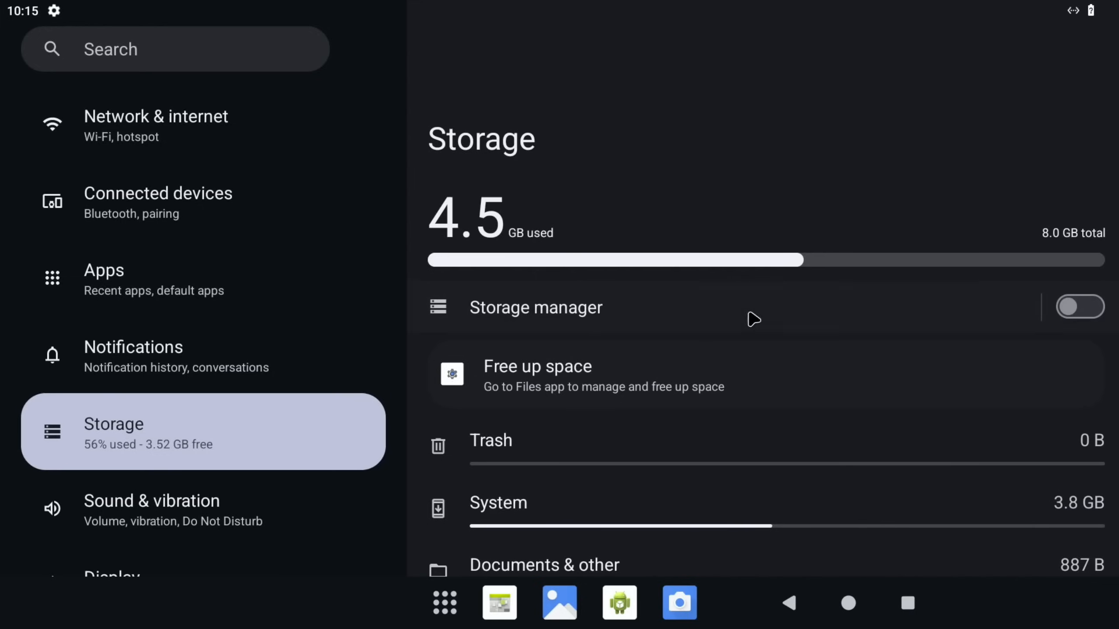
mouse_move(854, 316)
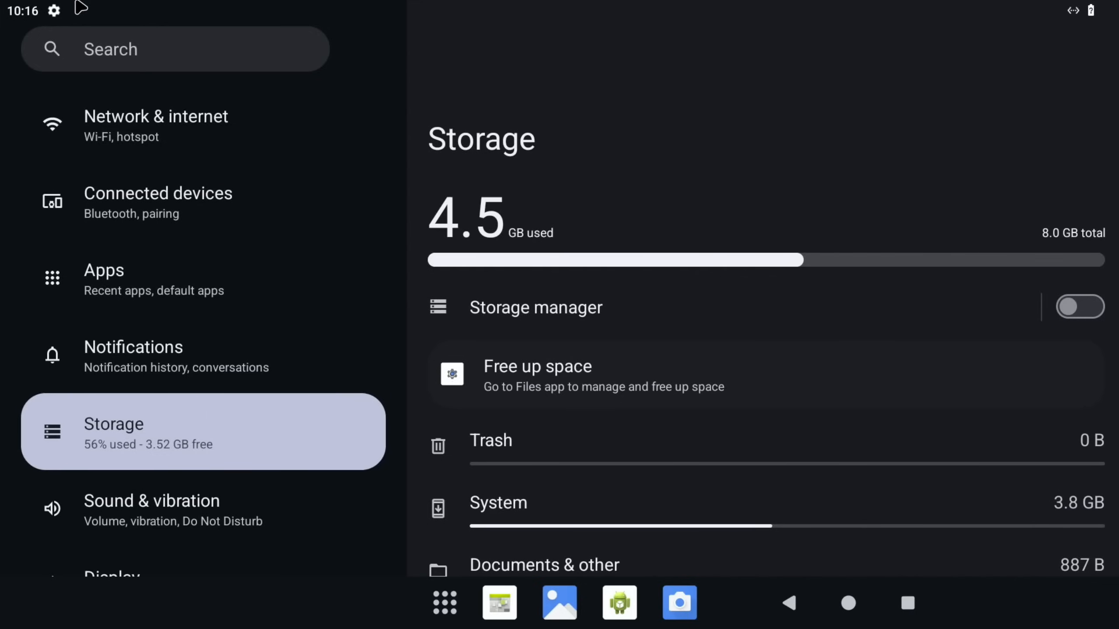
Pull down quick settings and use the power button to power off Android.
scroll(down, 3)
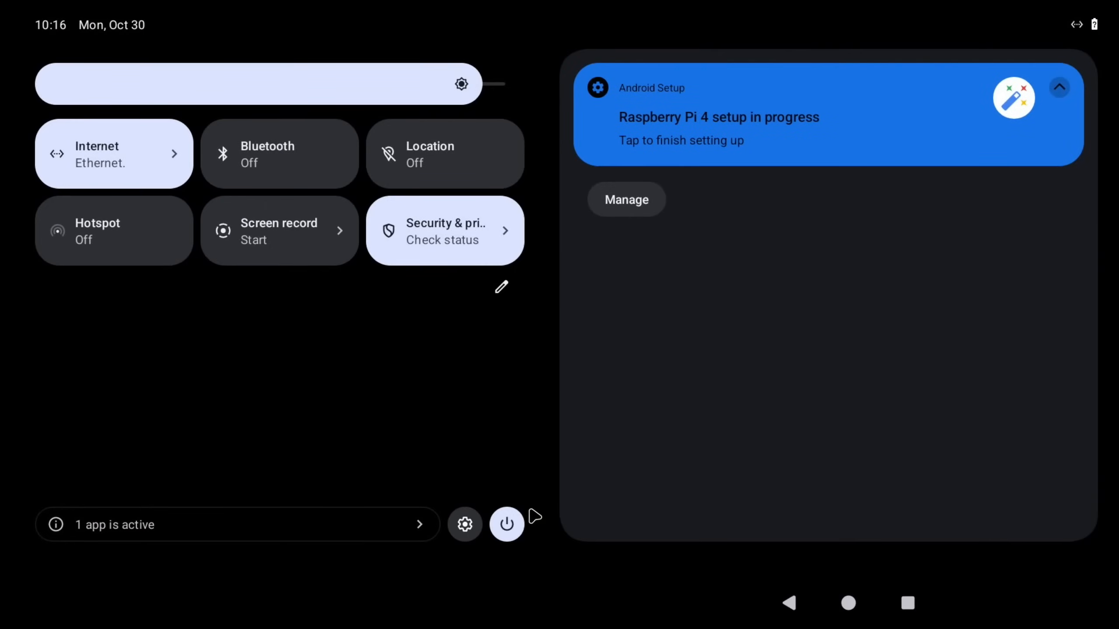
click(506, 525)
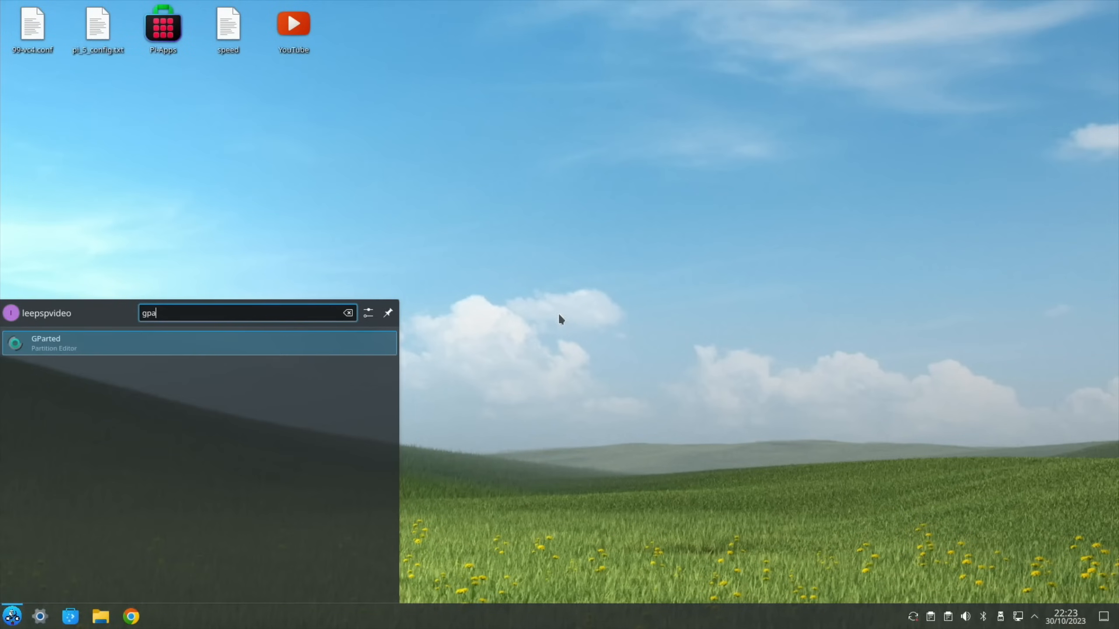
Launch GParted Partition Editor and authenticate with the password.
click(199, 343)
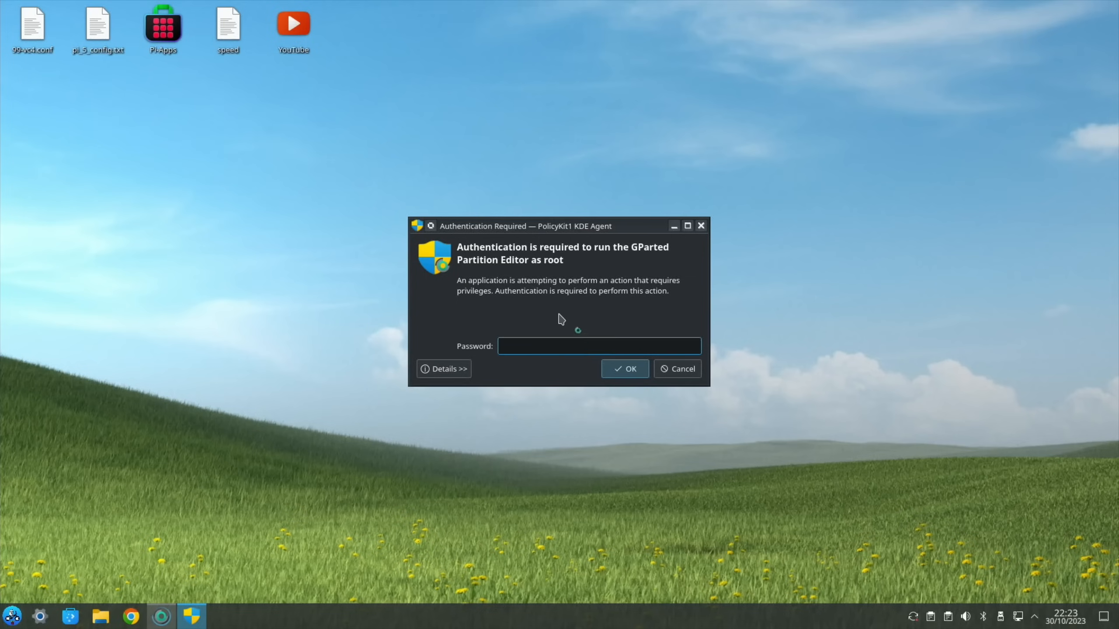
text(password)
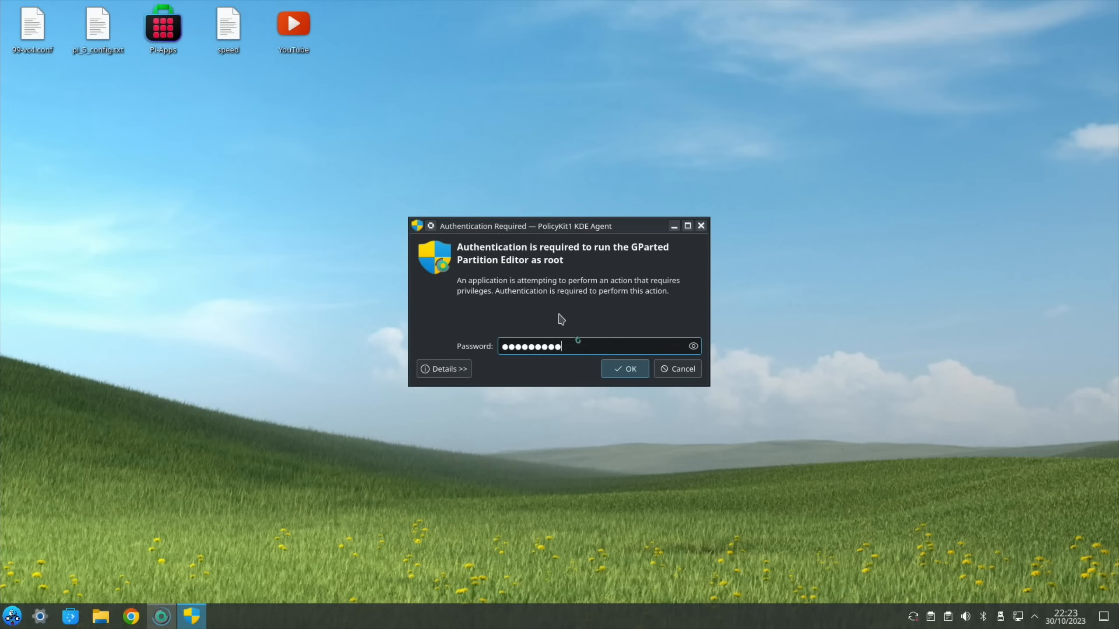
click(624, 369)
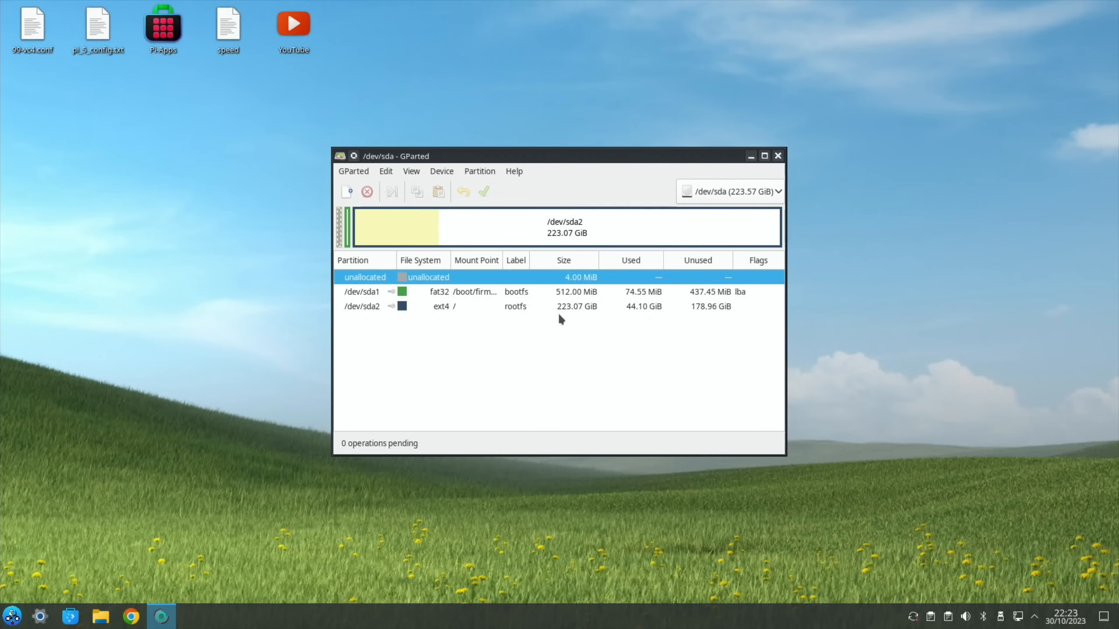
Type 'sudo apt install gparted' in a terminal, then close the terminal.
click(192, 616)
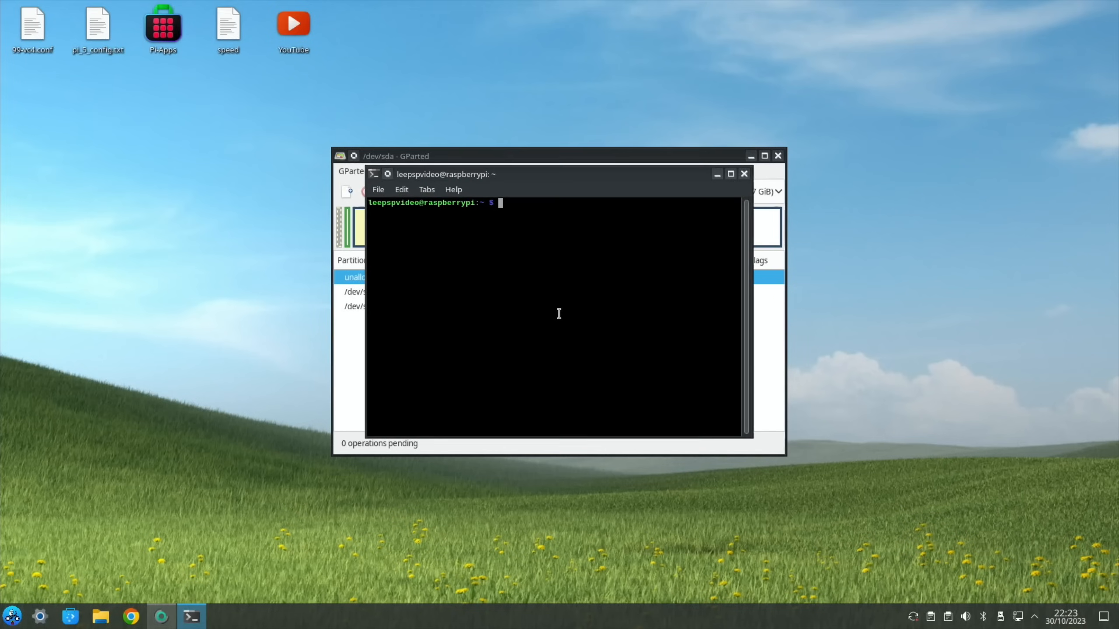
text(sud)
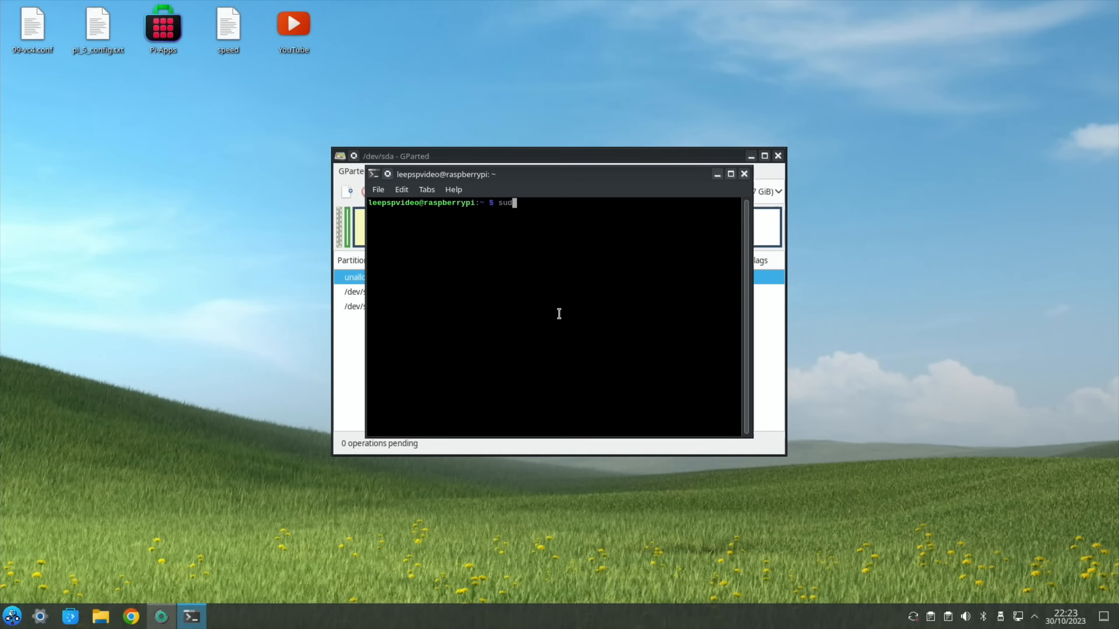
text(o apt in)
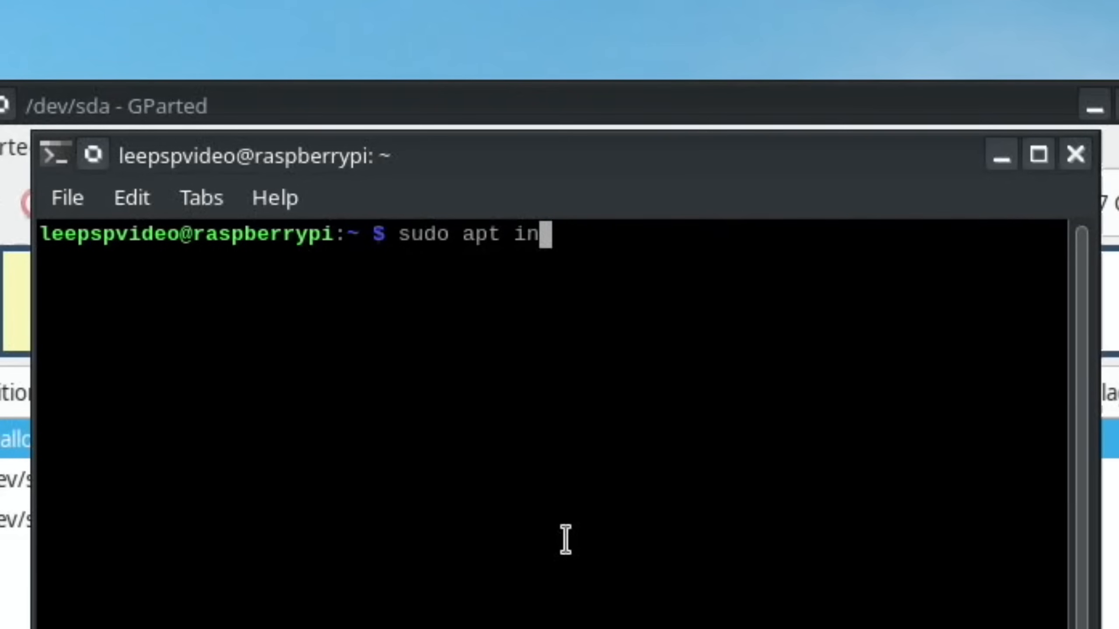
text(stall gpa)
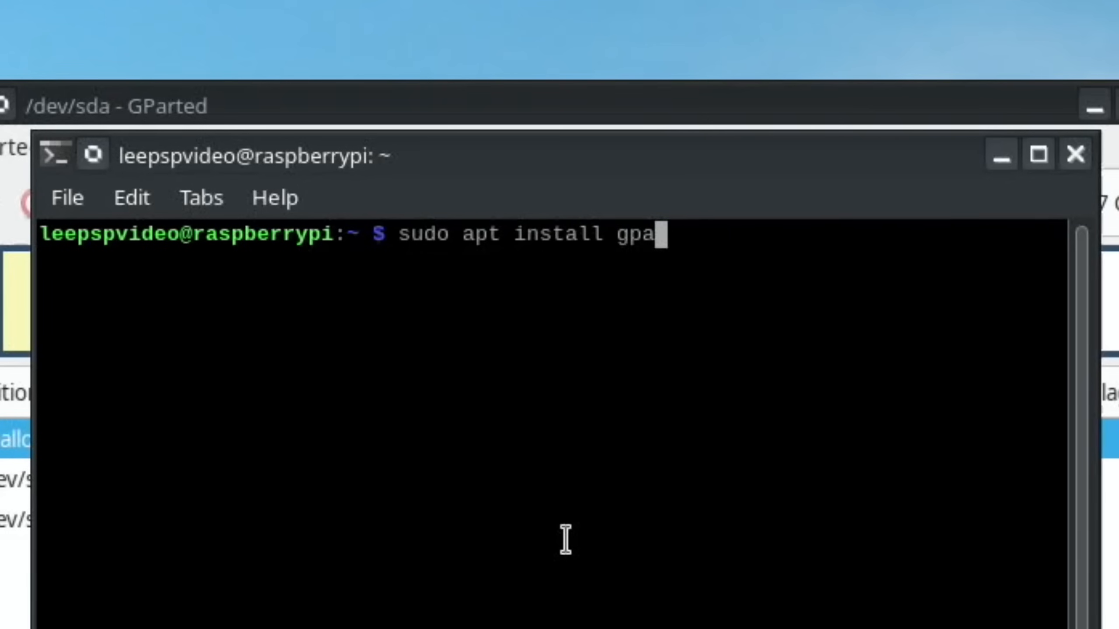
text(rted)
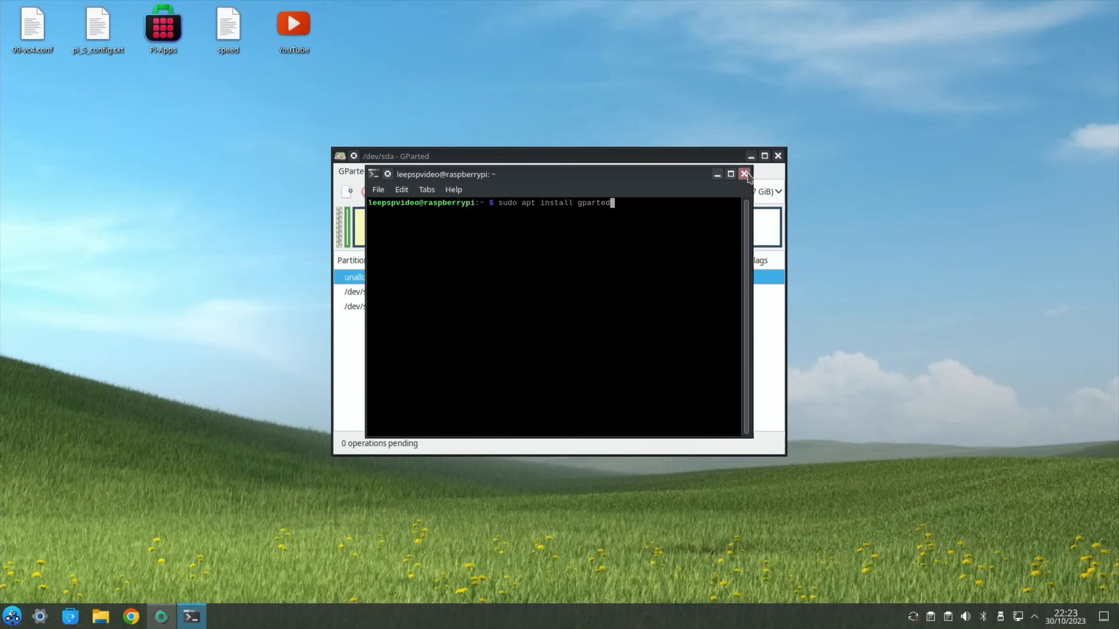
click(744, 174)
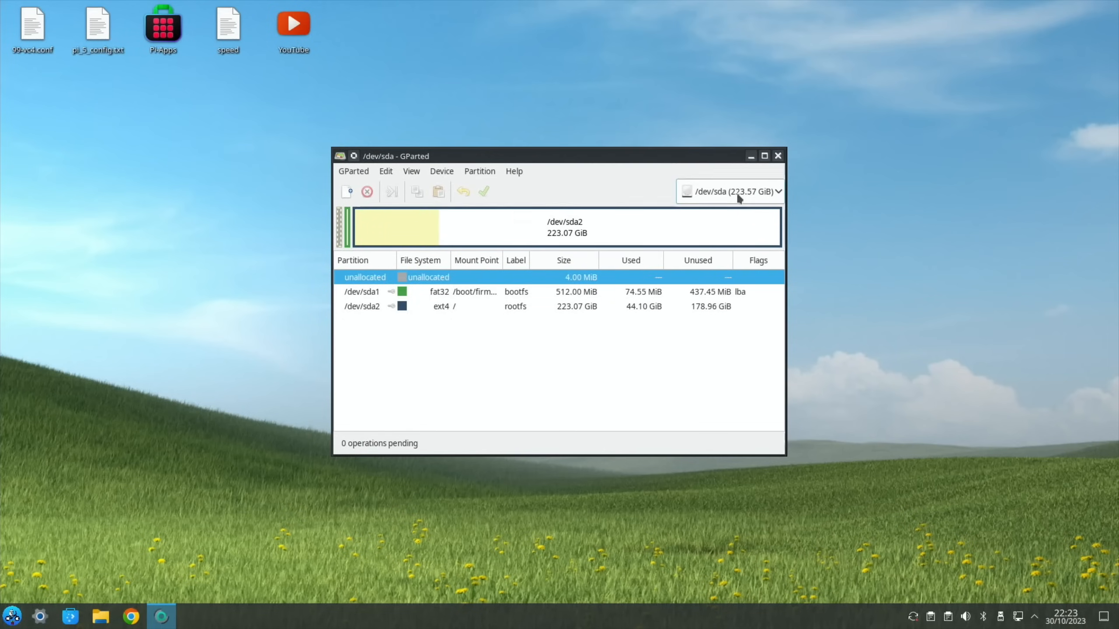
mouse_move(738, 202)
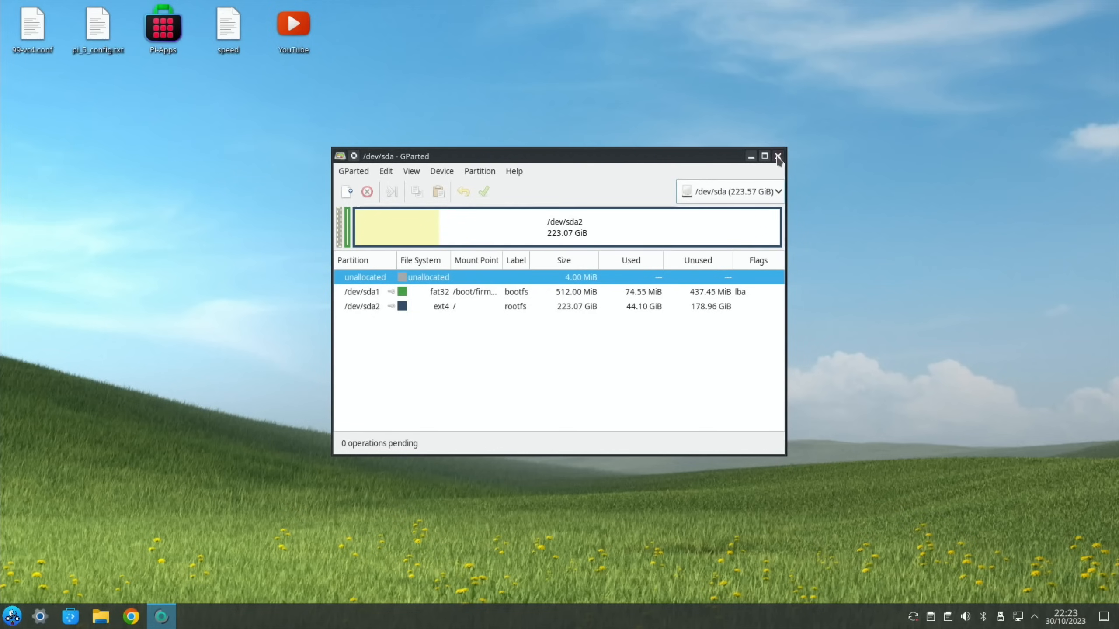
Close the current GParted window so it can be relaunched.
click(778, 156)
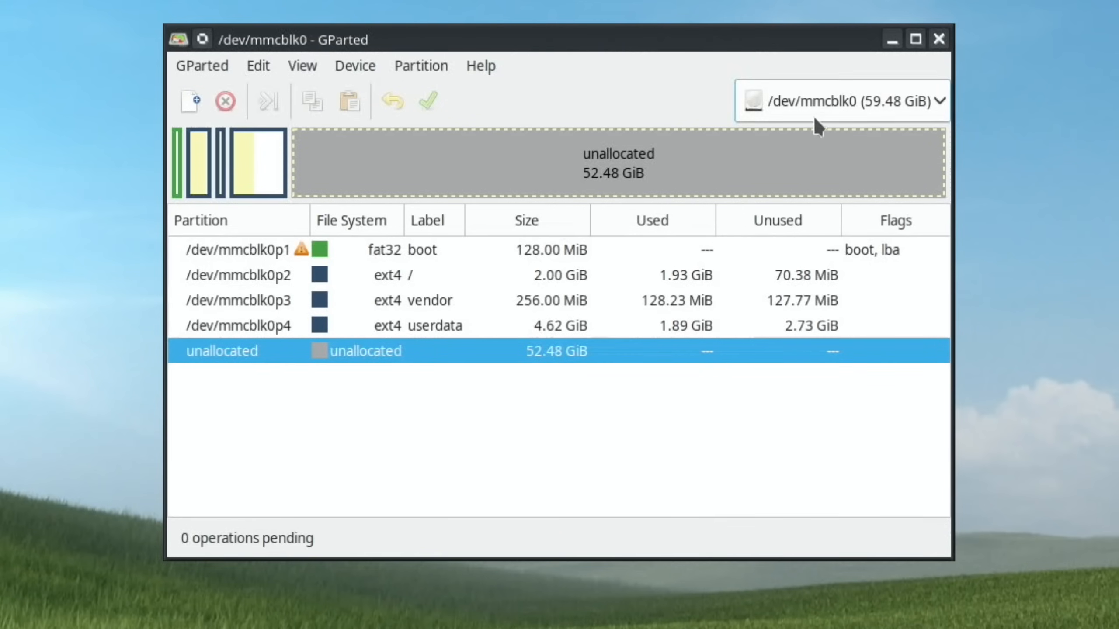
mouse_move(494, 168)
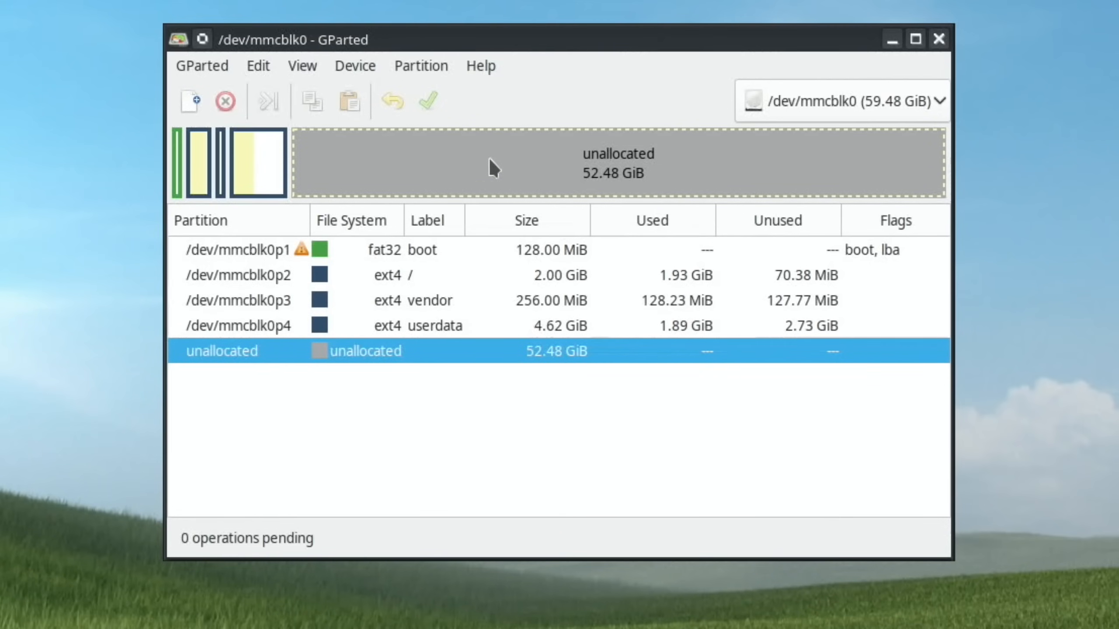
mouse_move(211, 175)
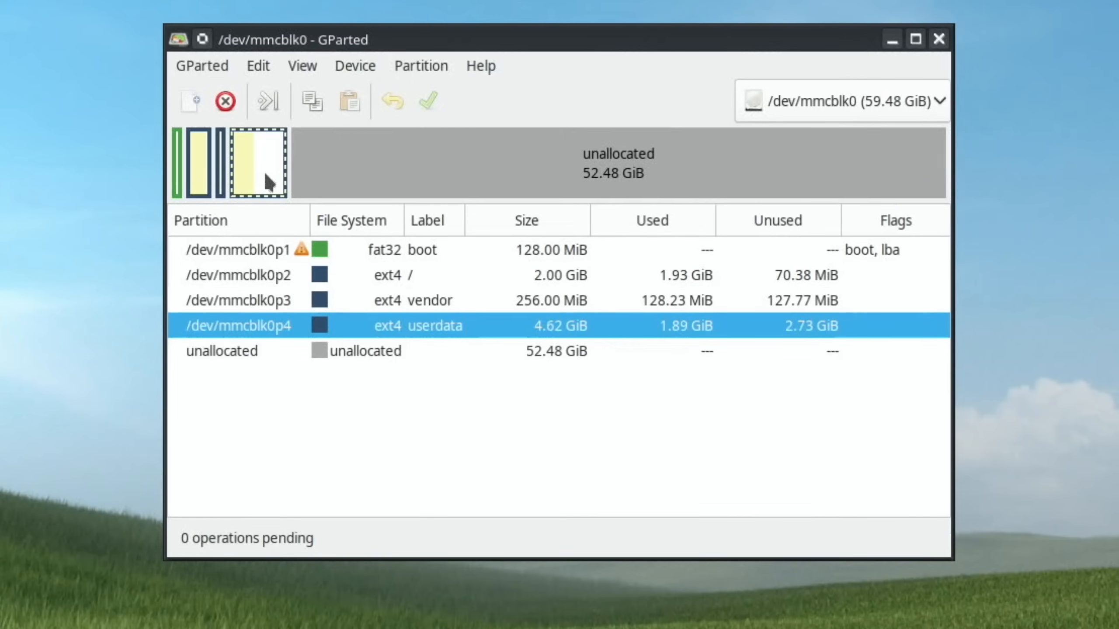
Resize mmcblk0p4 to fill the unallocated space, making userdata 57.10 GiB.
right_click(257, 163)
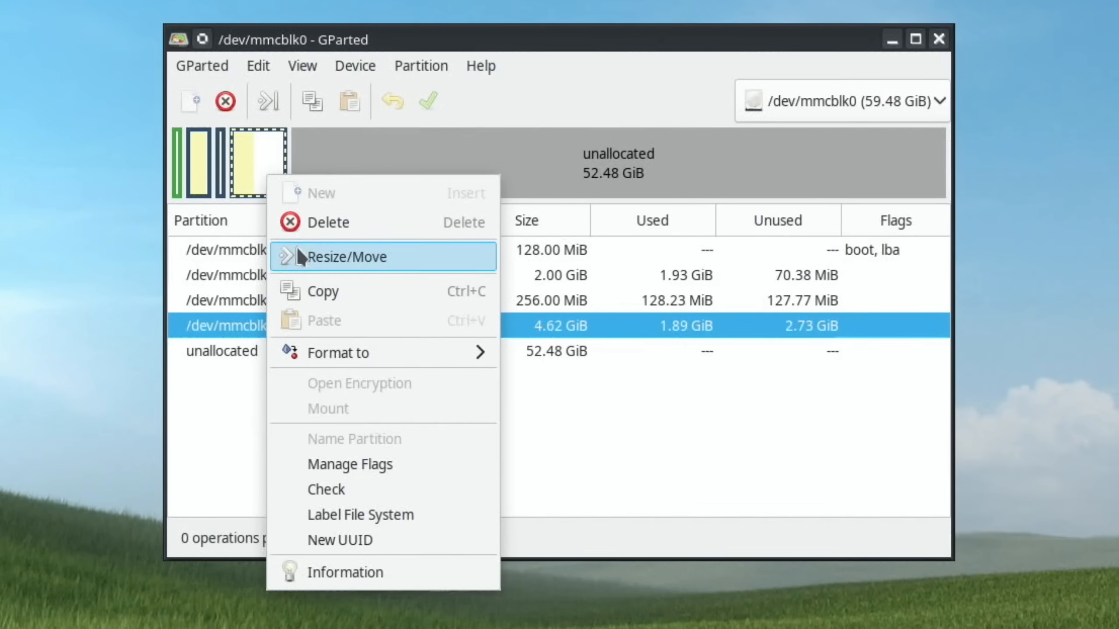
click(357, 257)
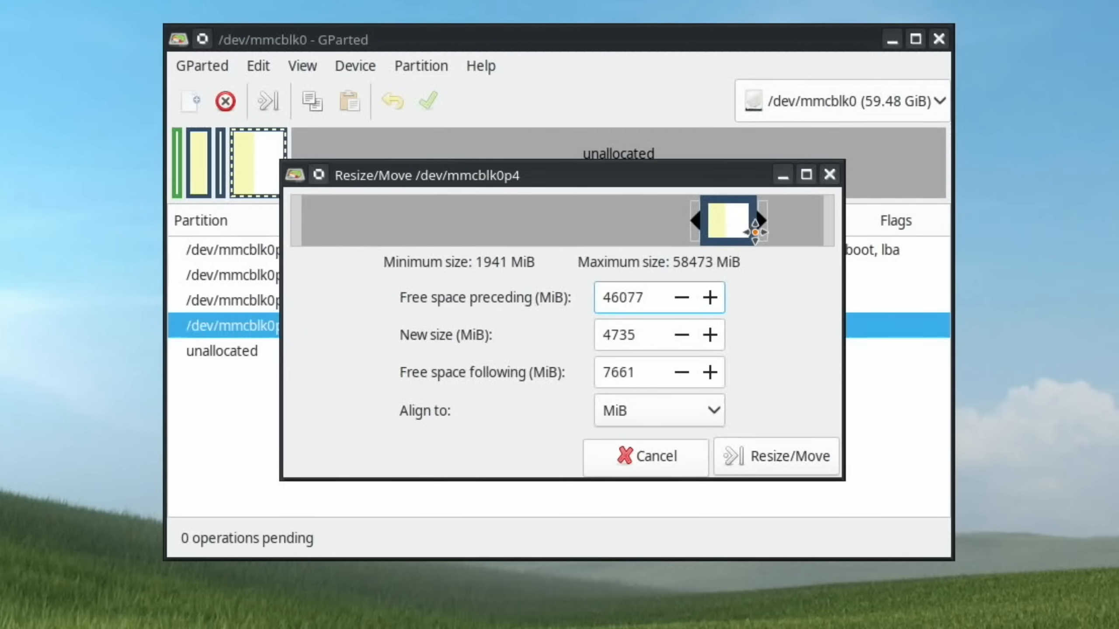
drag(727, 220, 328, 220)
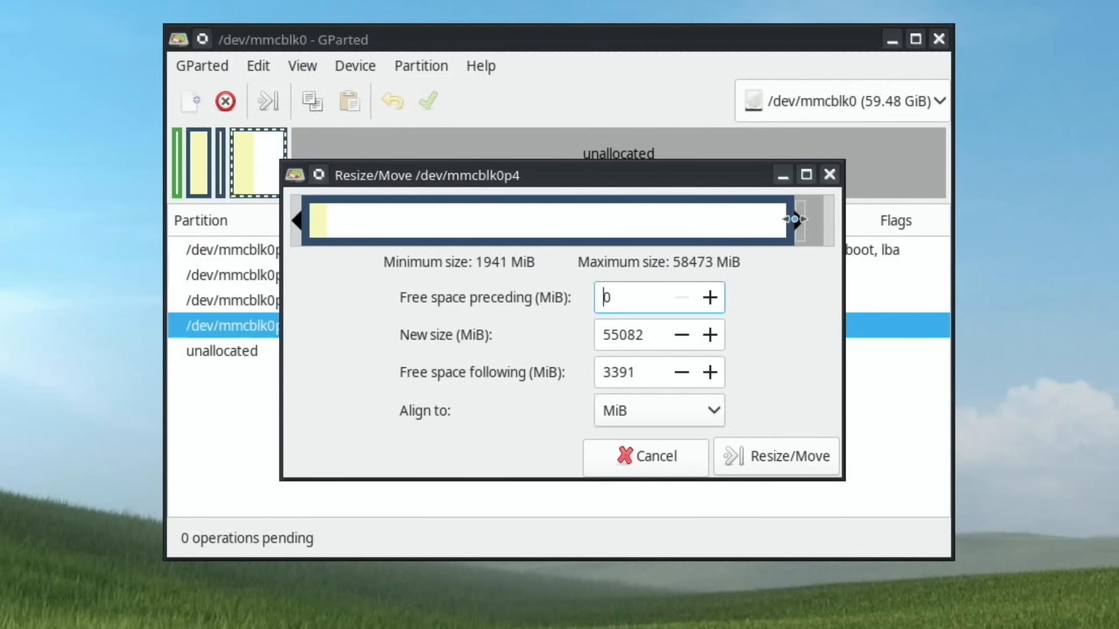
click(776, 456)
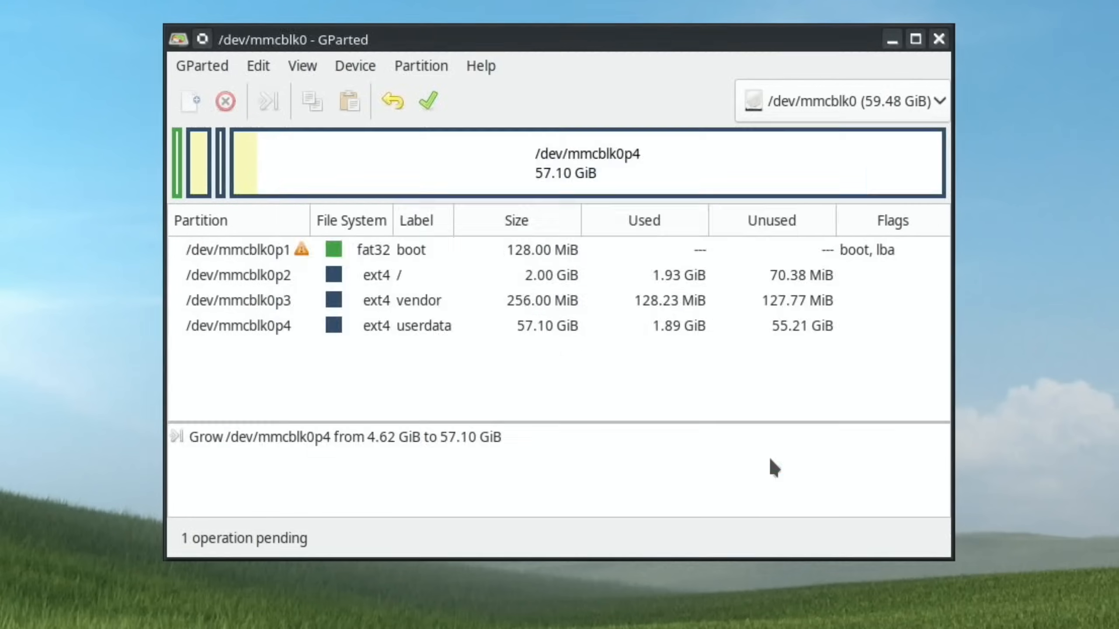
Apply and confirm the pending userdata grow, then close the completed operations report.
click(427, 101)
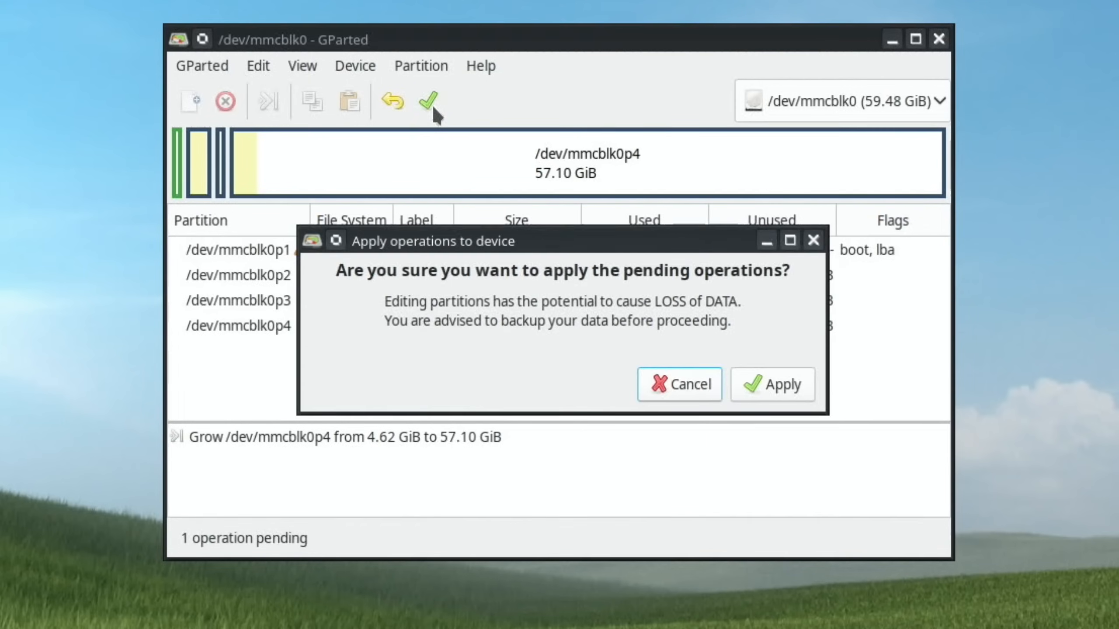
click(772, 384)
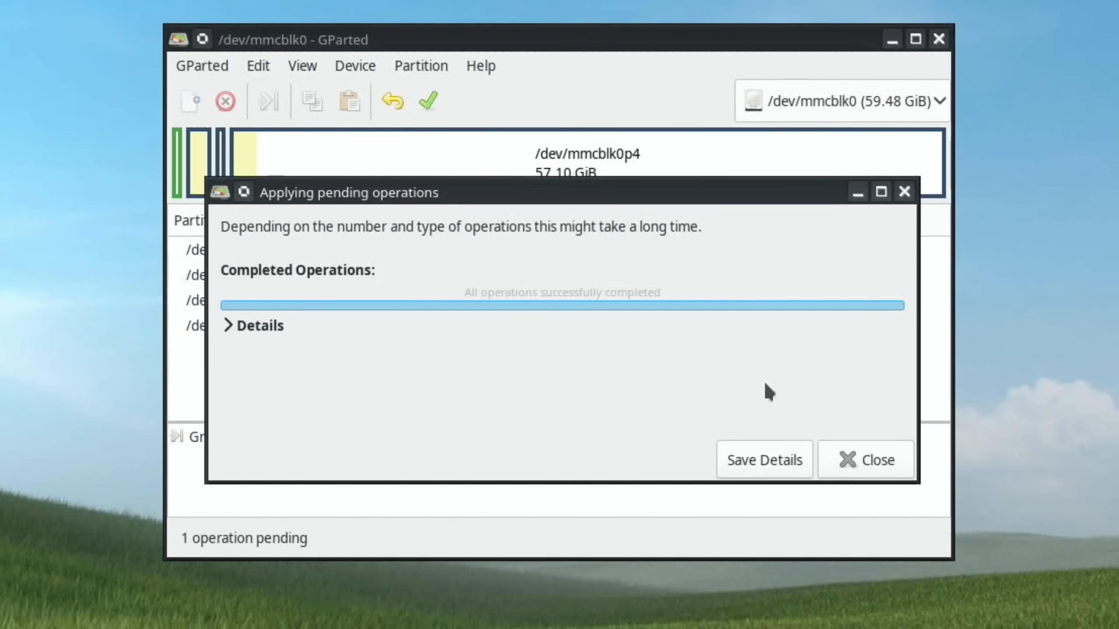
click(866, 459)
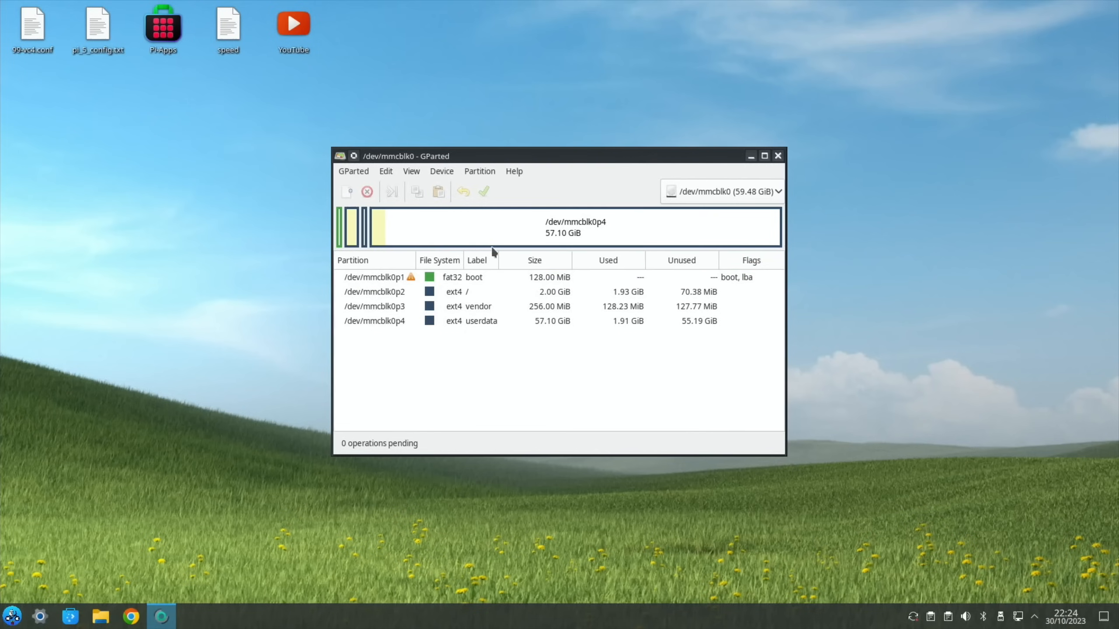
mouse_move(560, 232)
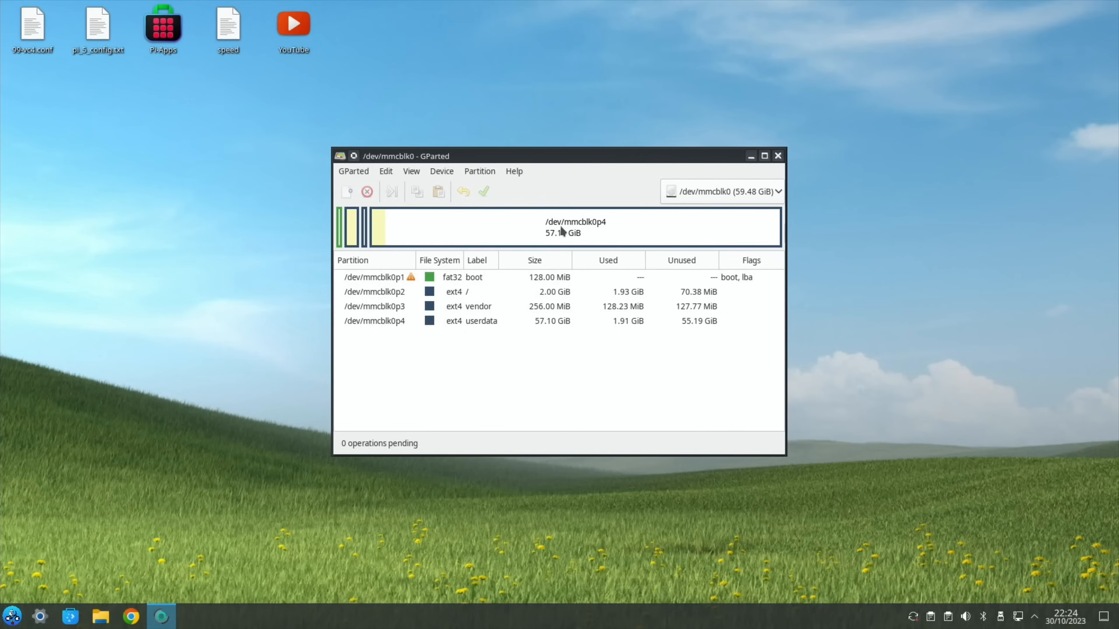
mouse_move(608, 230)
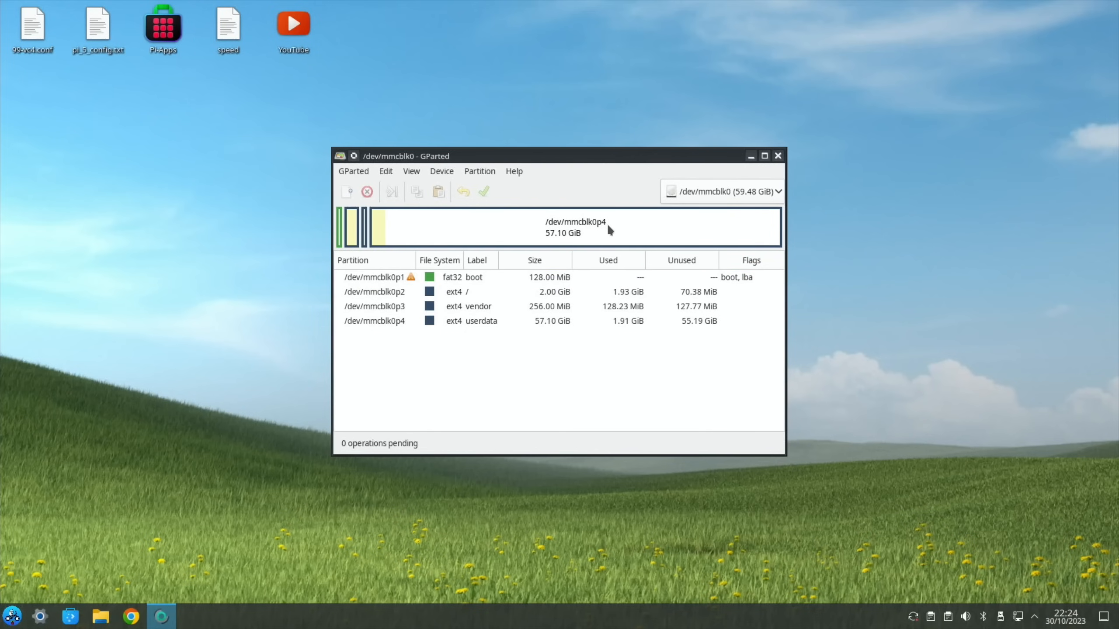
mouse_move(710, 345)
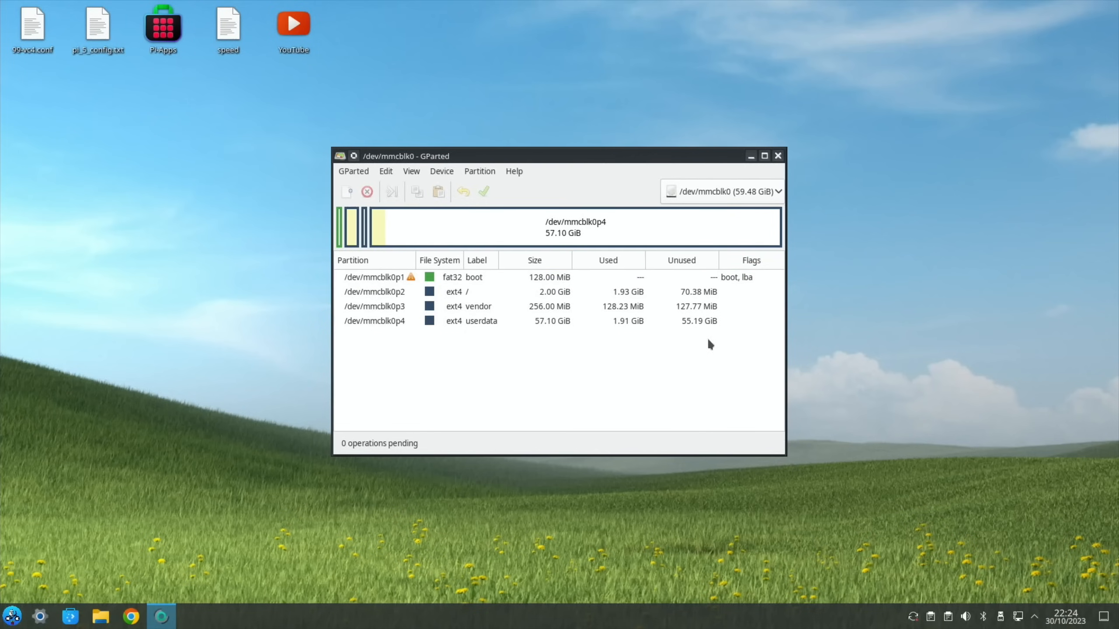
Close GParted, then choose Restart from the KDE application launcher.
click(777, 155)
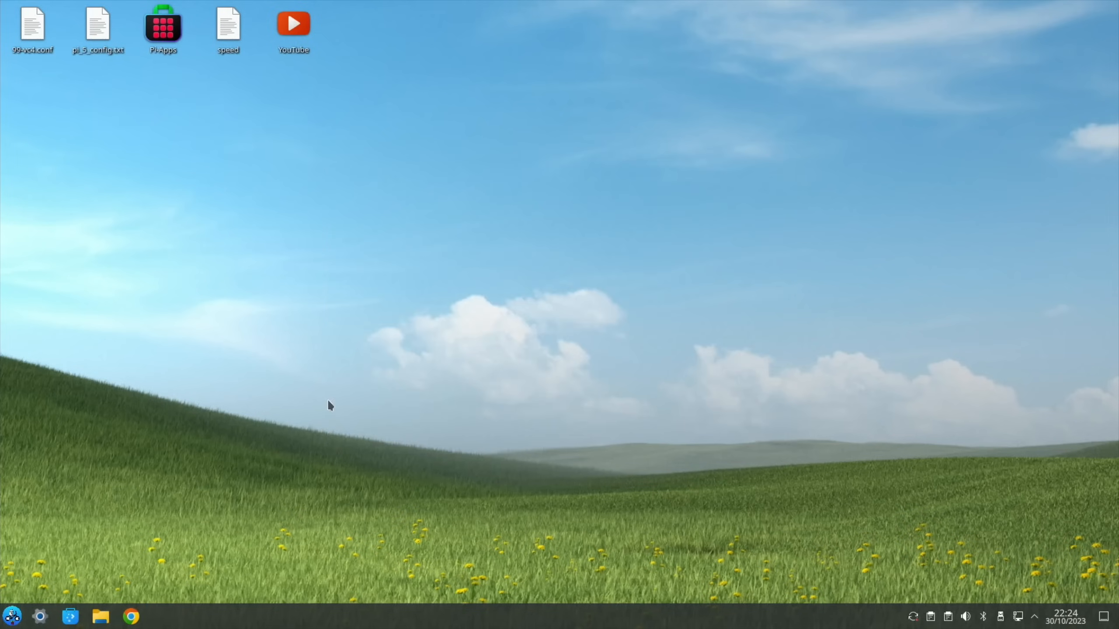
click(12, 615)
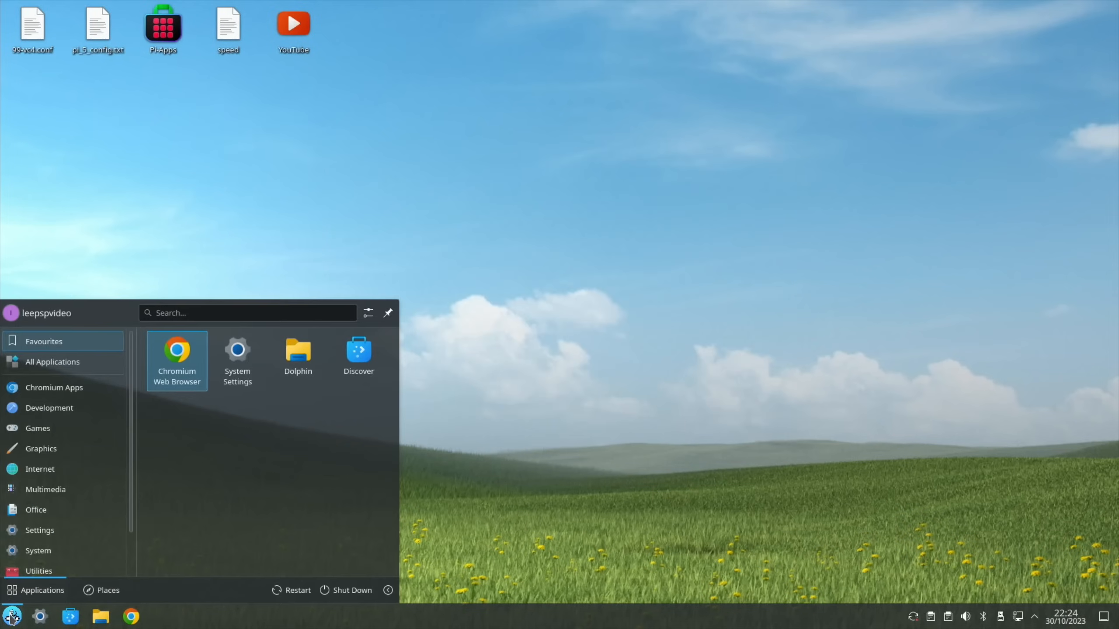
click(351, 590)
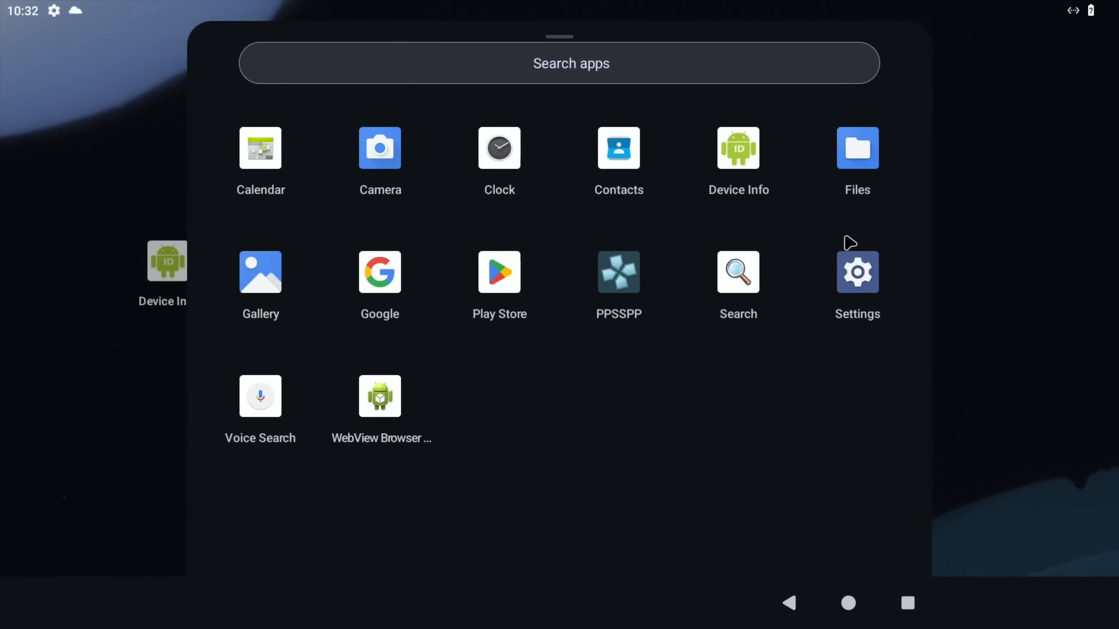
Confirm Settings Storage shows 55.29 GB free, then launch Play Store from the app list.
click(857, 271)
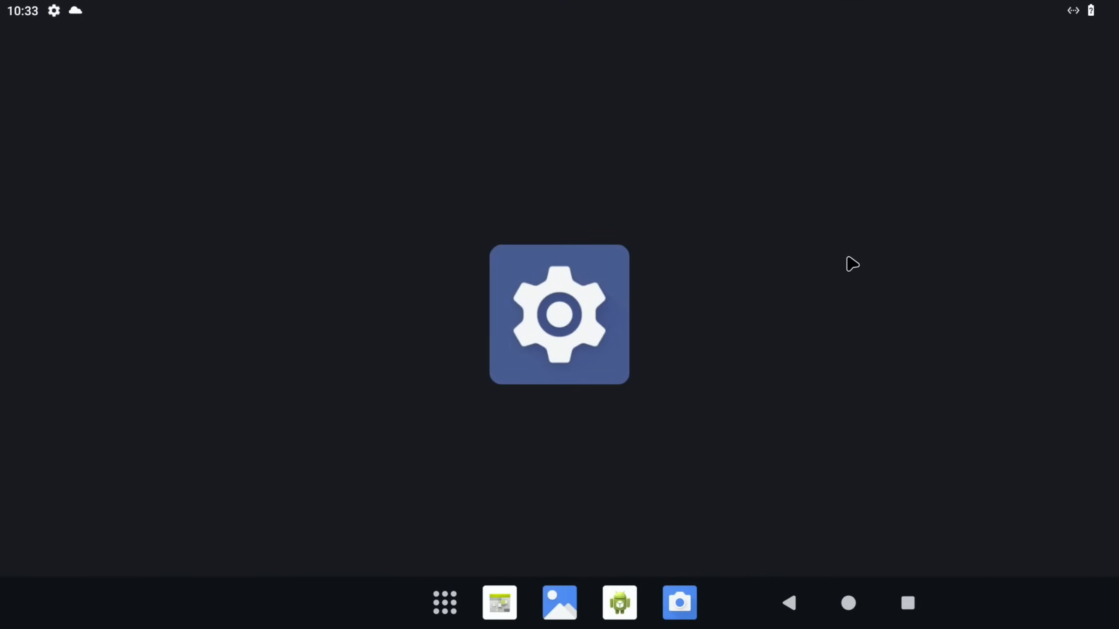
click(559, 314)
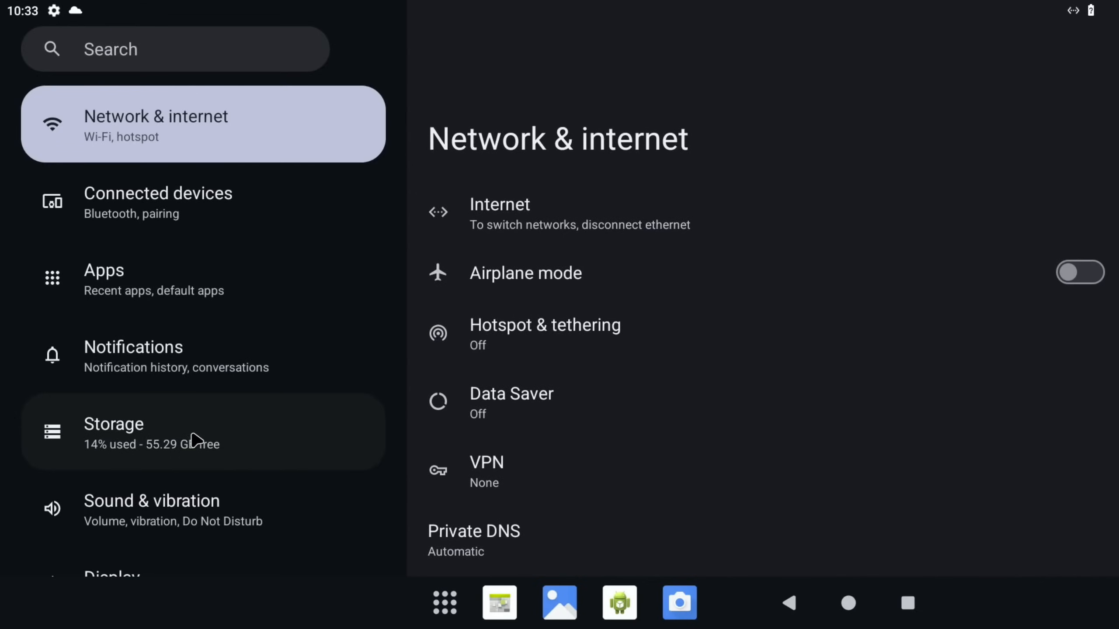
mouse_move(162, 461)
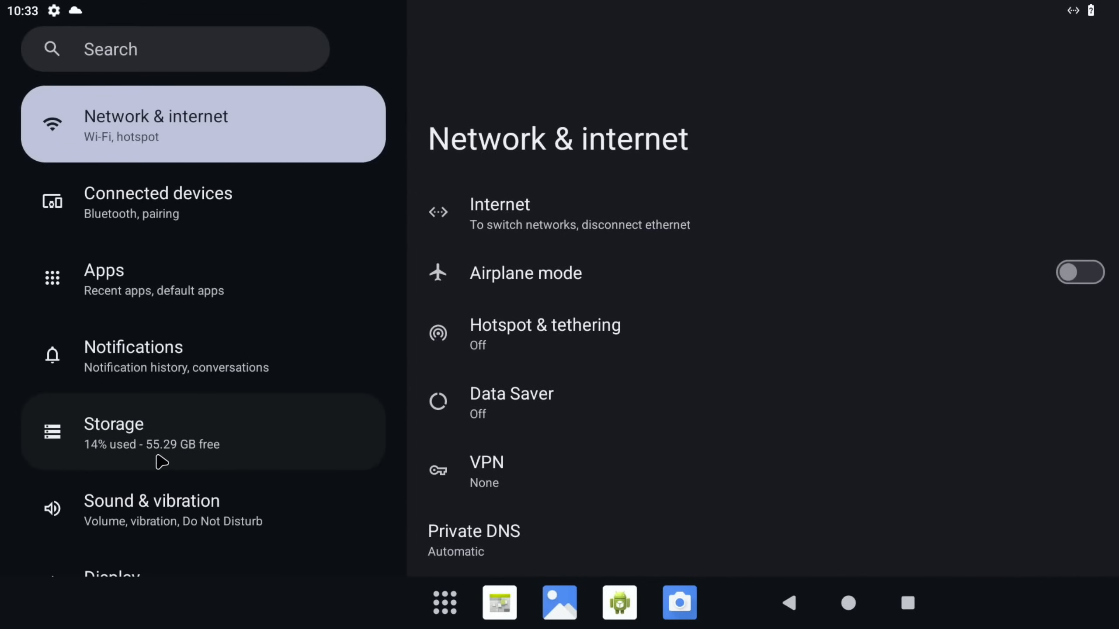
mouse_move(217, 454)
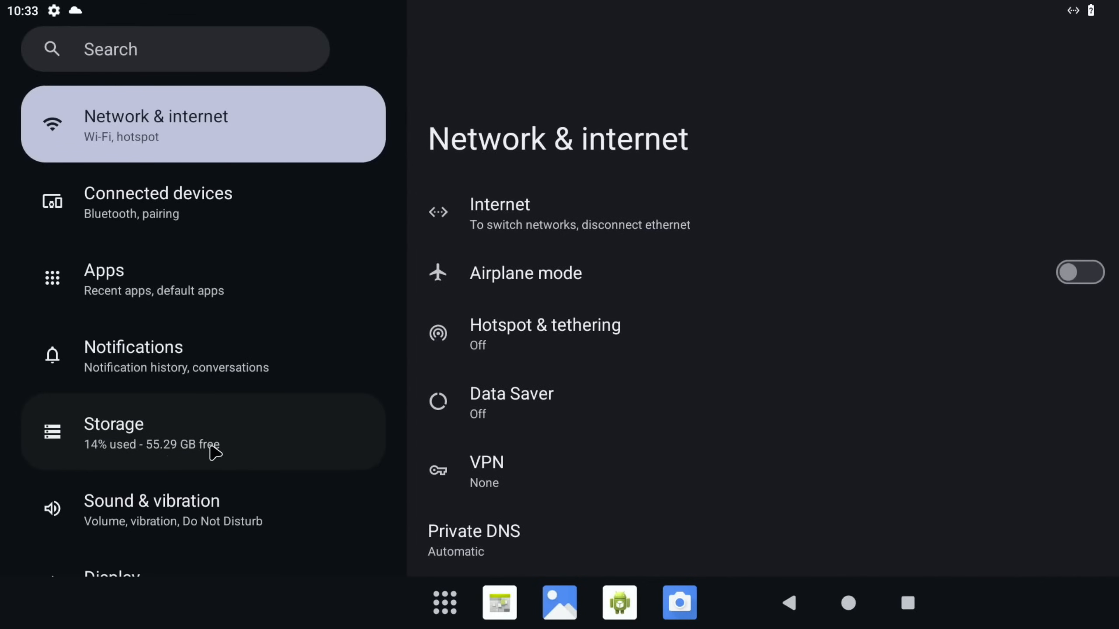
click(442, 603)
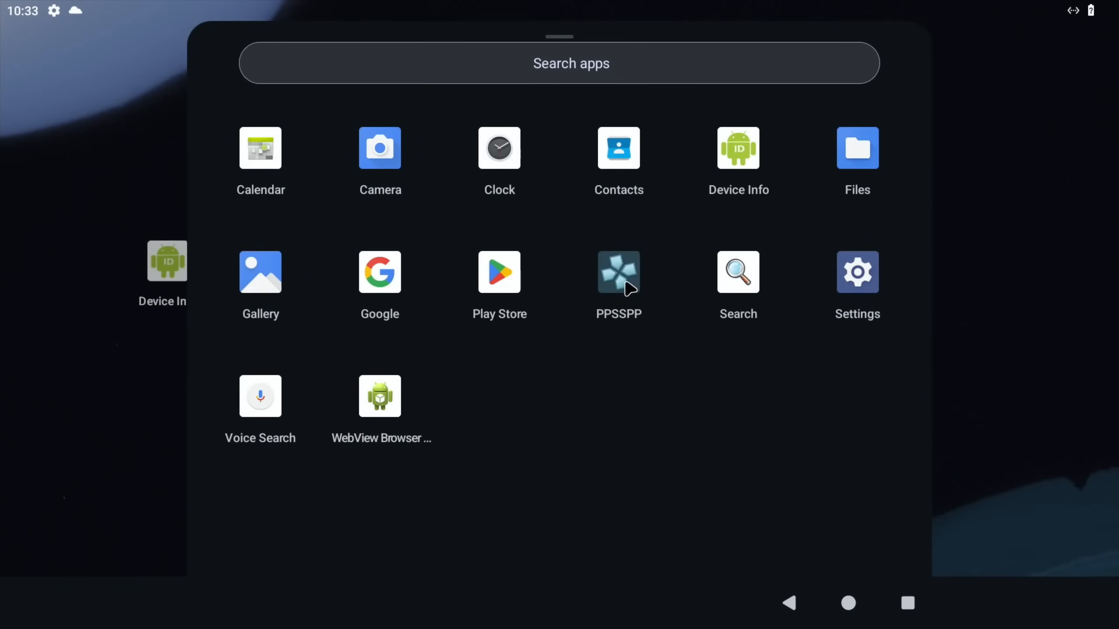
click(499, 272)
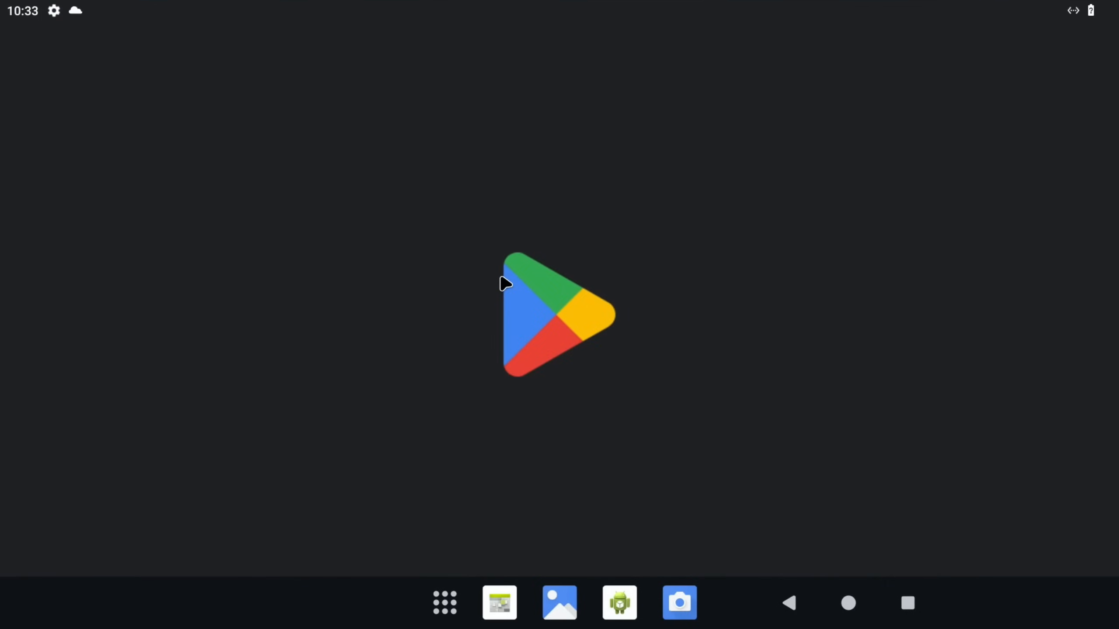